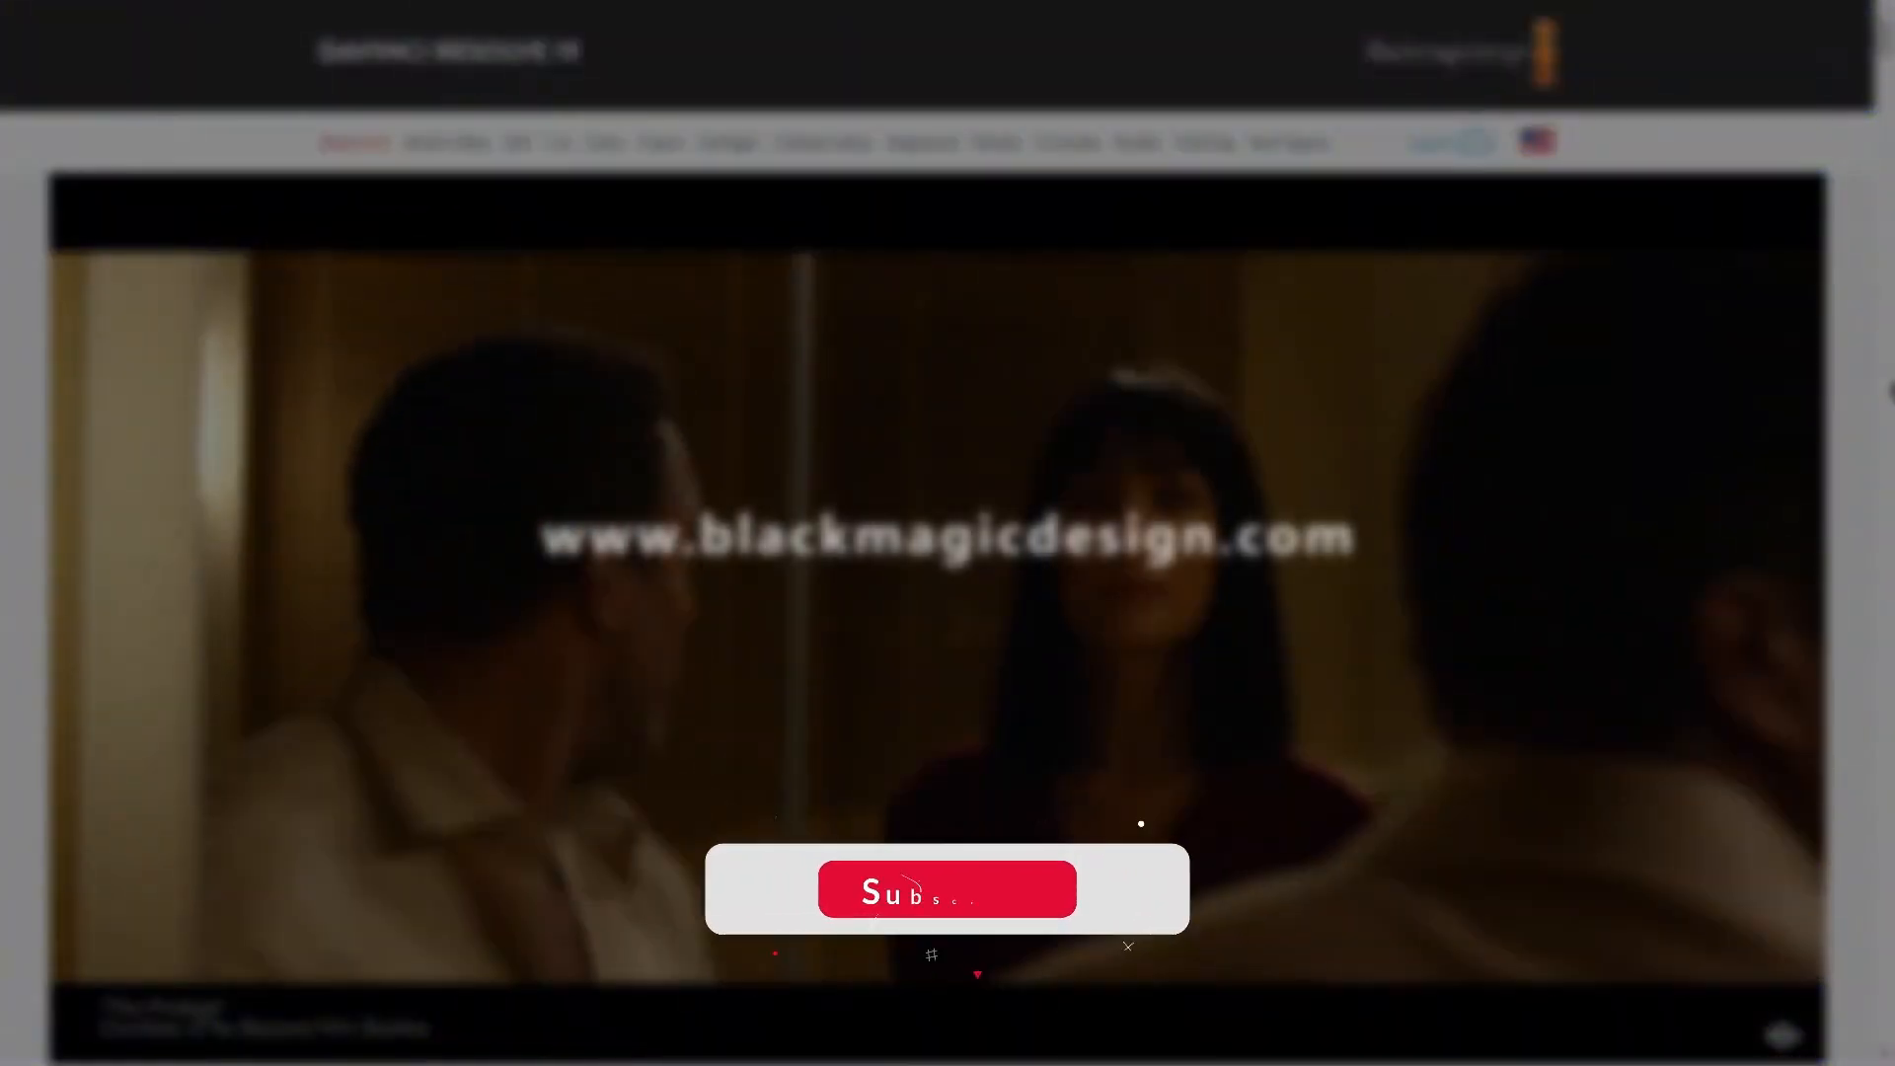
click(946, 889)
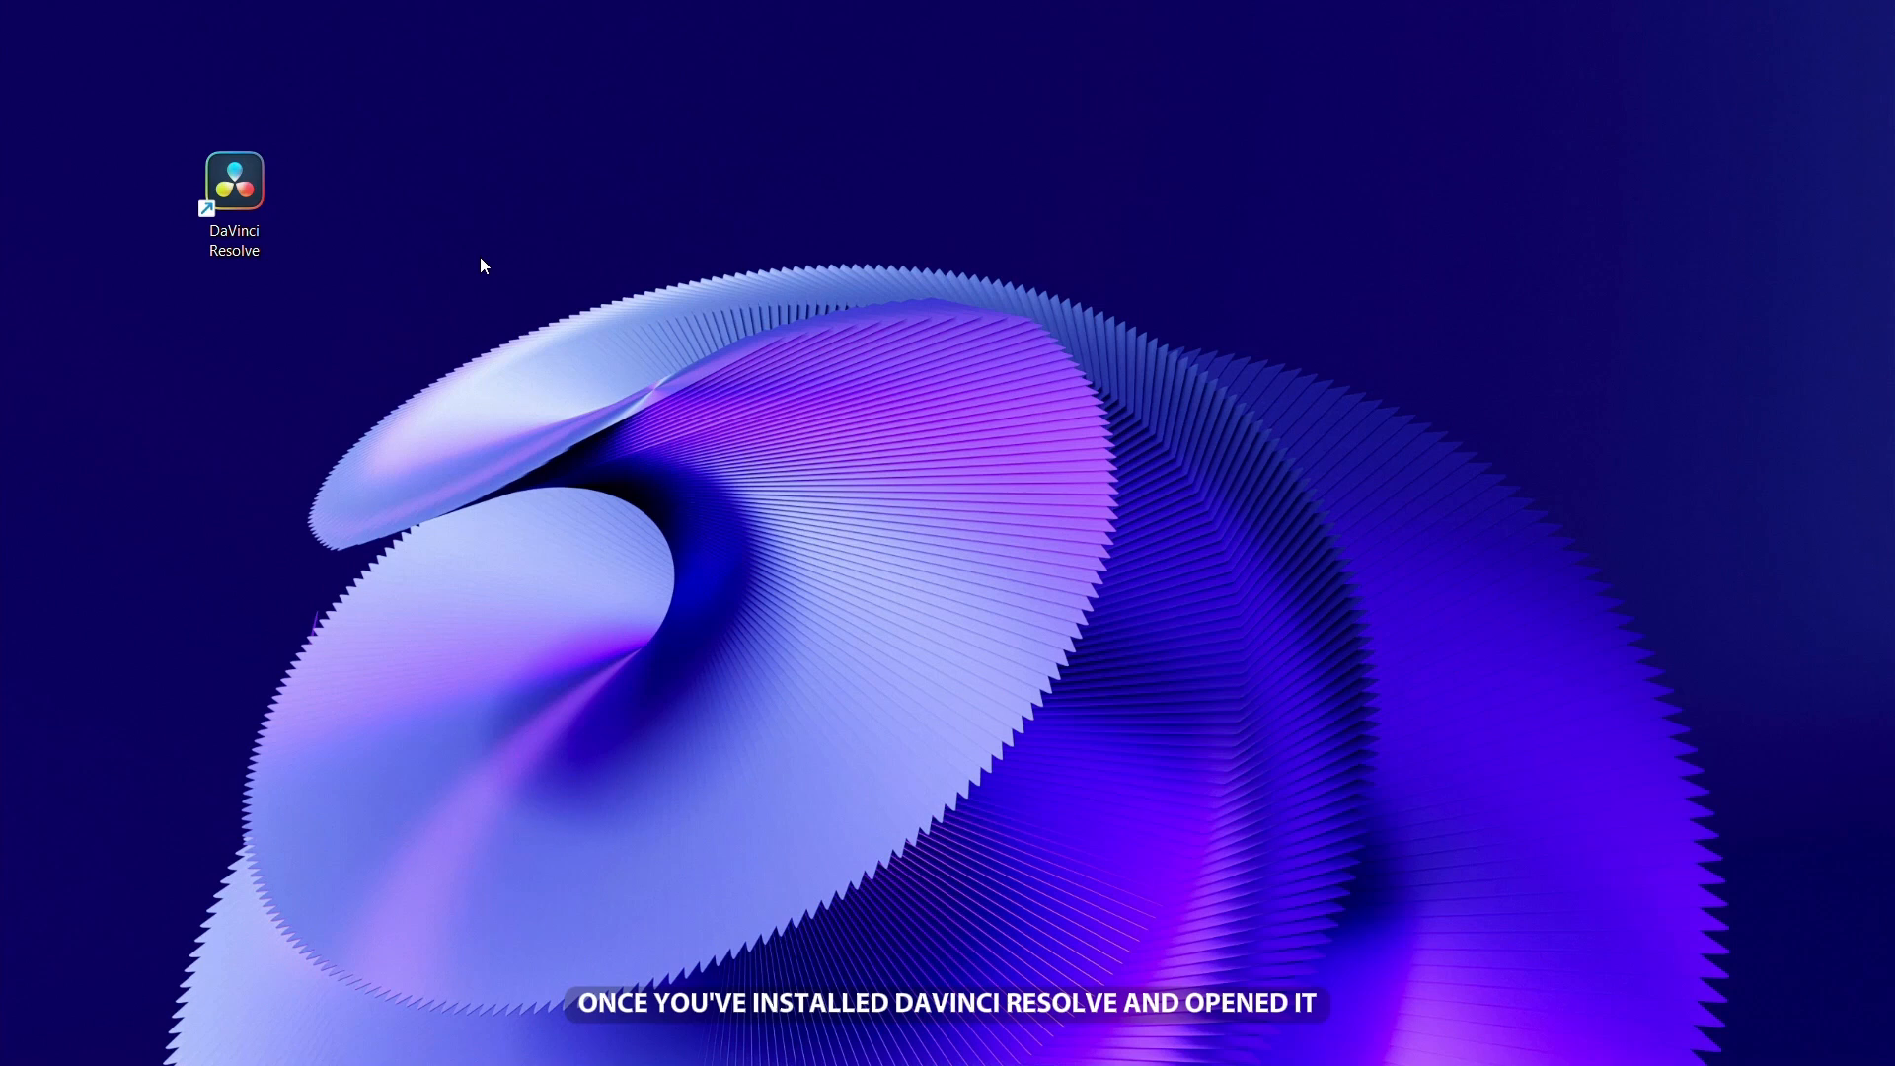
double_click(234, 180)
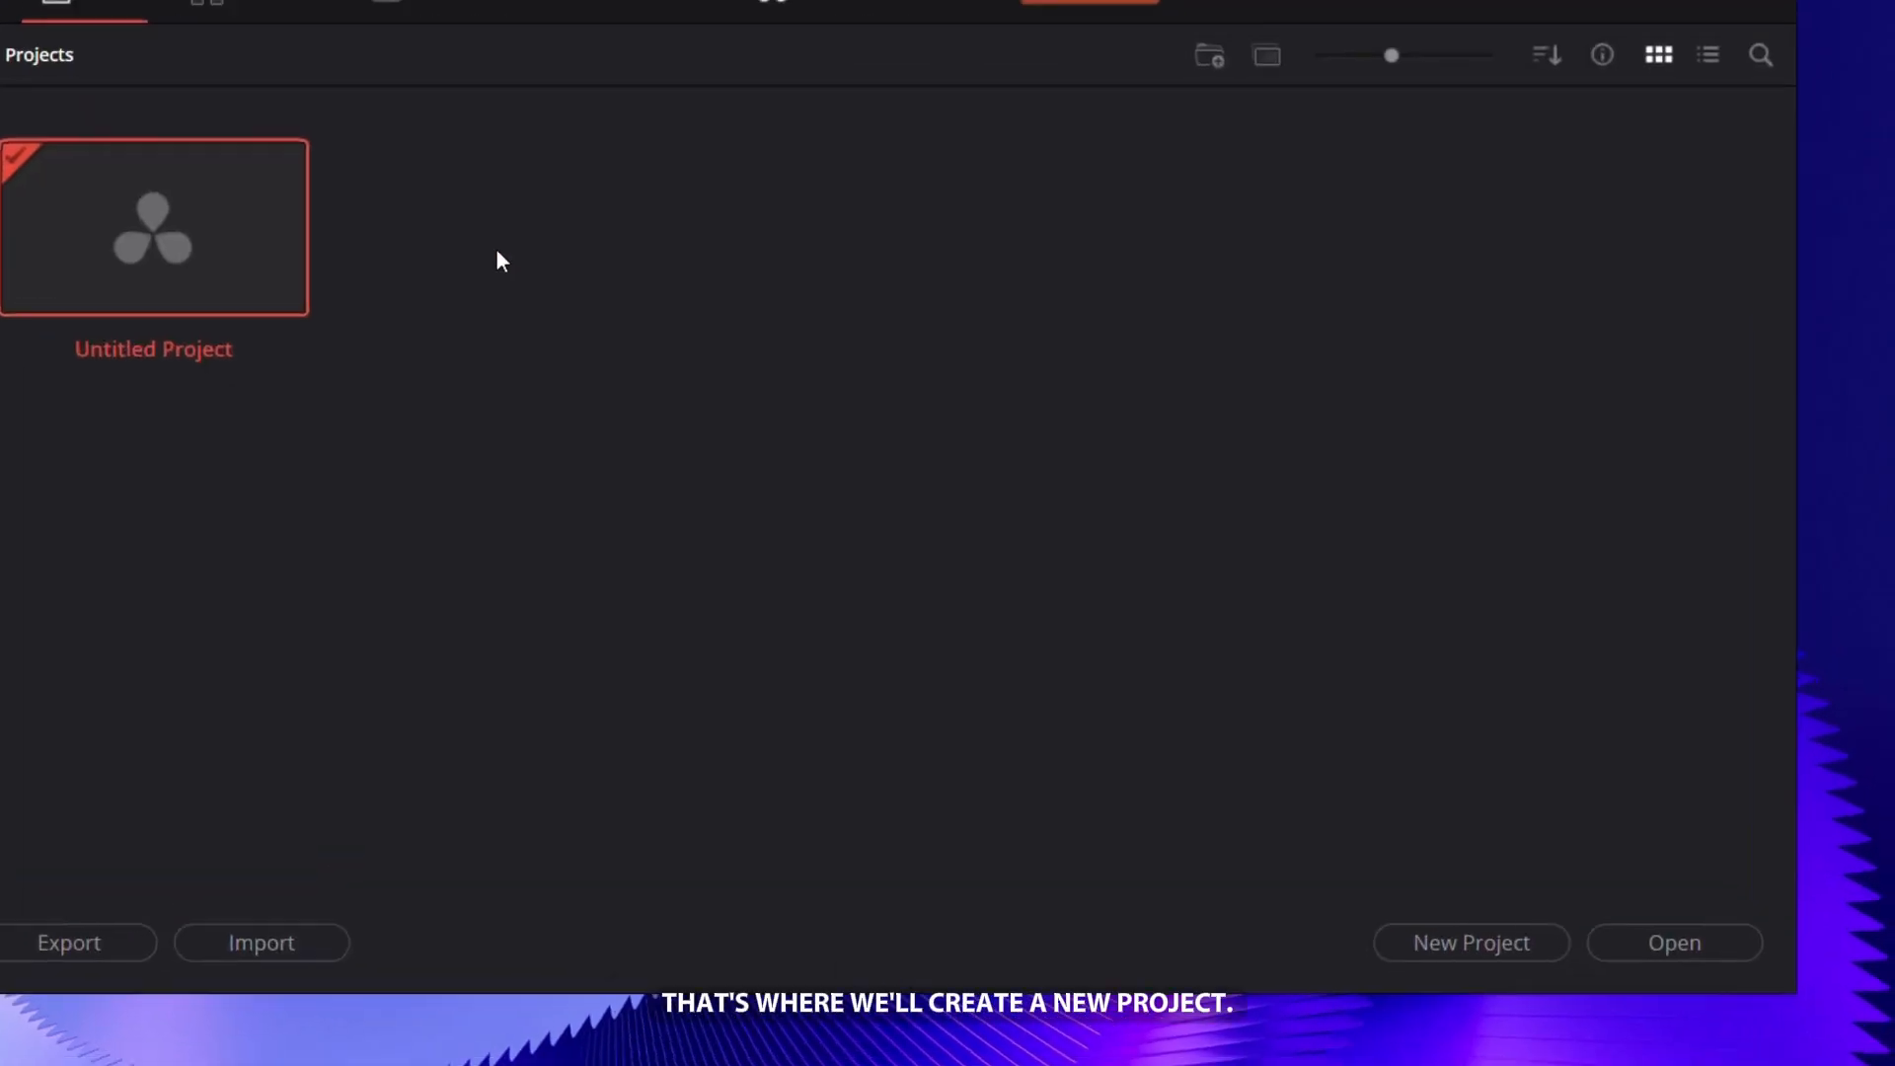
click(1472, 943)
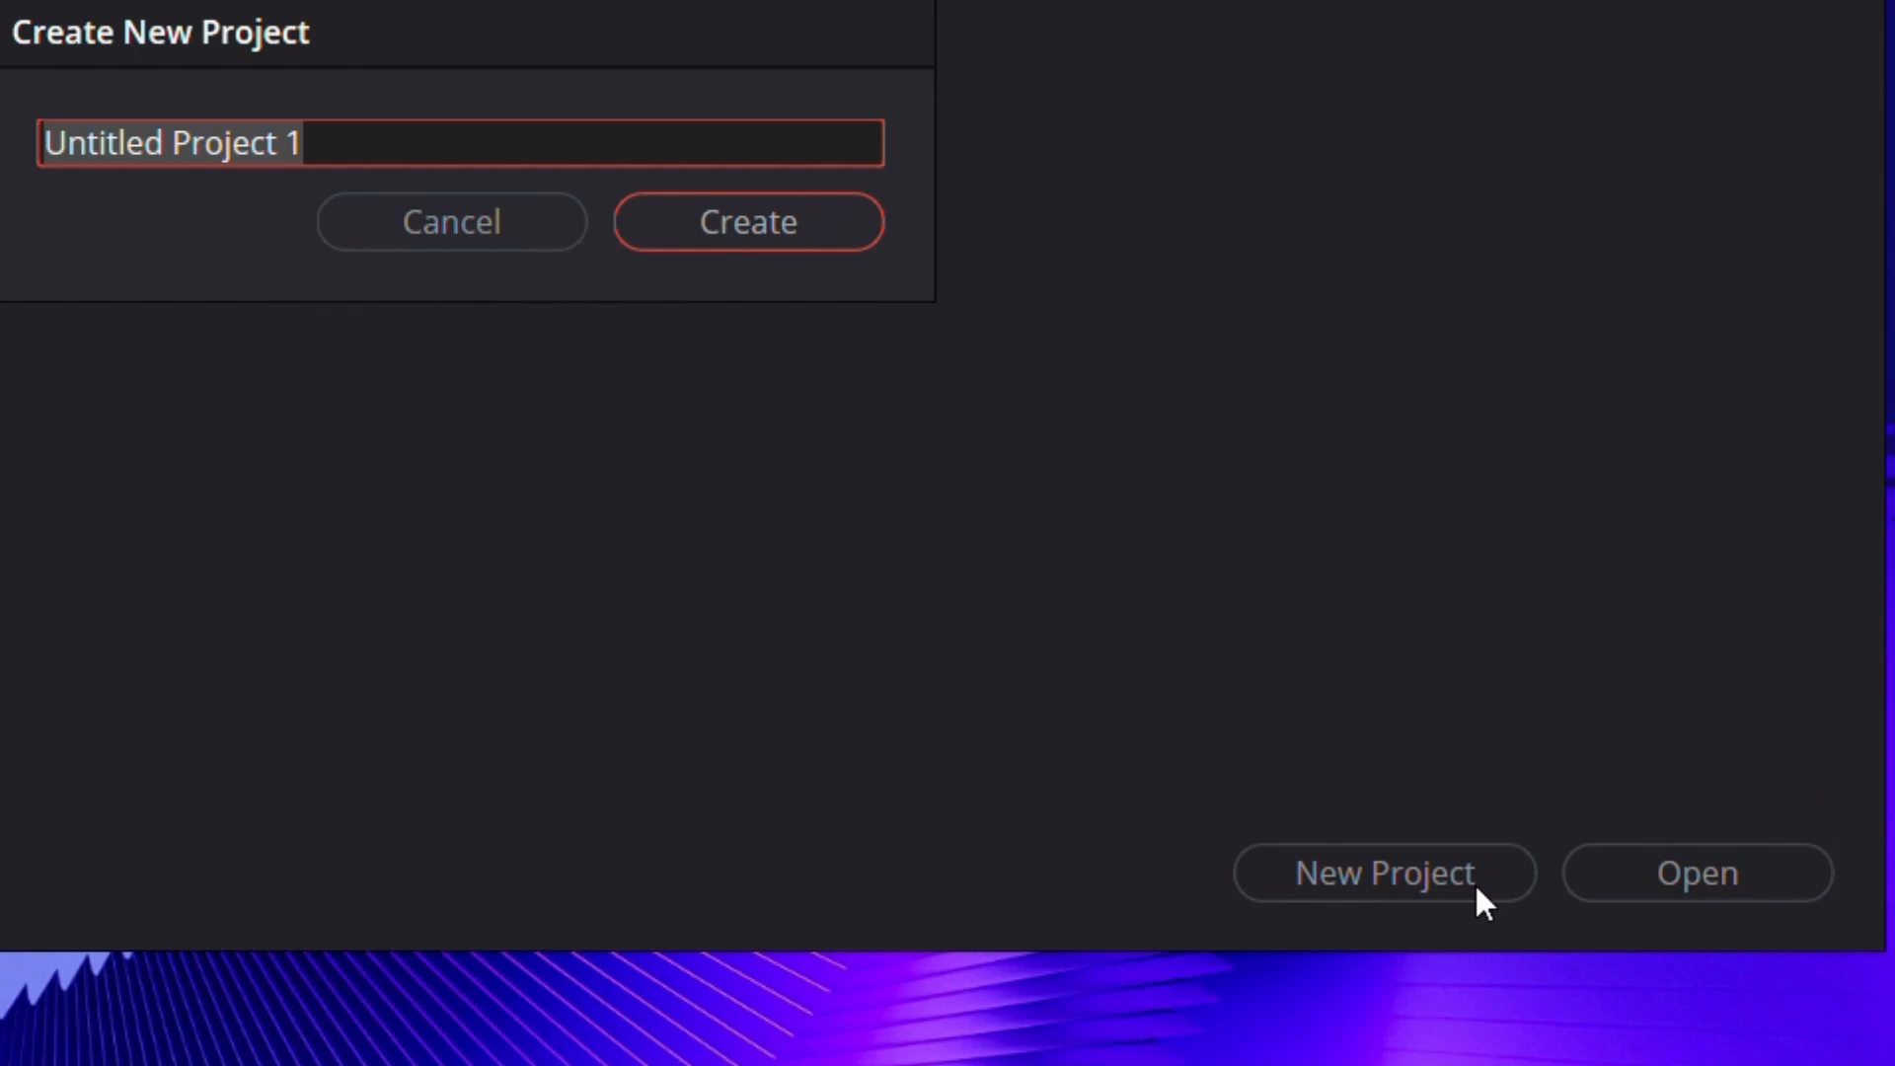
text(Luka B)
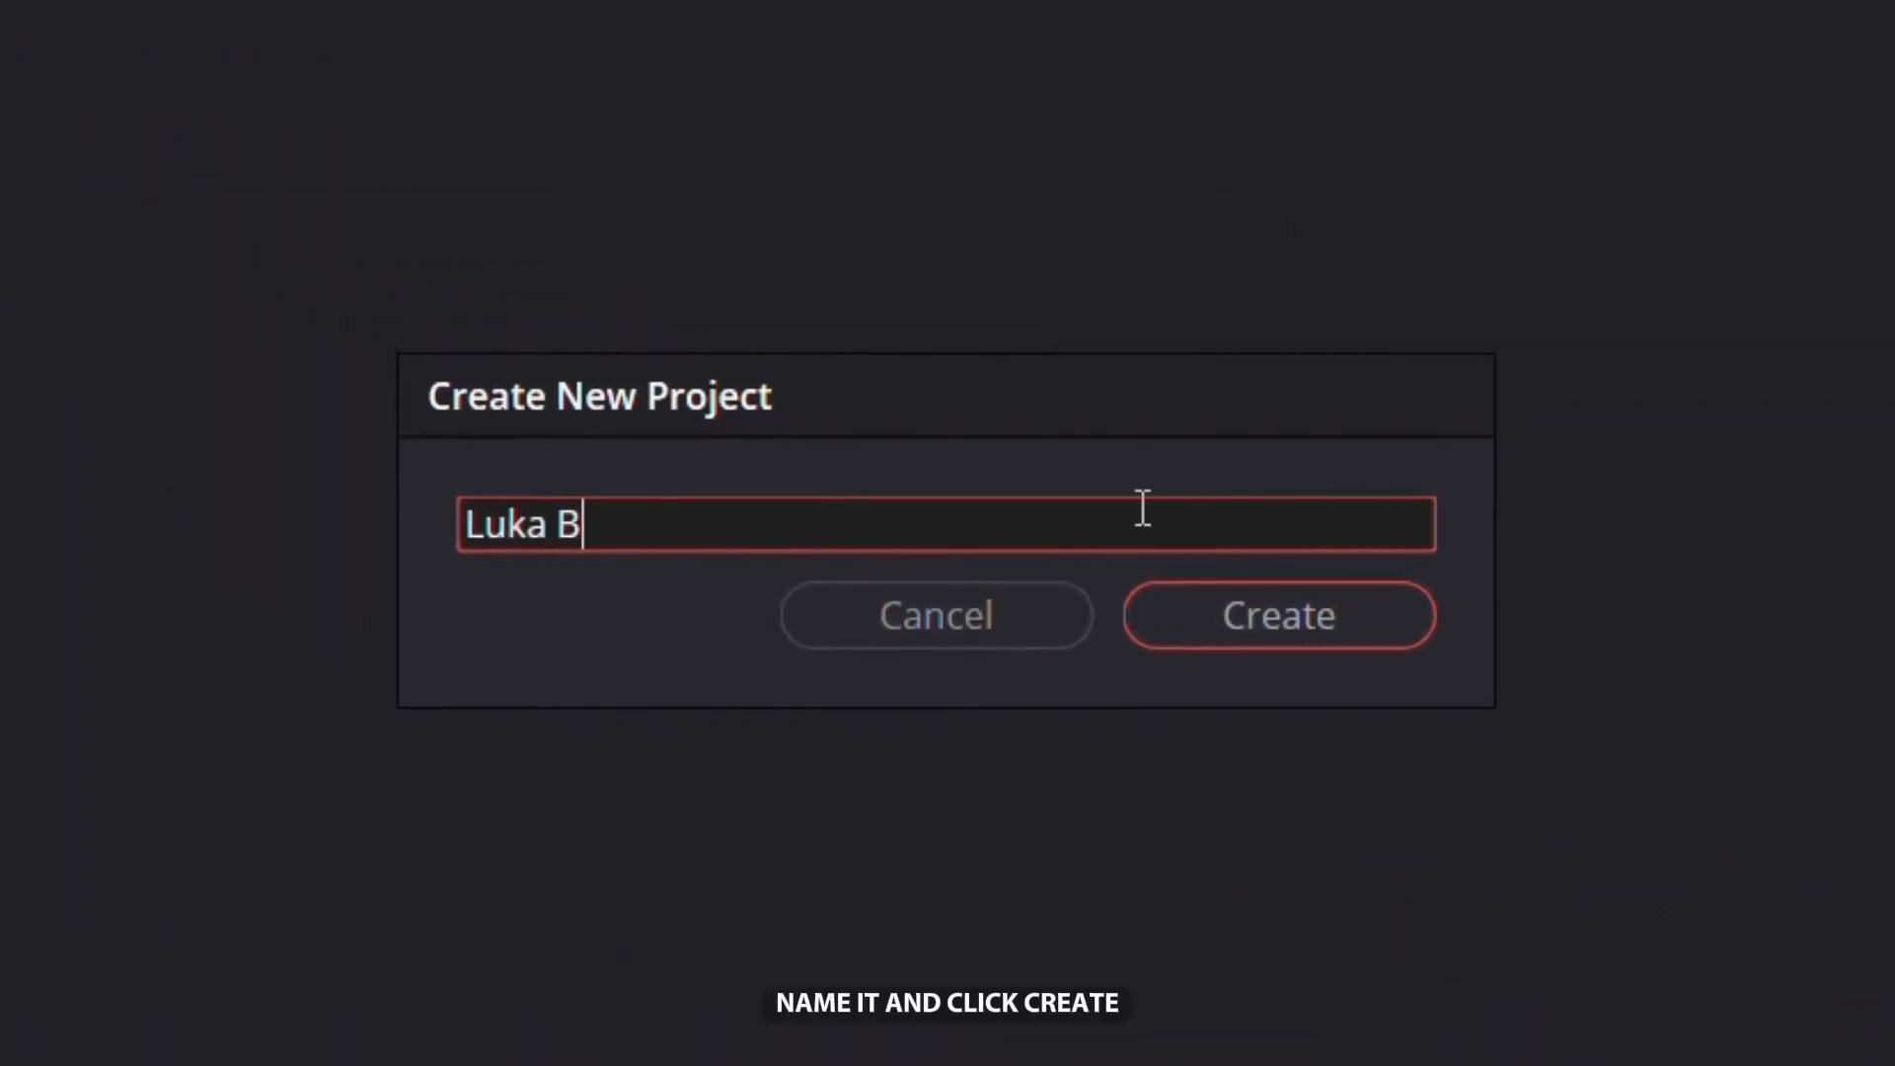
click(1279, 615)
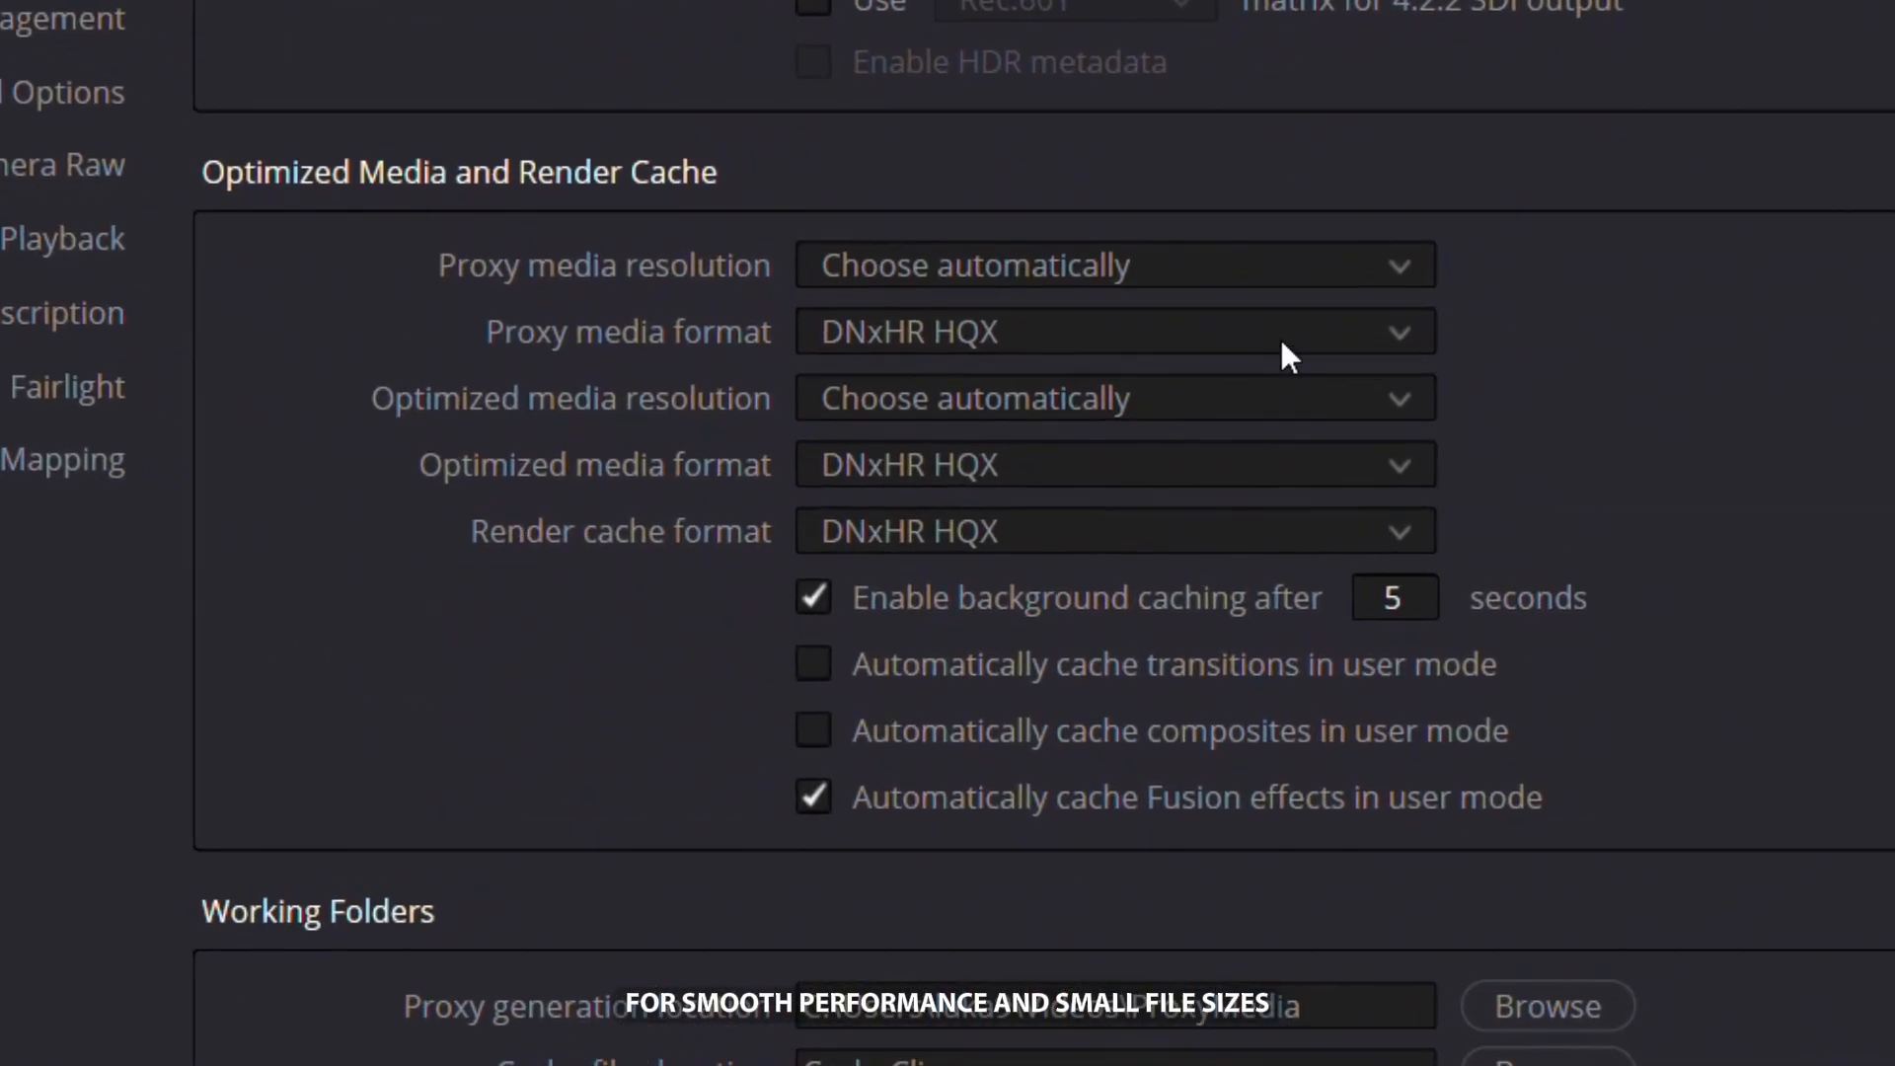
- Set the project's proxy media format to H.264 and save the project settings
click(1116, 332)
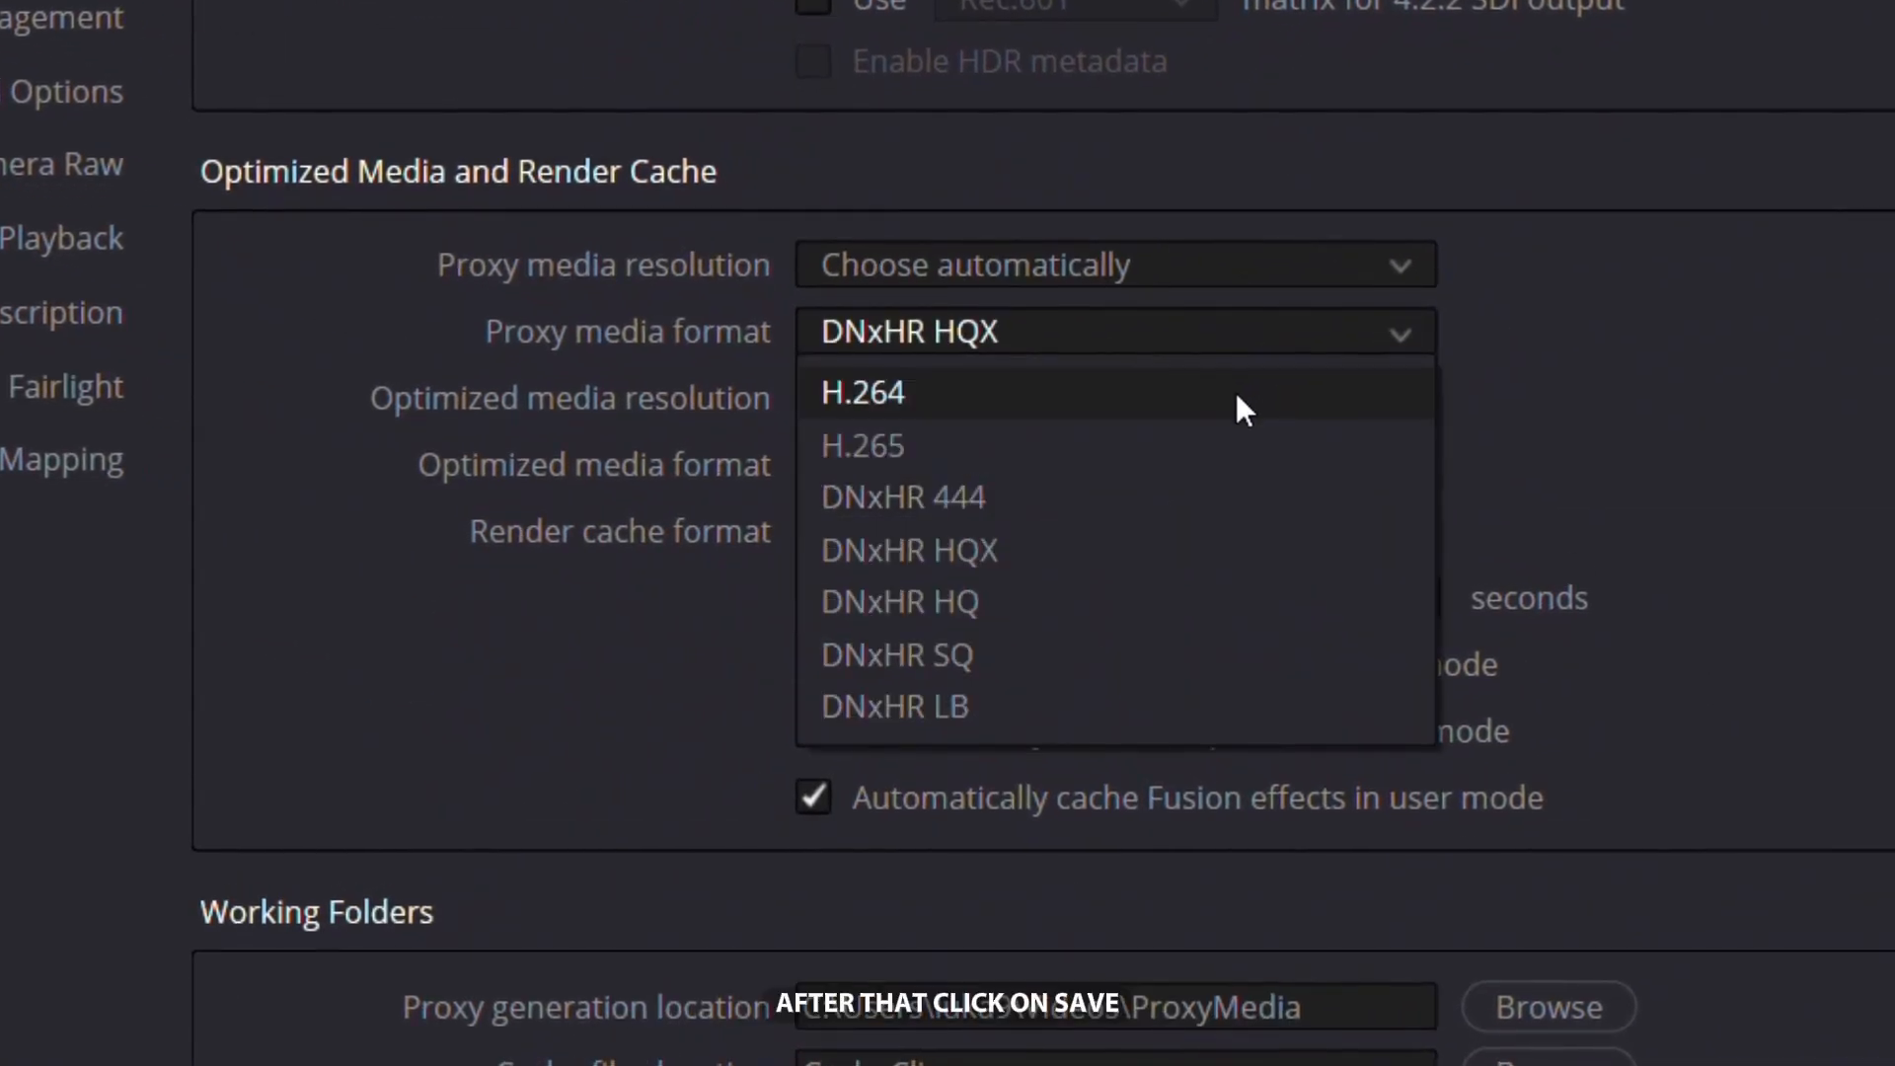
click(863, 392)
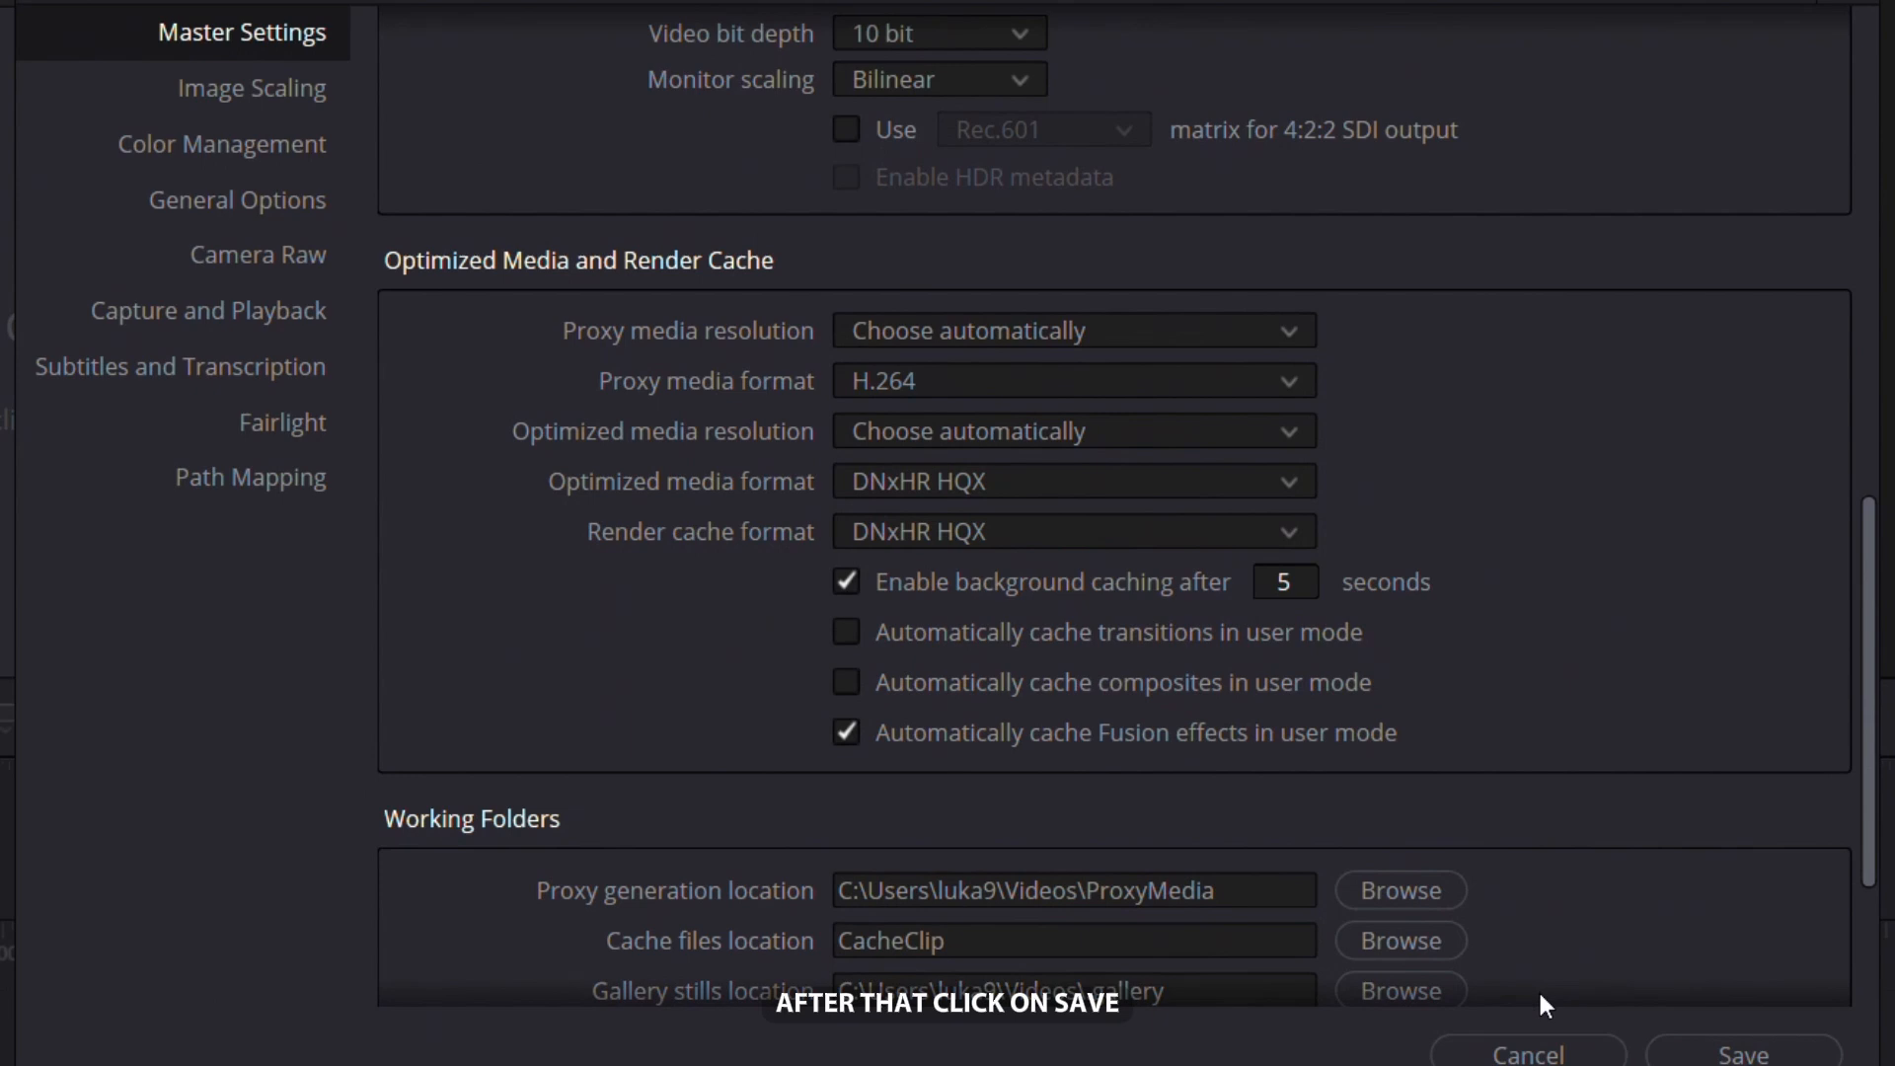
click(1743, 1051)
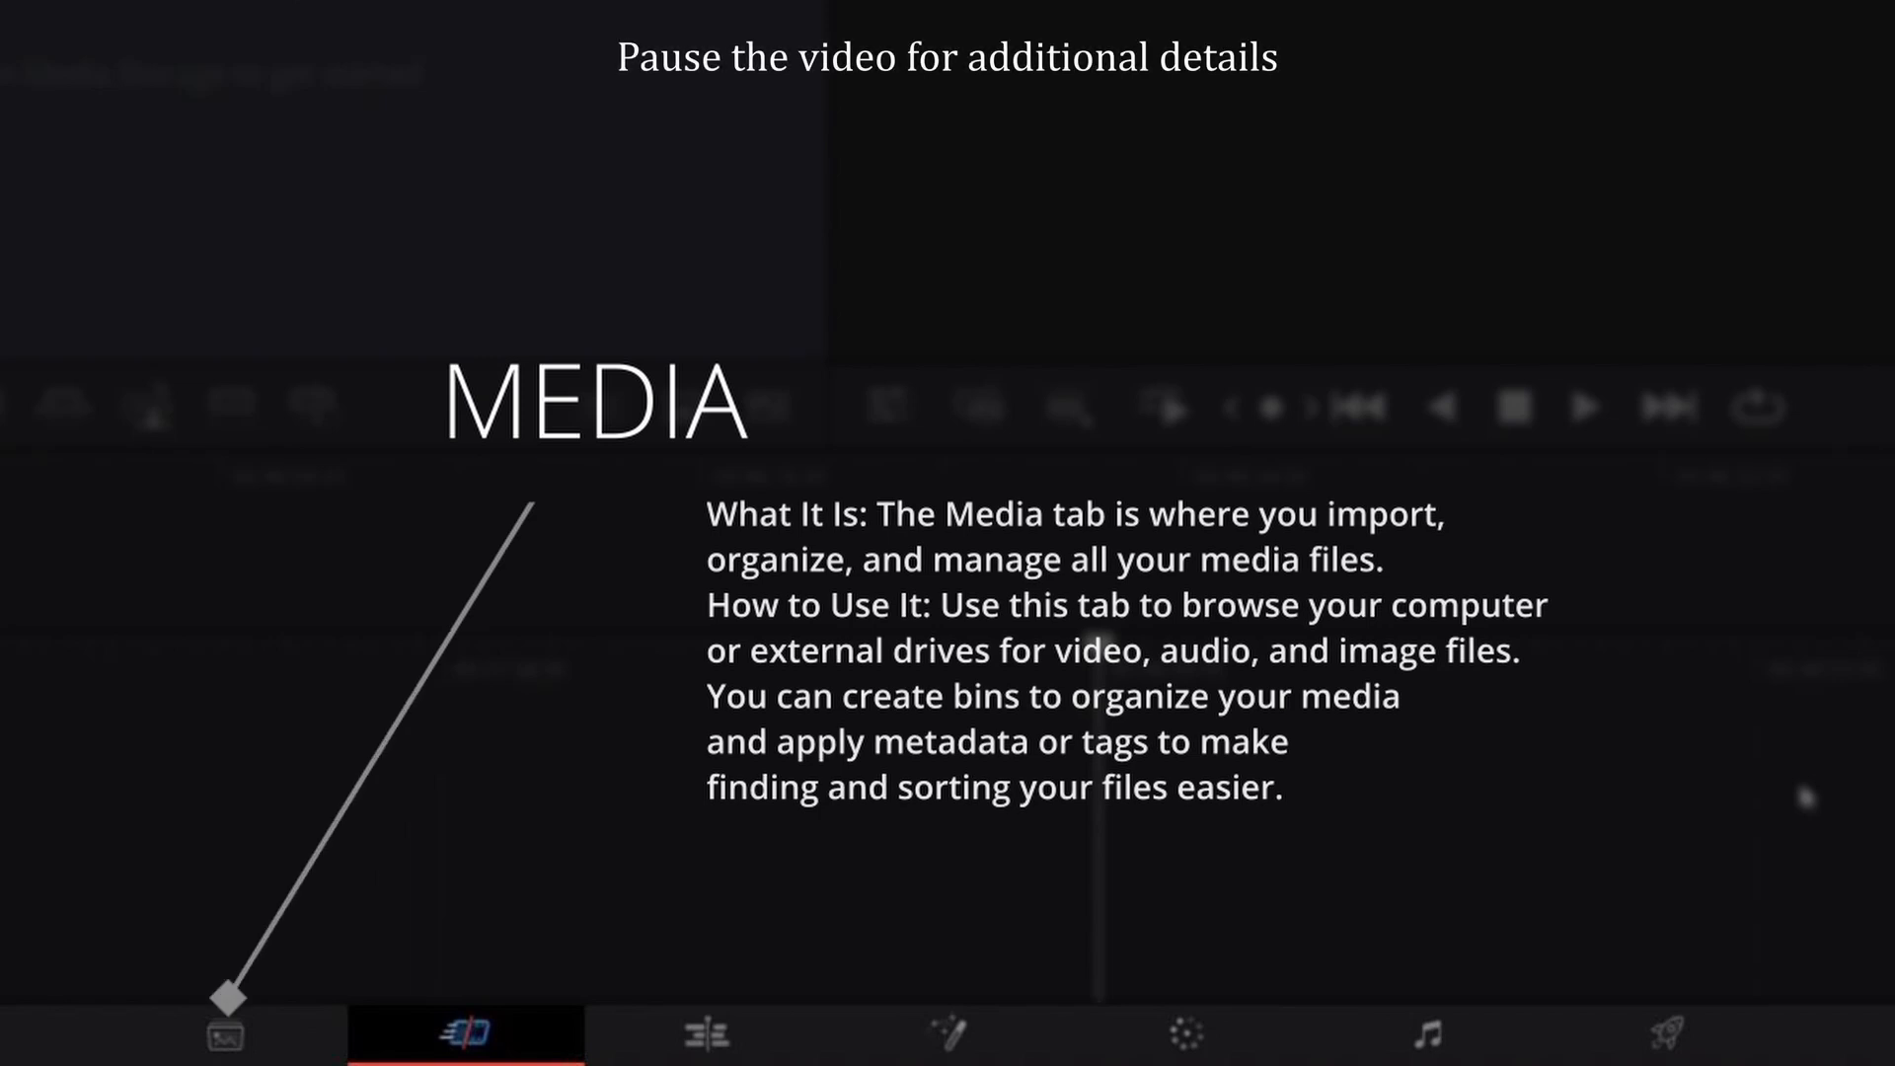
click(465, 1058)
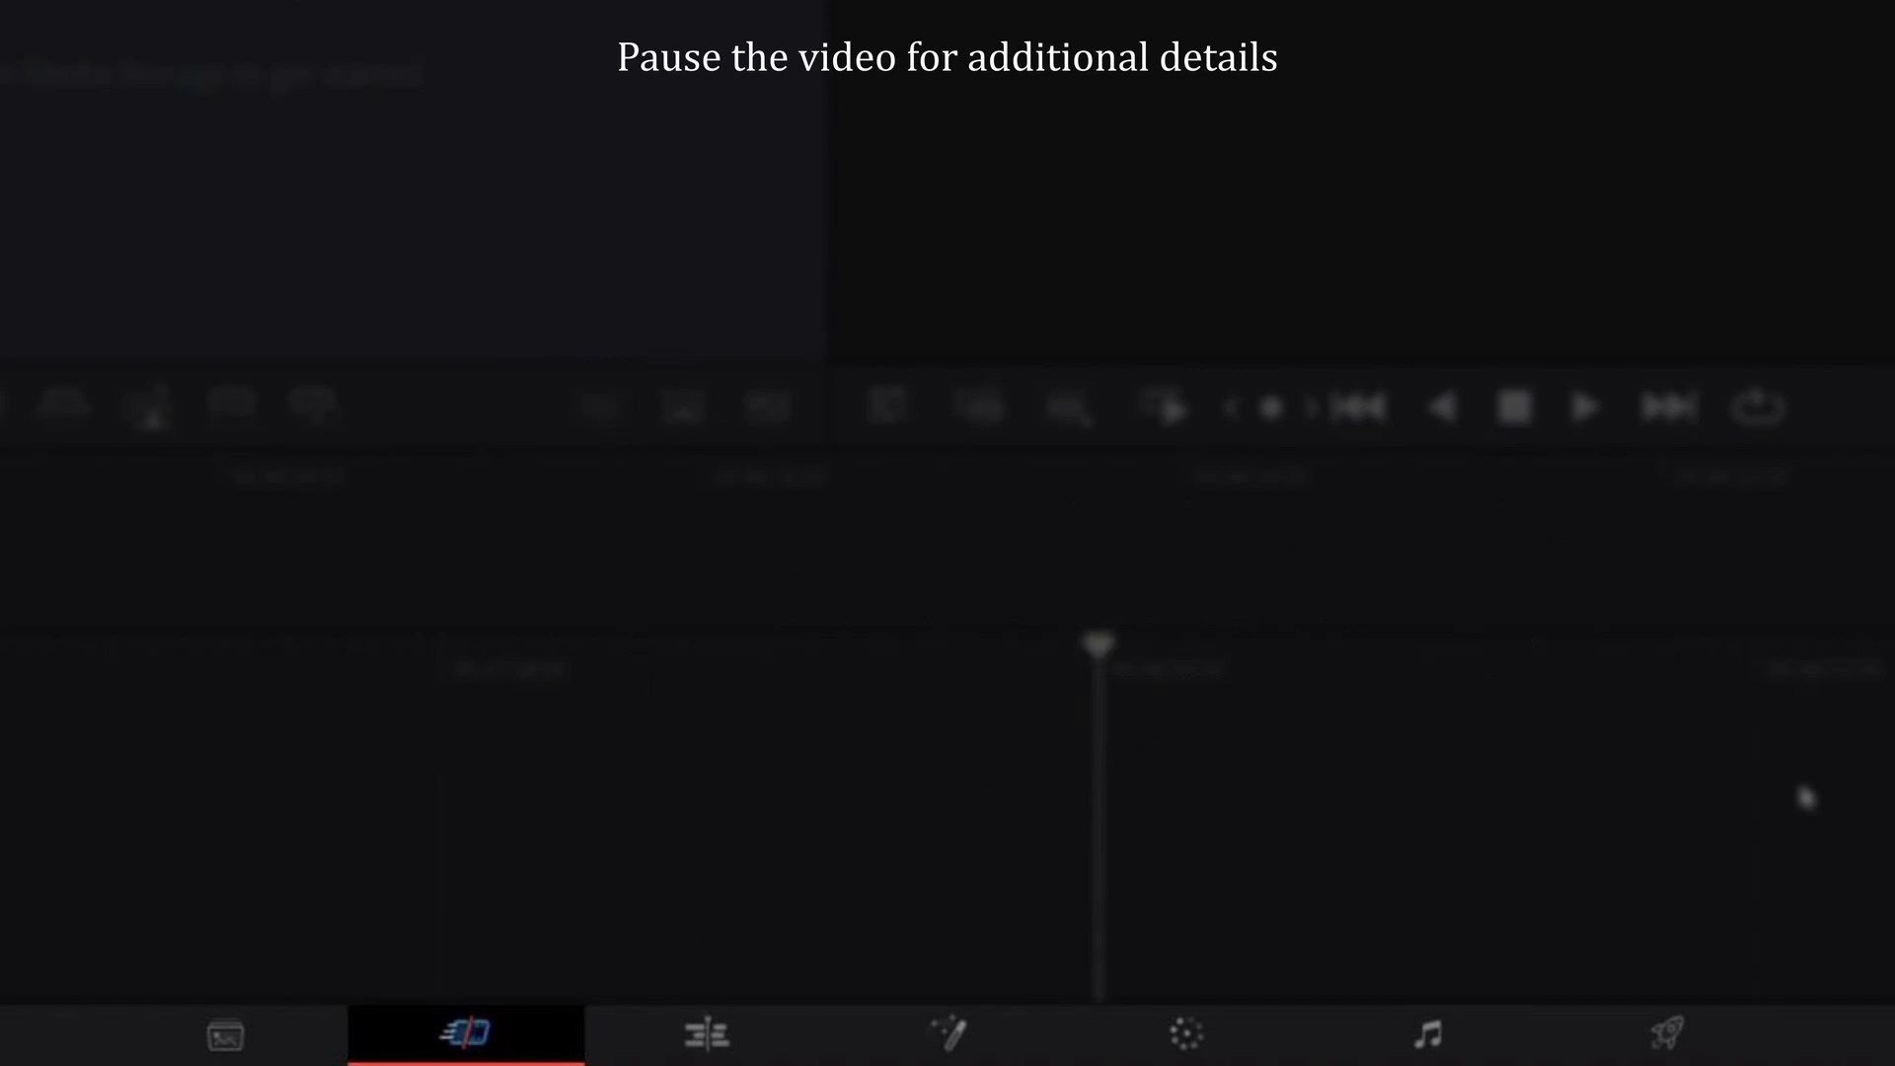
click(951, 1032)
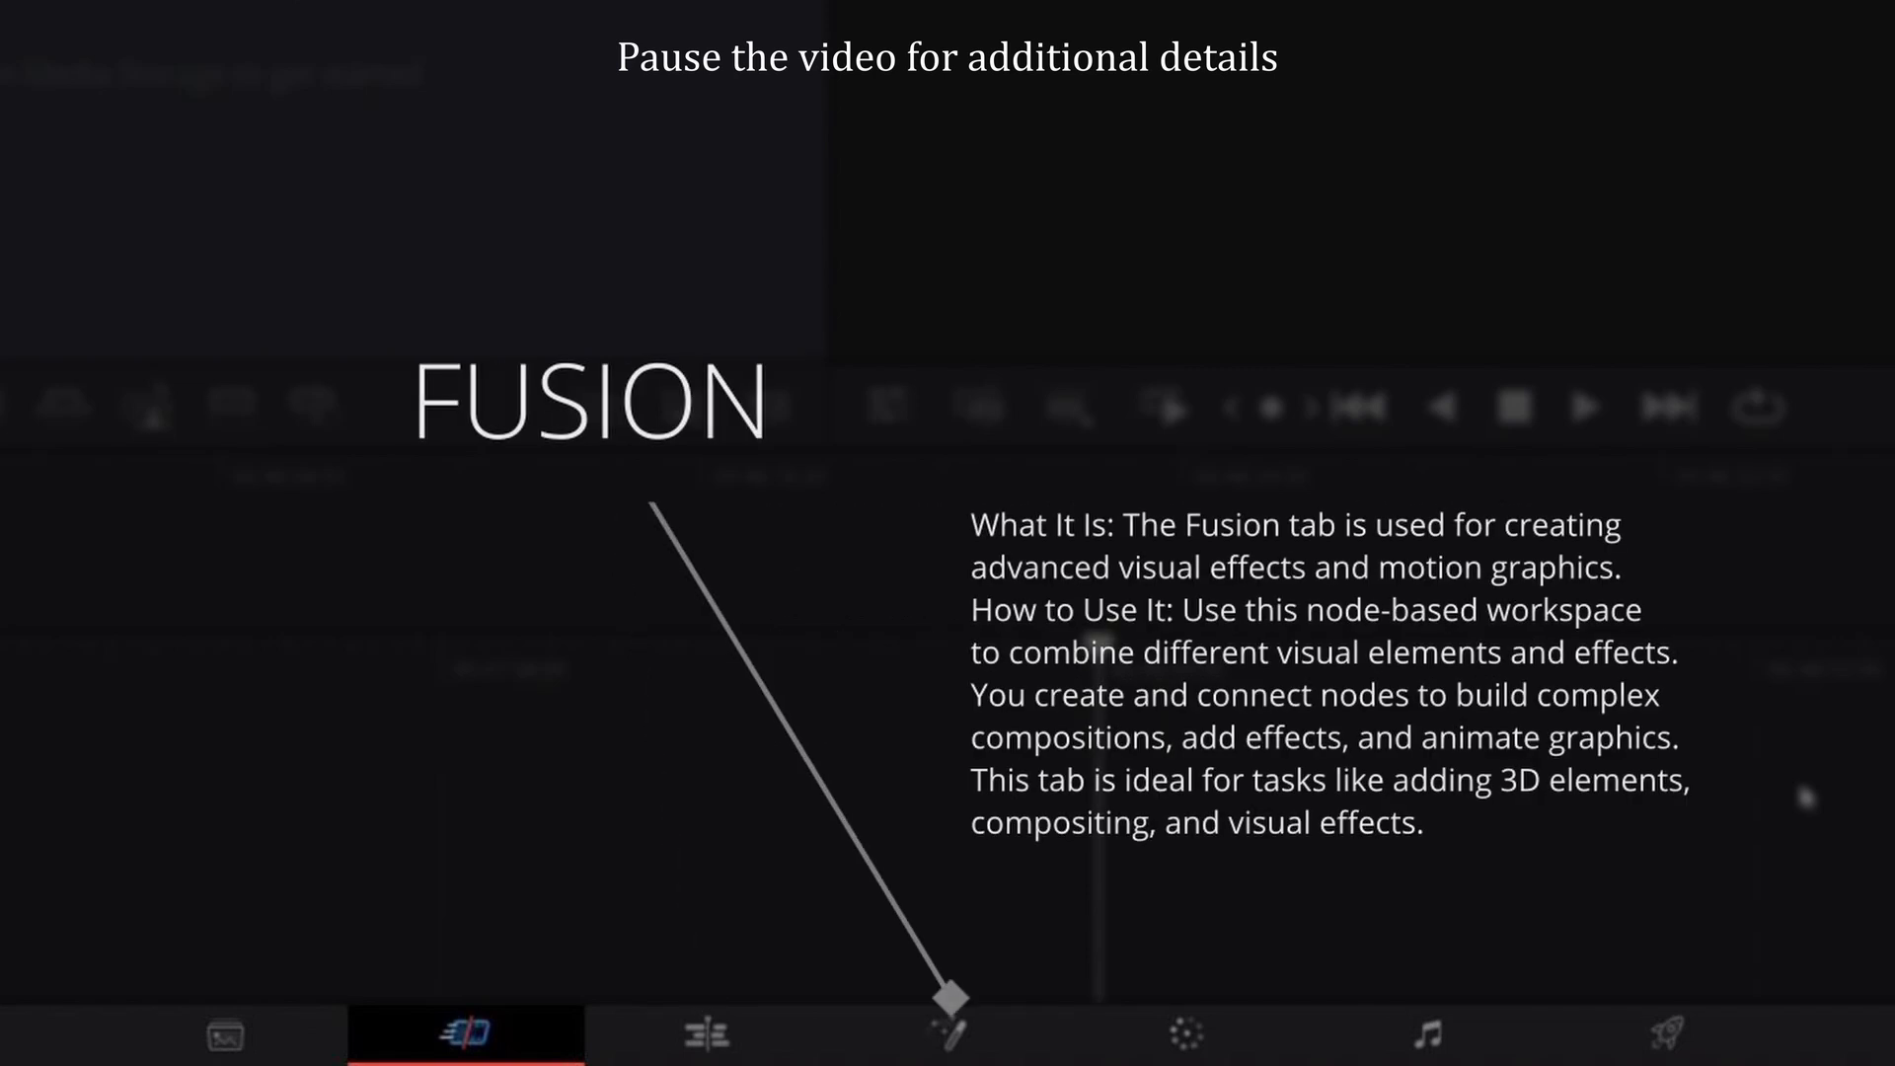
click(1189, 1033)
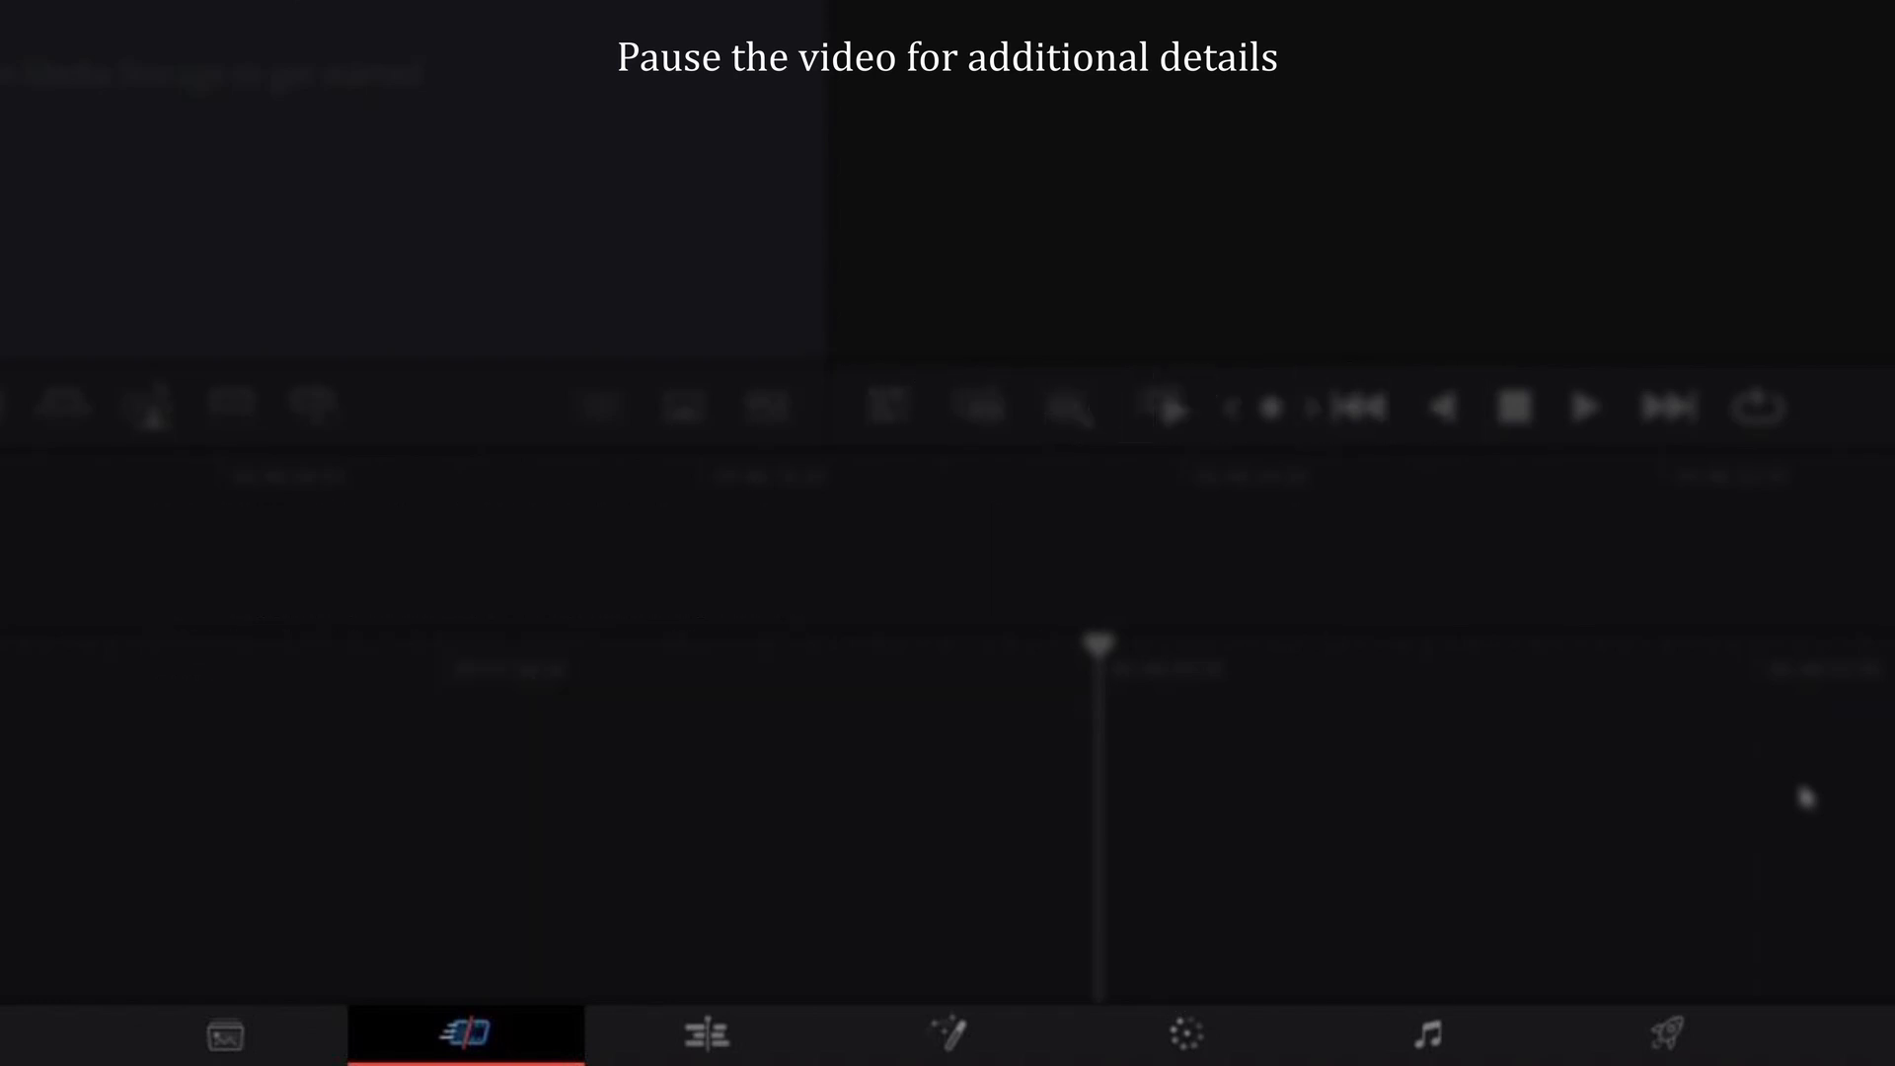
click(1669, 1032)
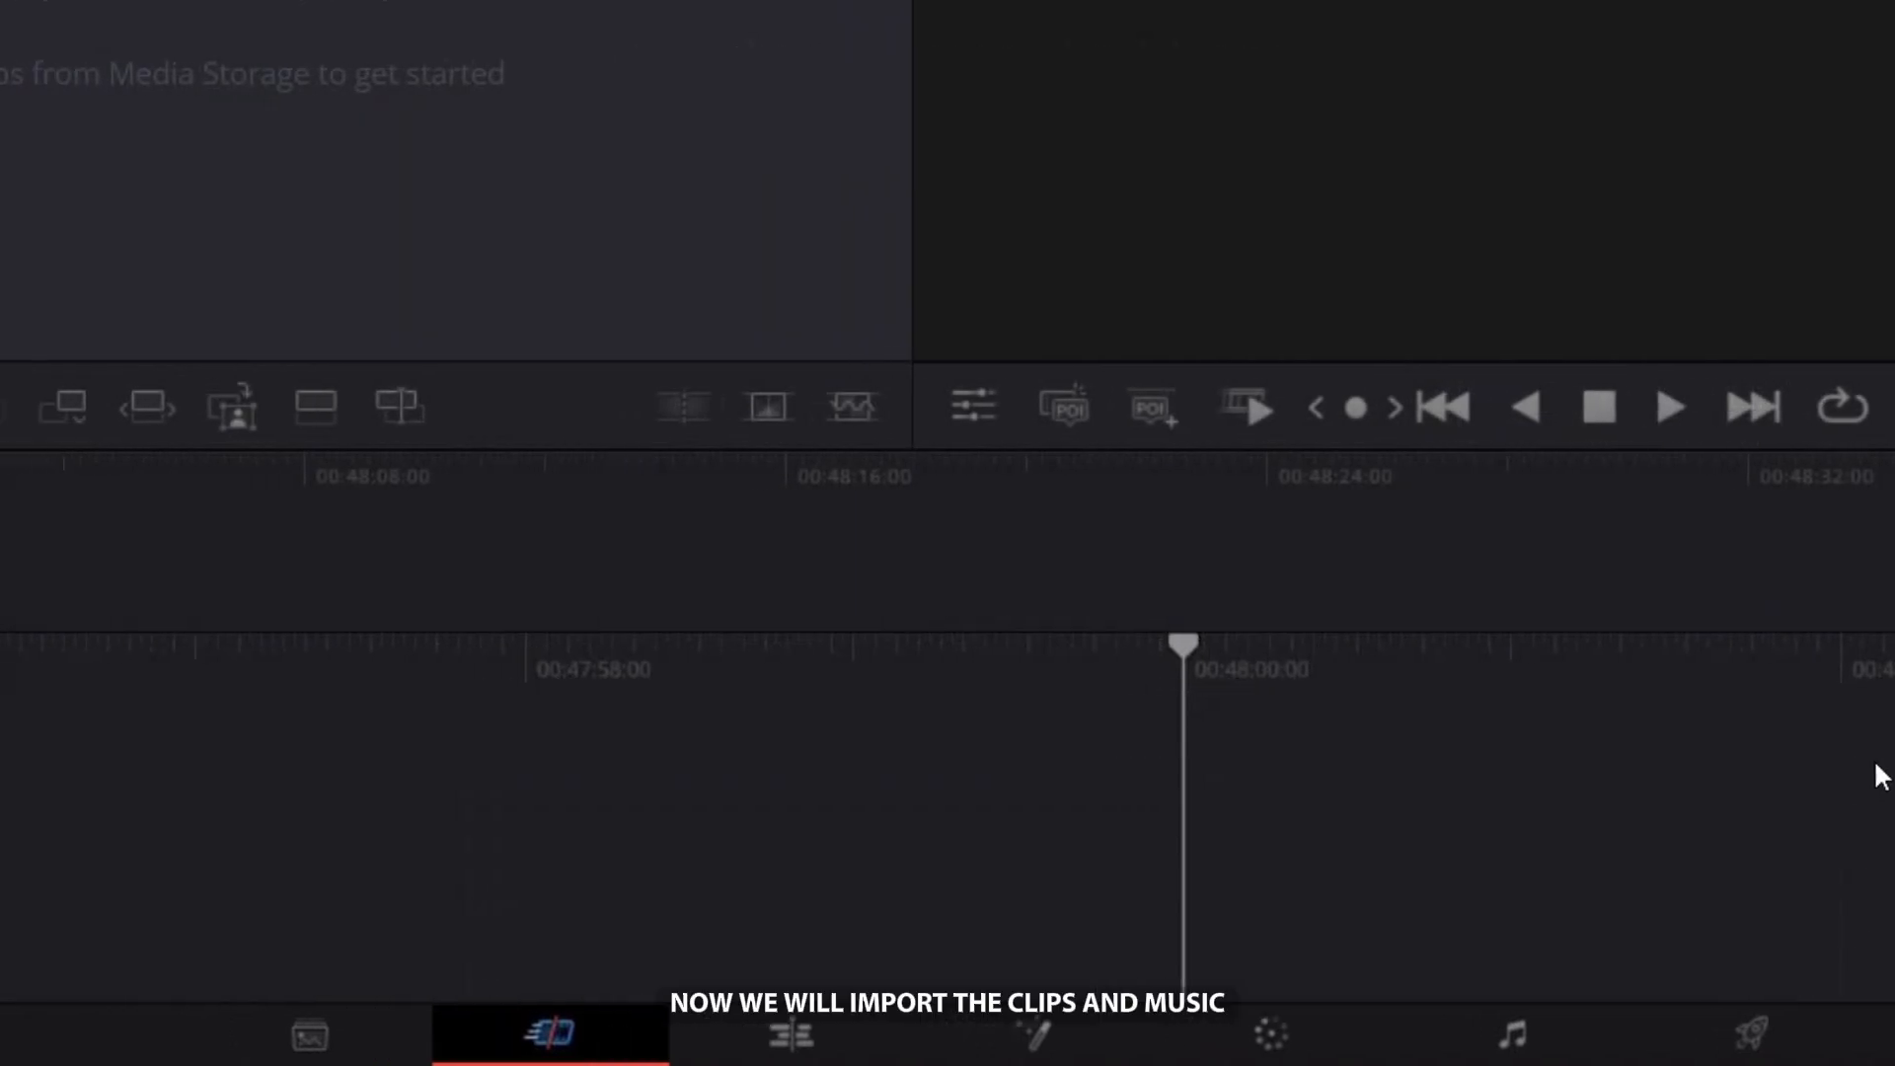
- Import the intro video, tutorial clip and four music tracks into the media pool
click(809, 1038)
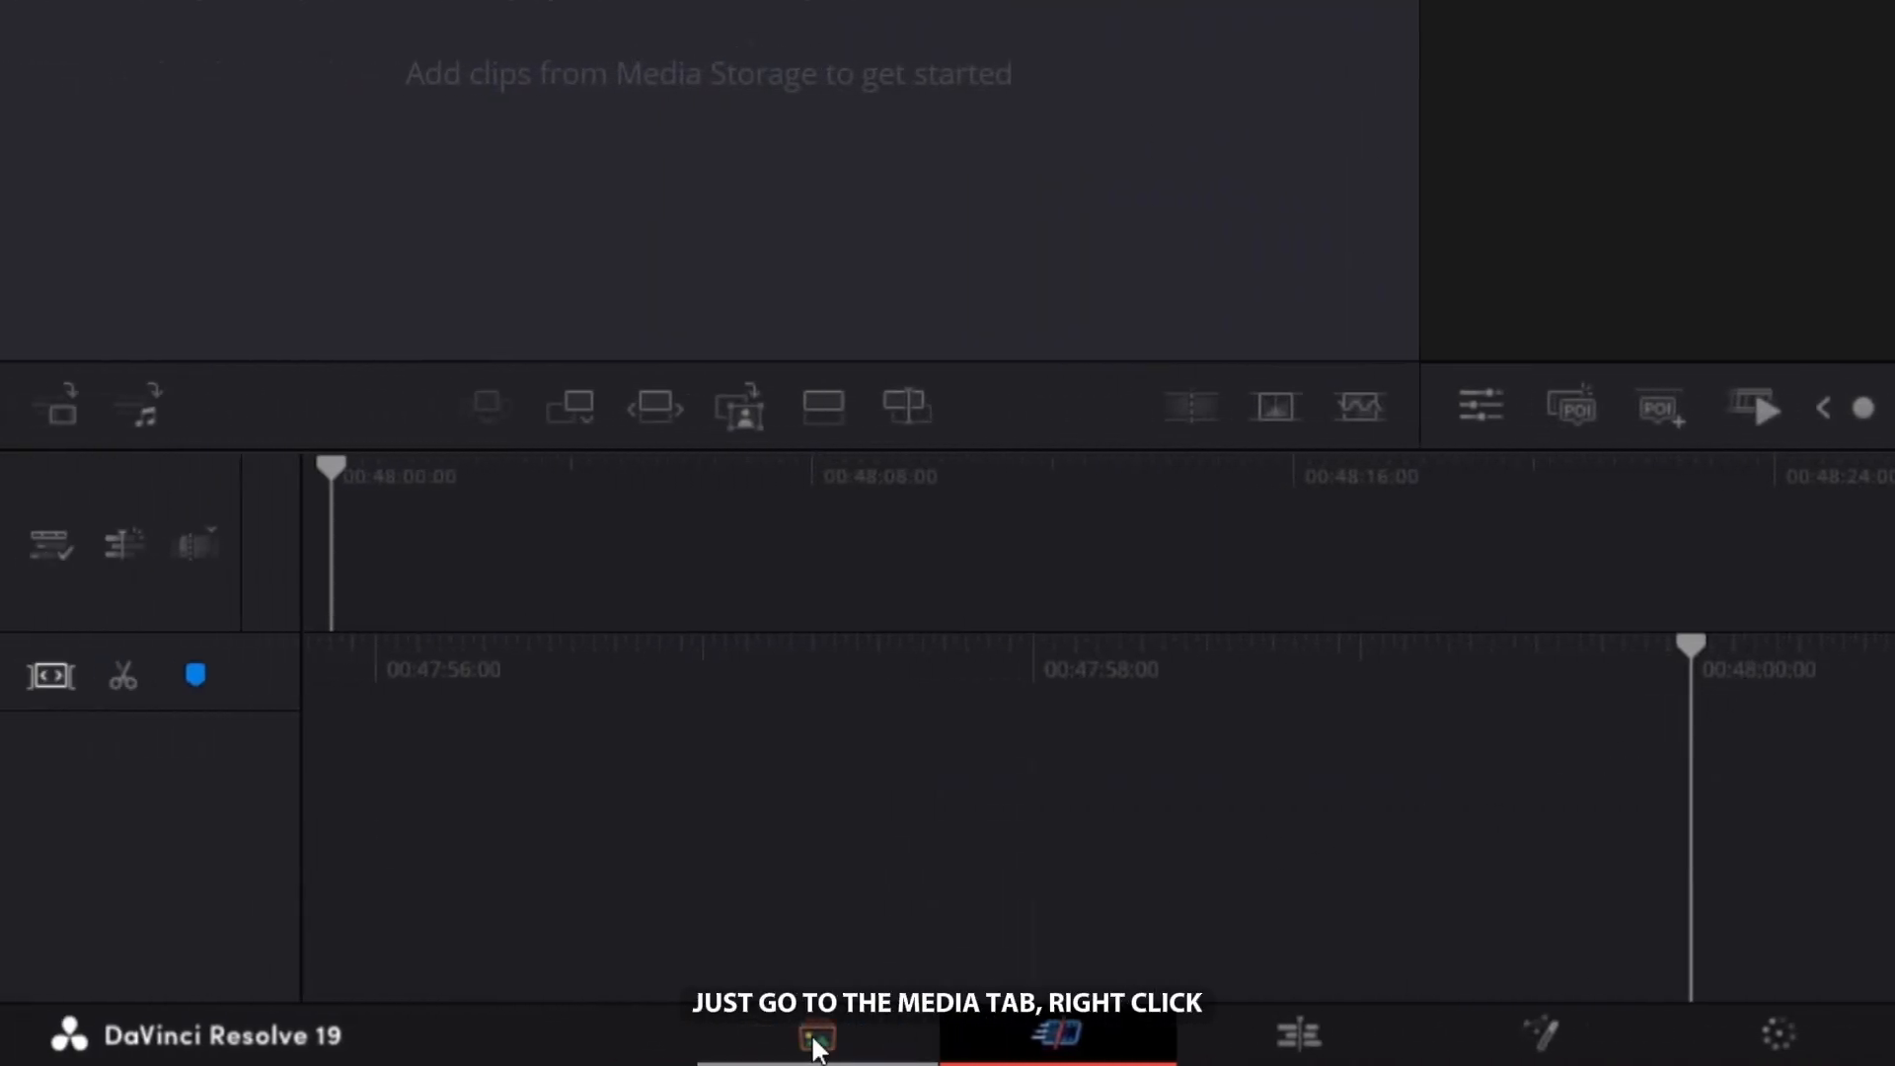
right_click(750, 815)
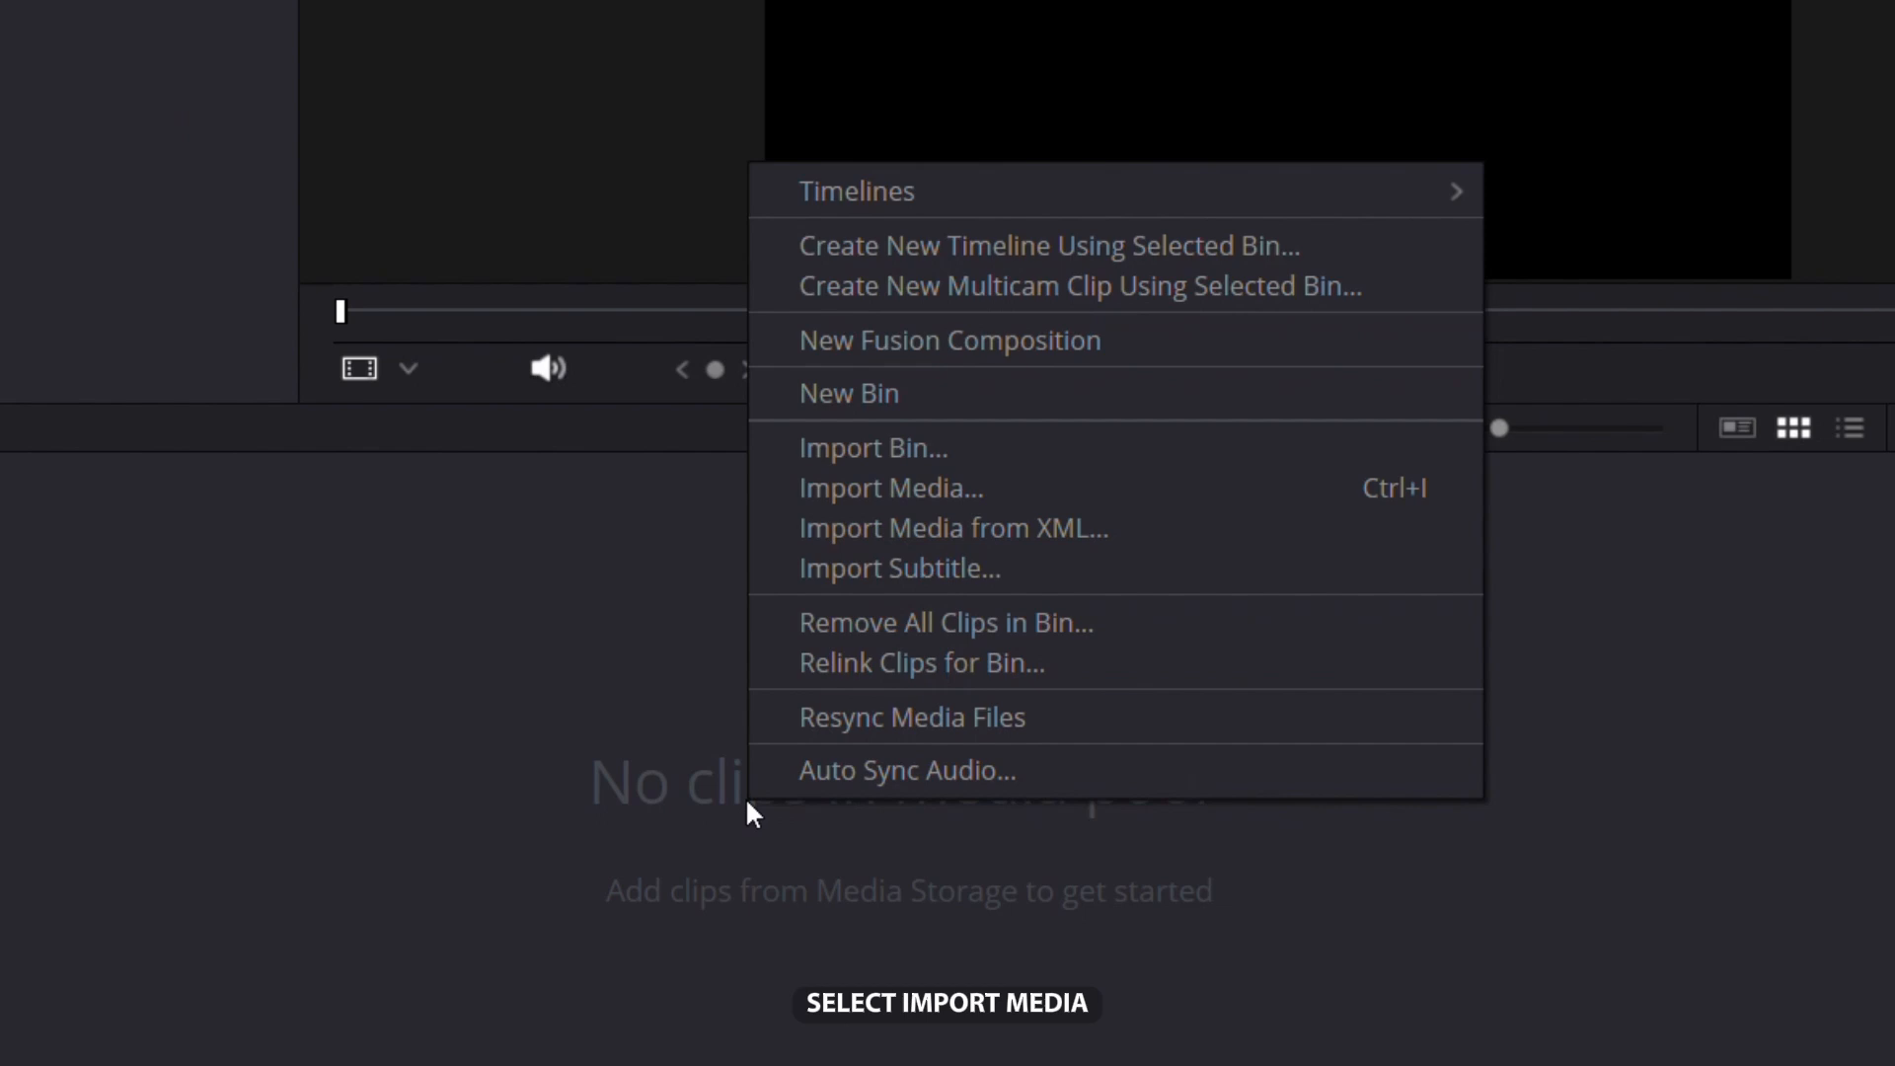
click(892, 487)
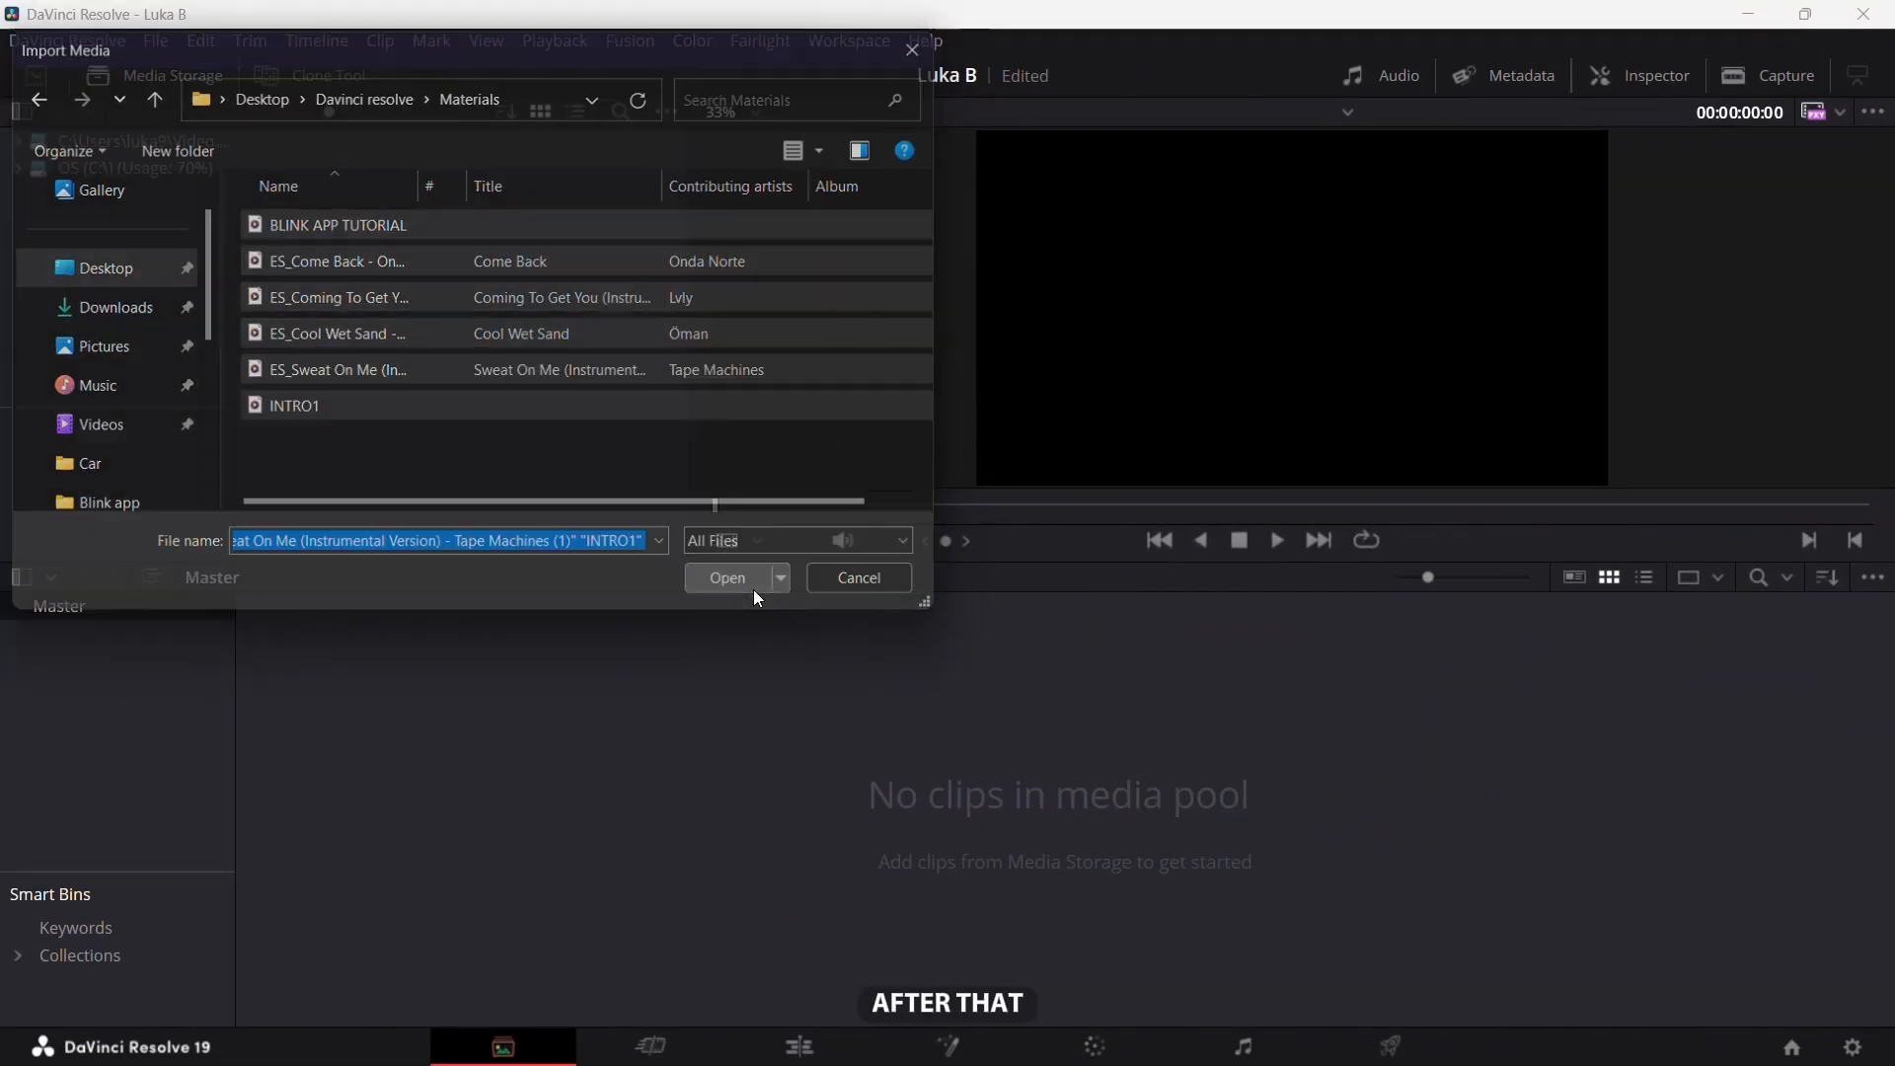
click(726, 577)
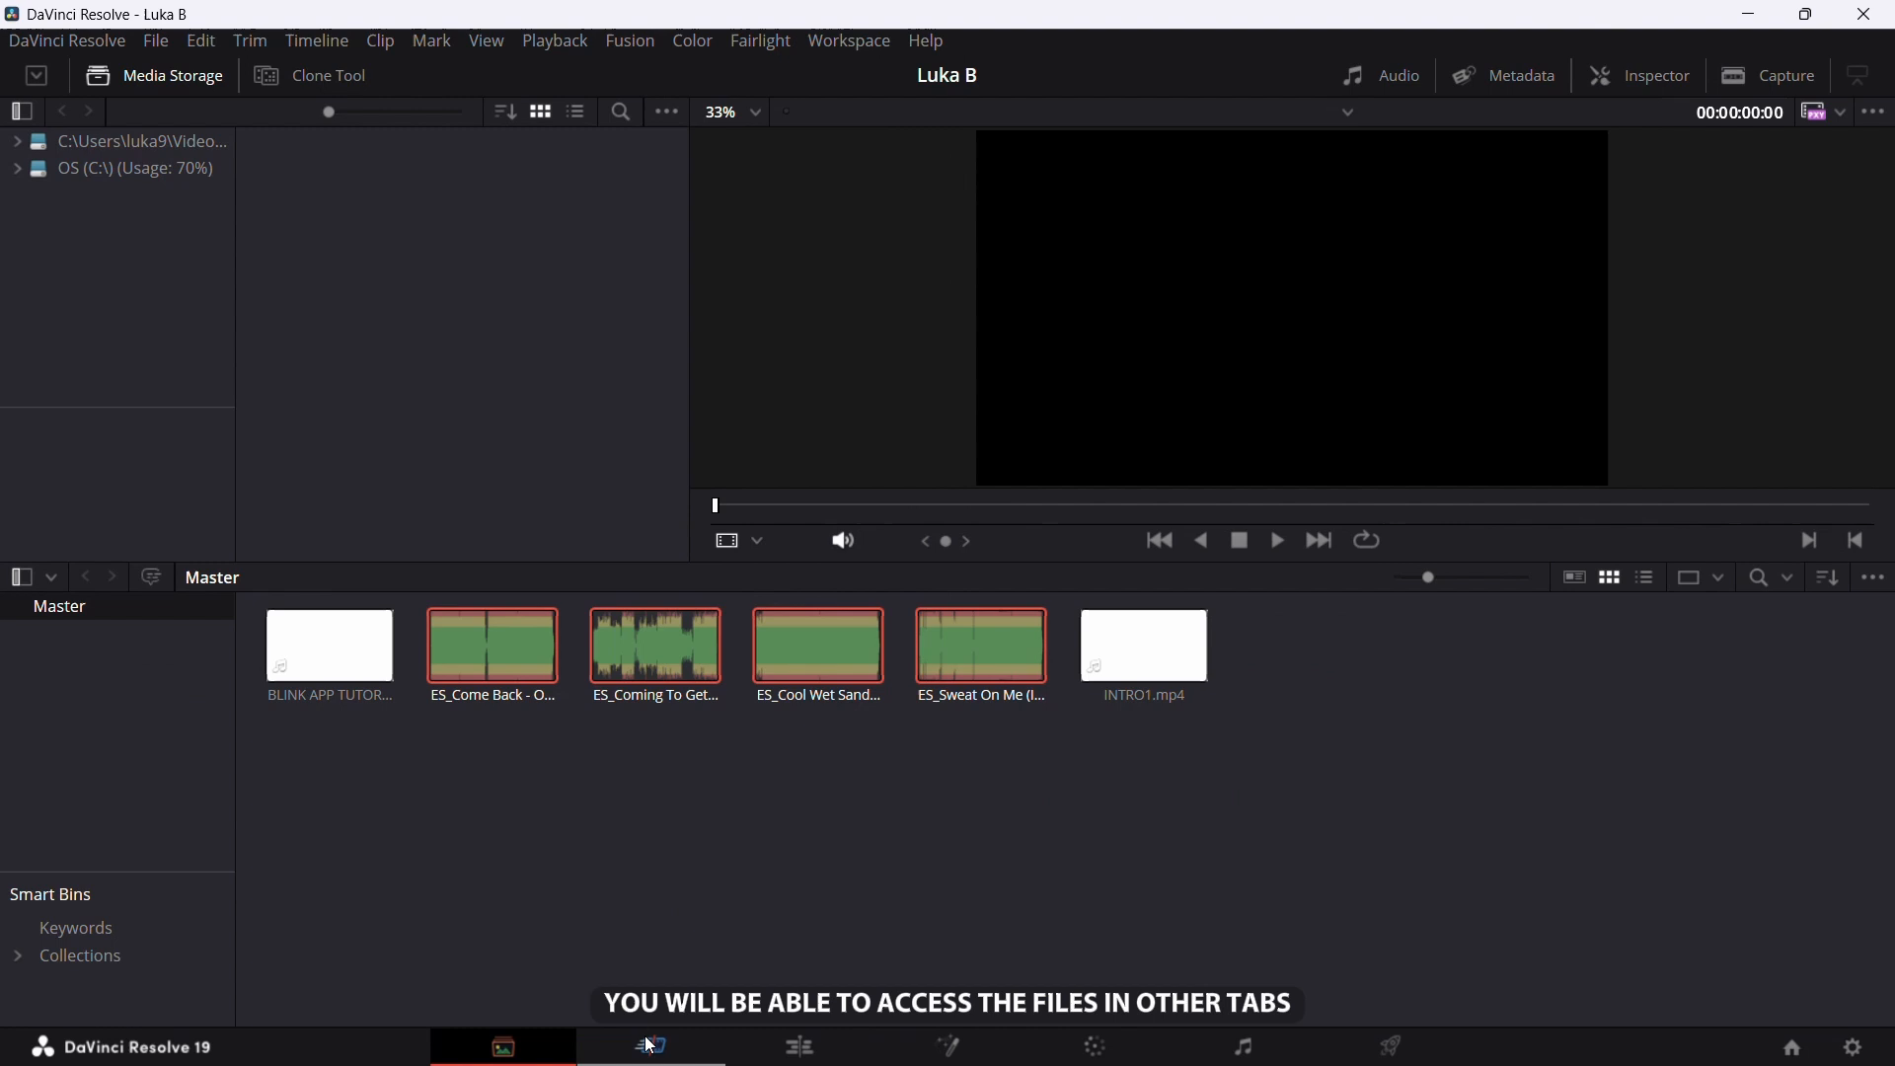
click(646, 1046)
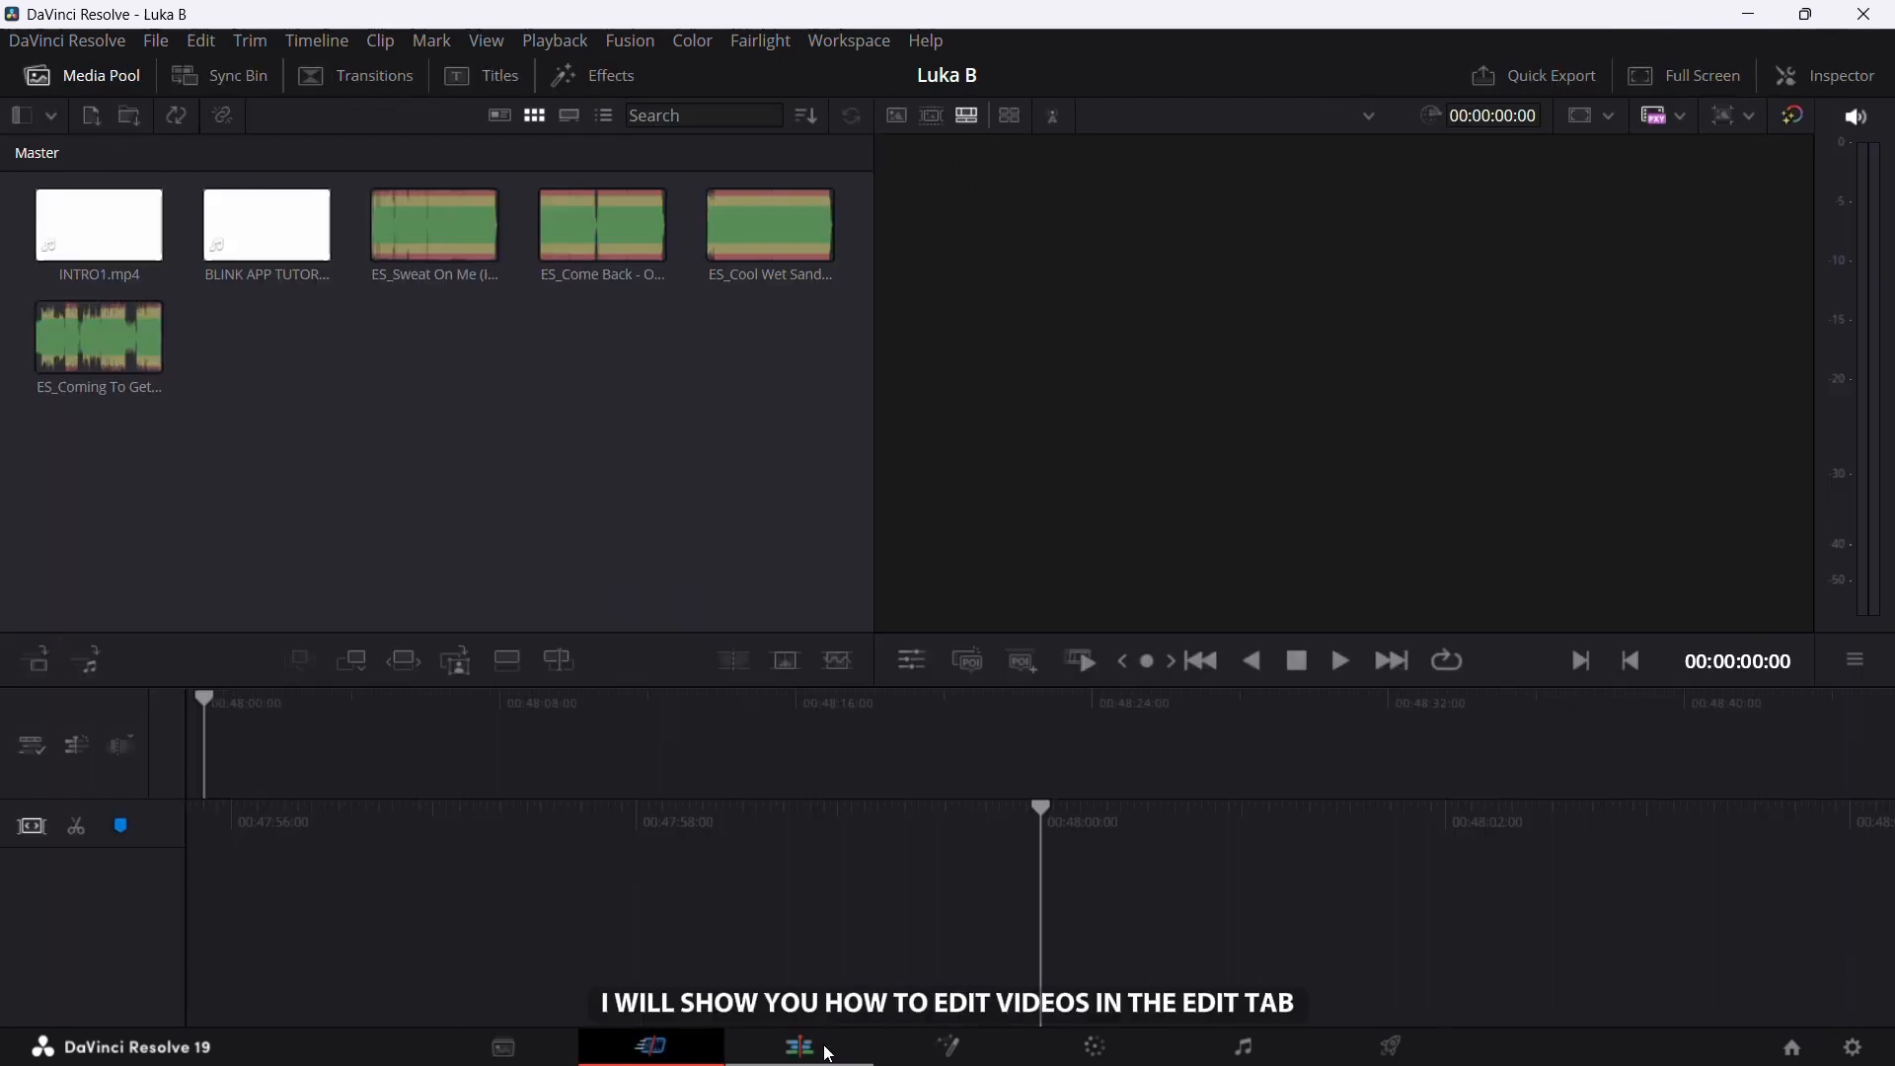
- Place BLINK APP TUTORIAL.mp4 on the edit timeline and zoom in for easier editing
click(789, 1047)
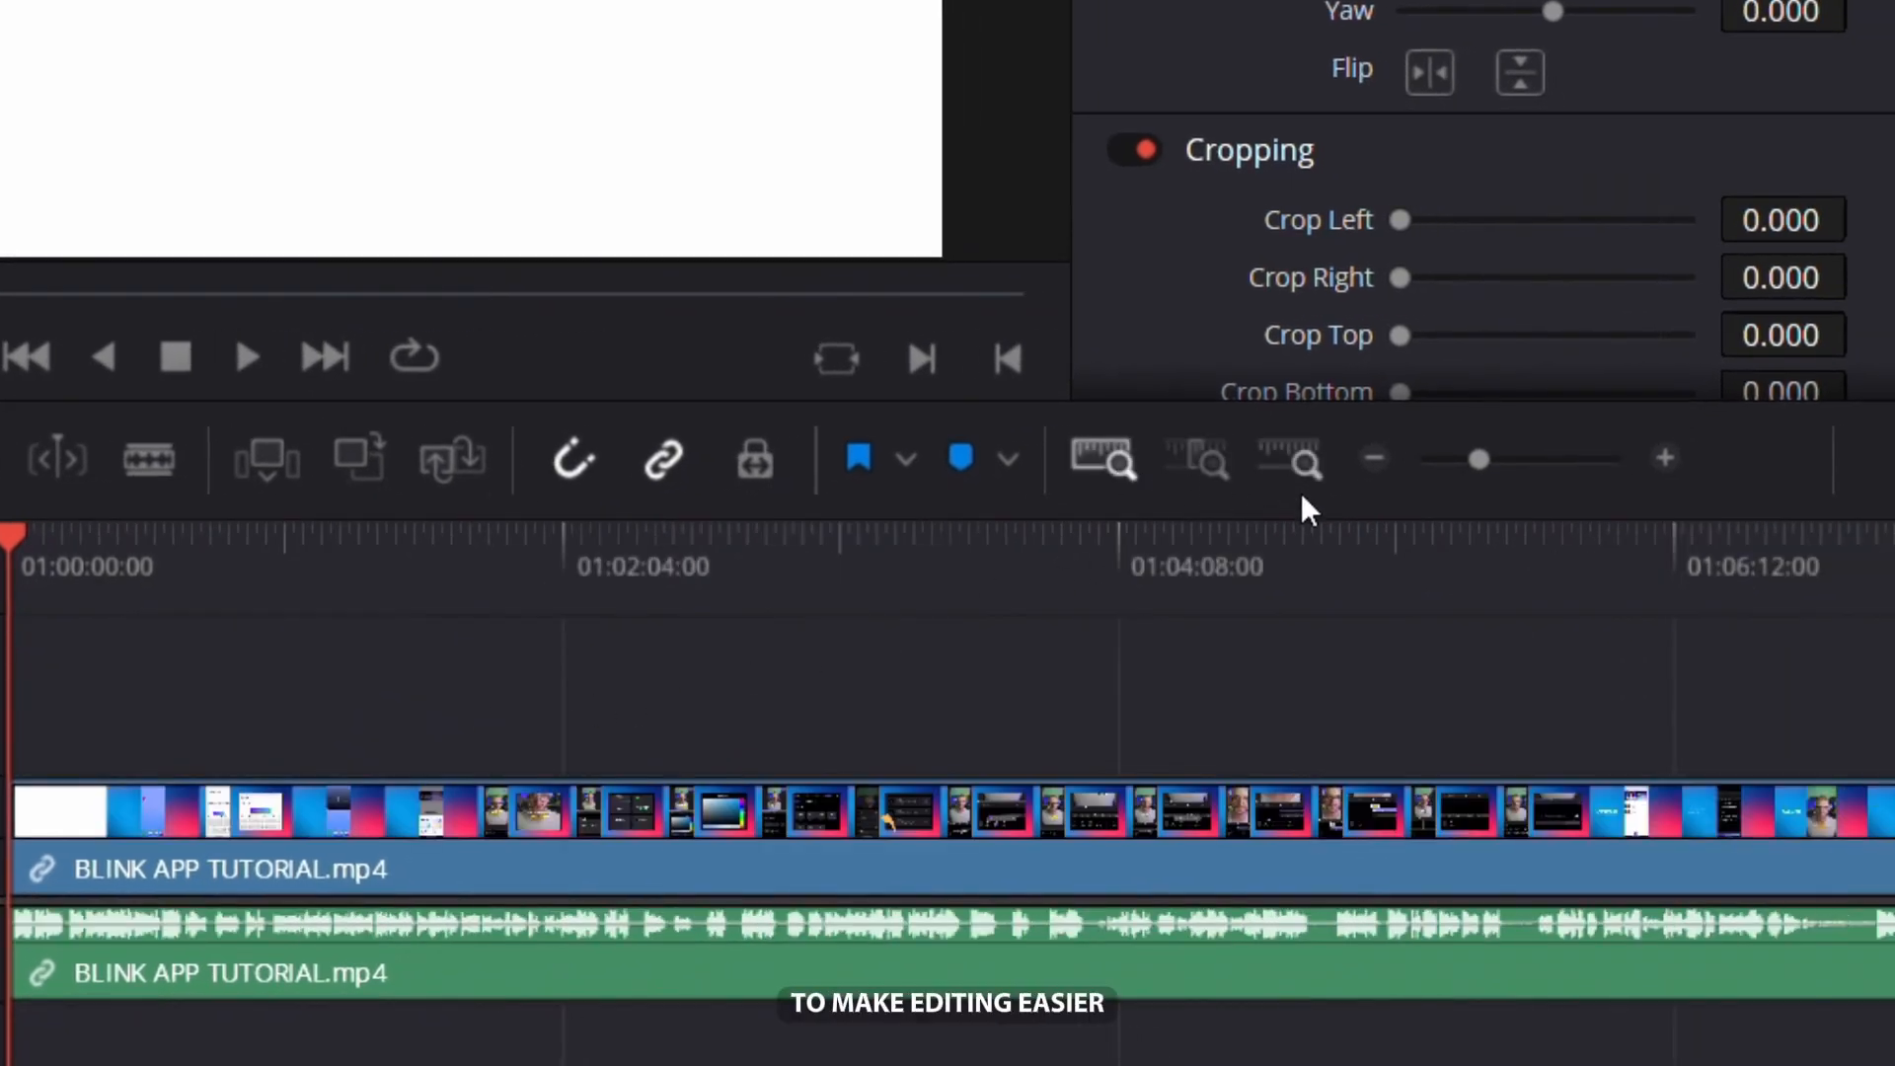
drag(1481, 459, 1517, 459)
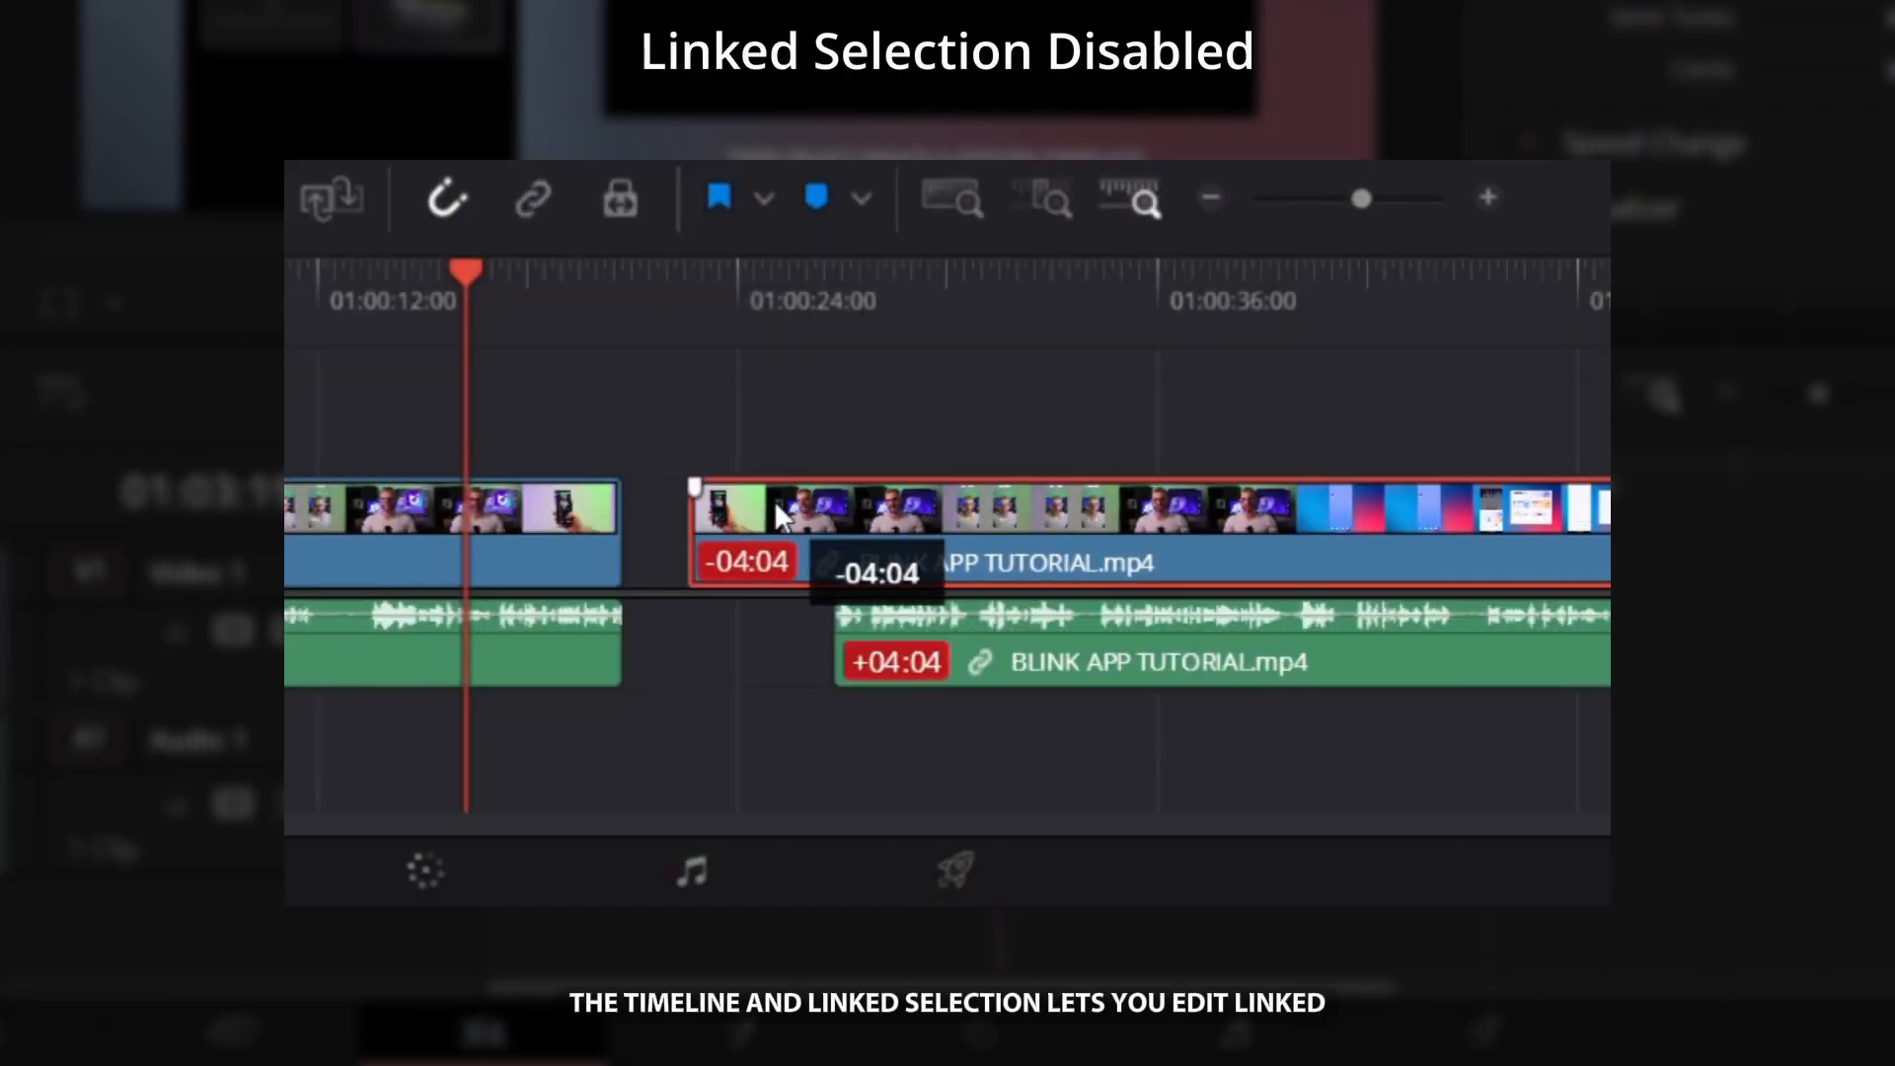
- Blade-cut the blank opening of the tutorial clip and delete that first piece
click(530, 197)
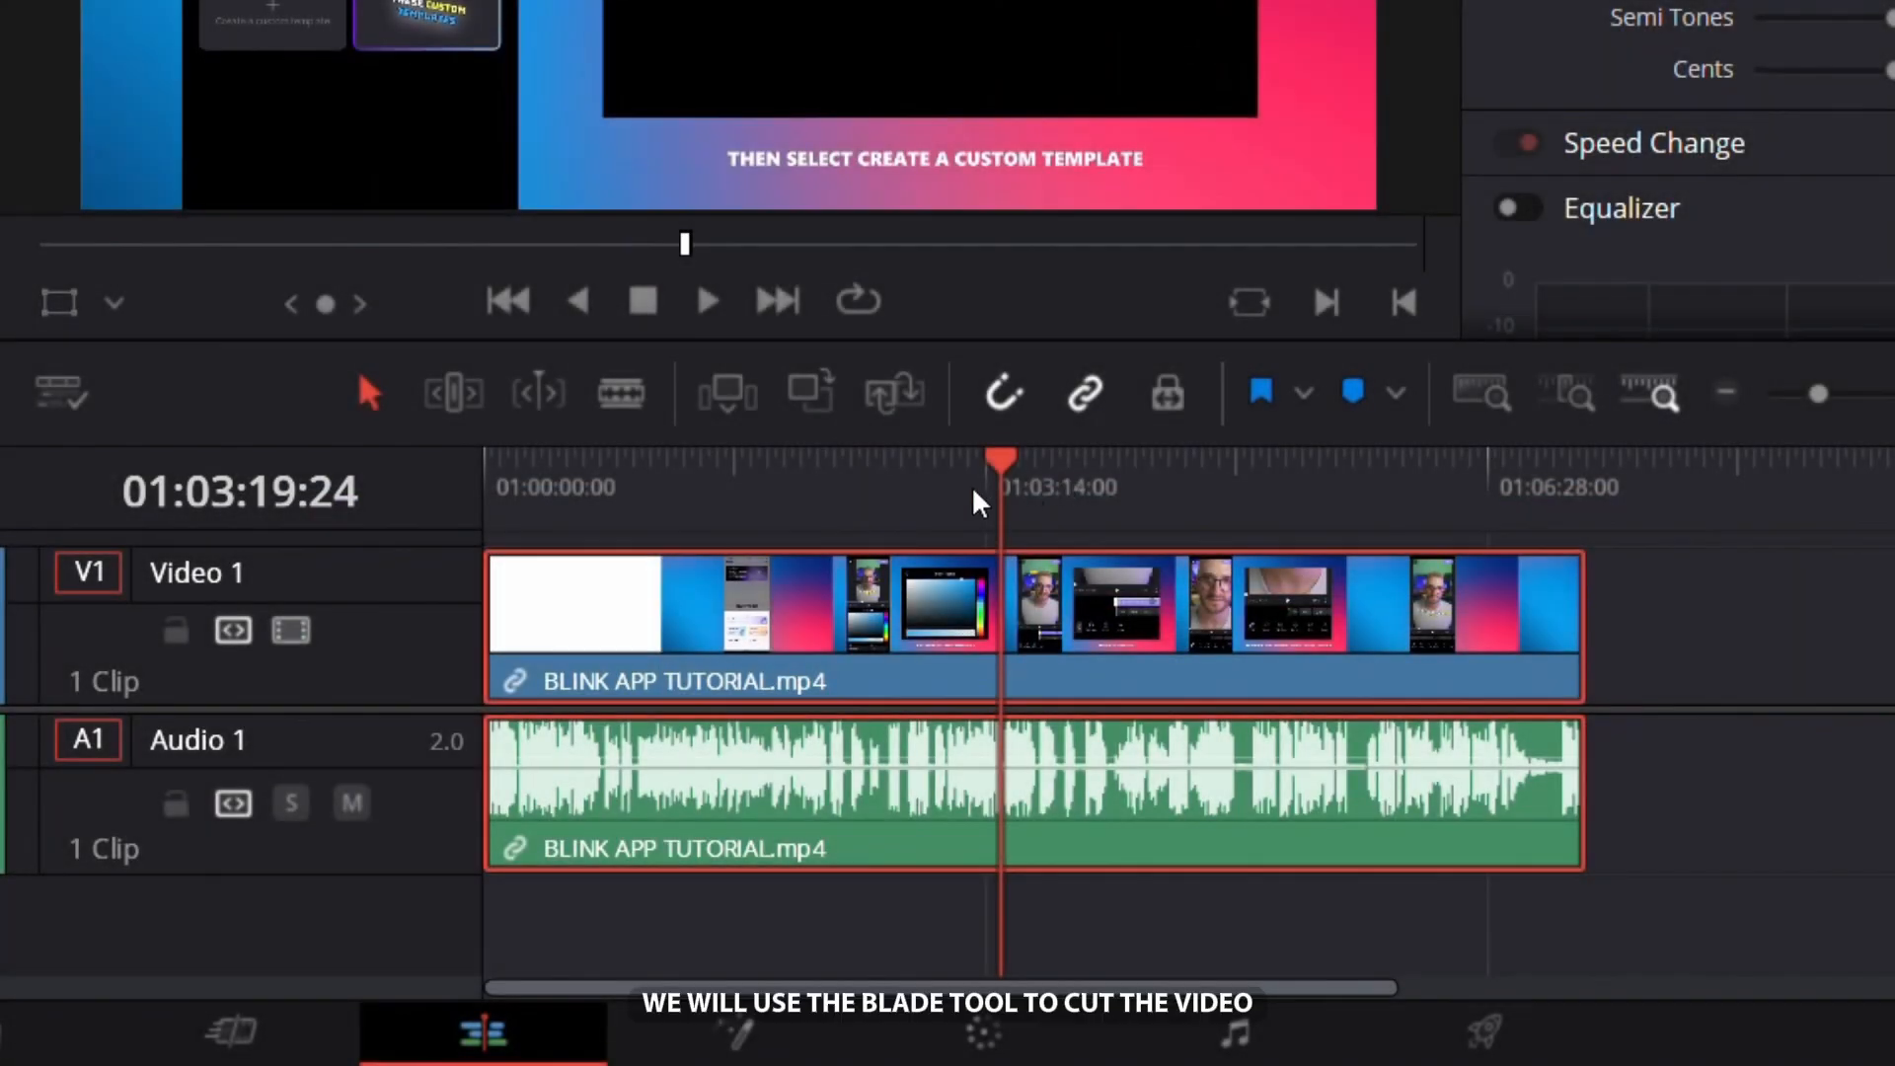
click(618, 393)
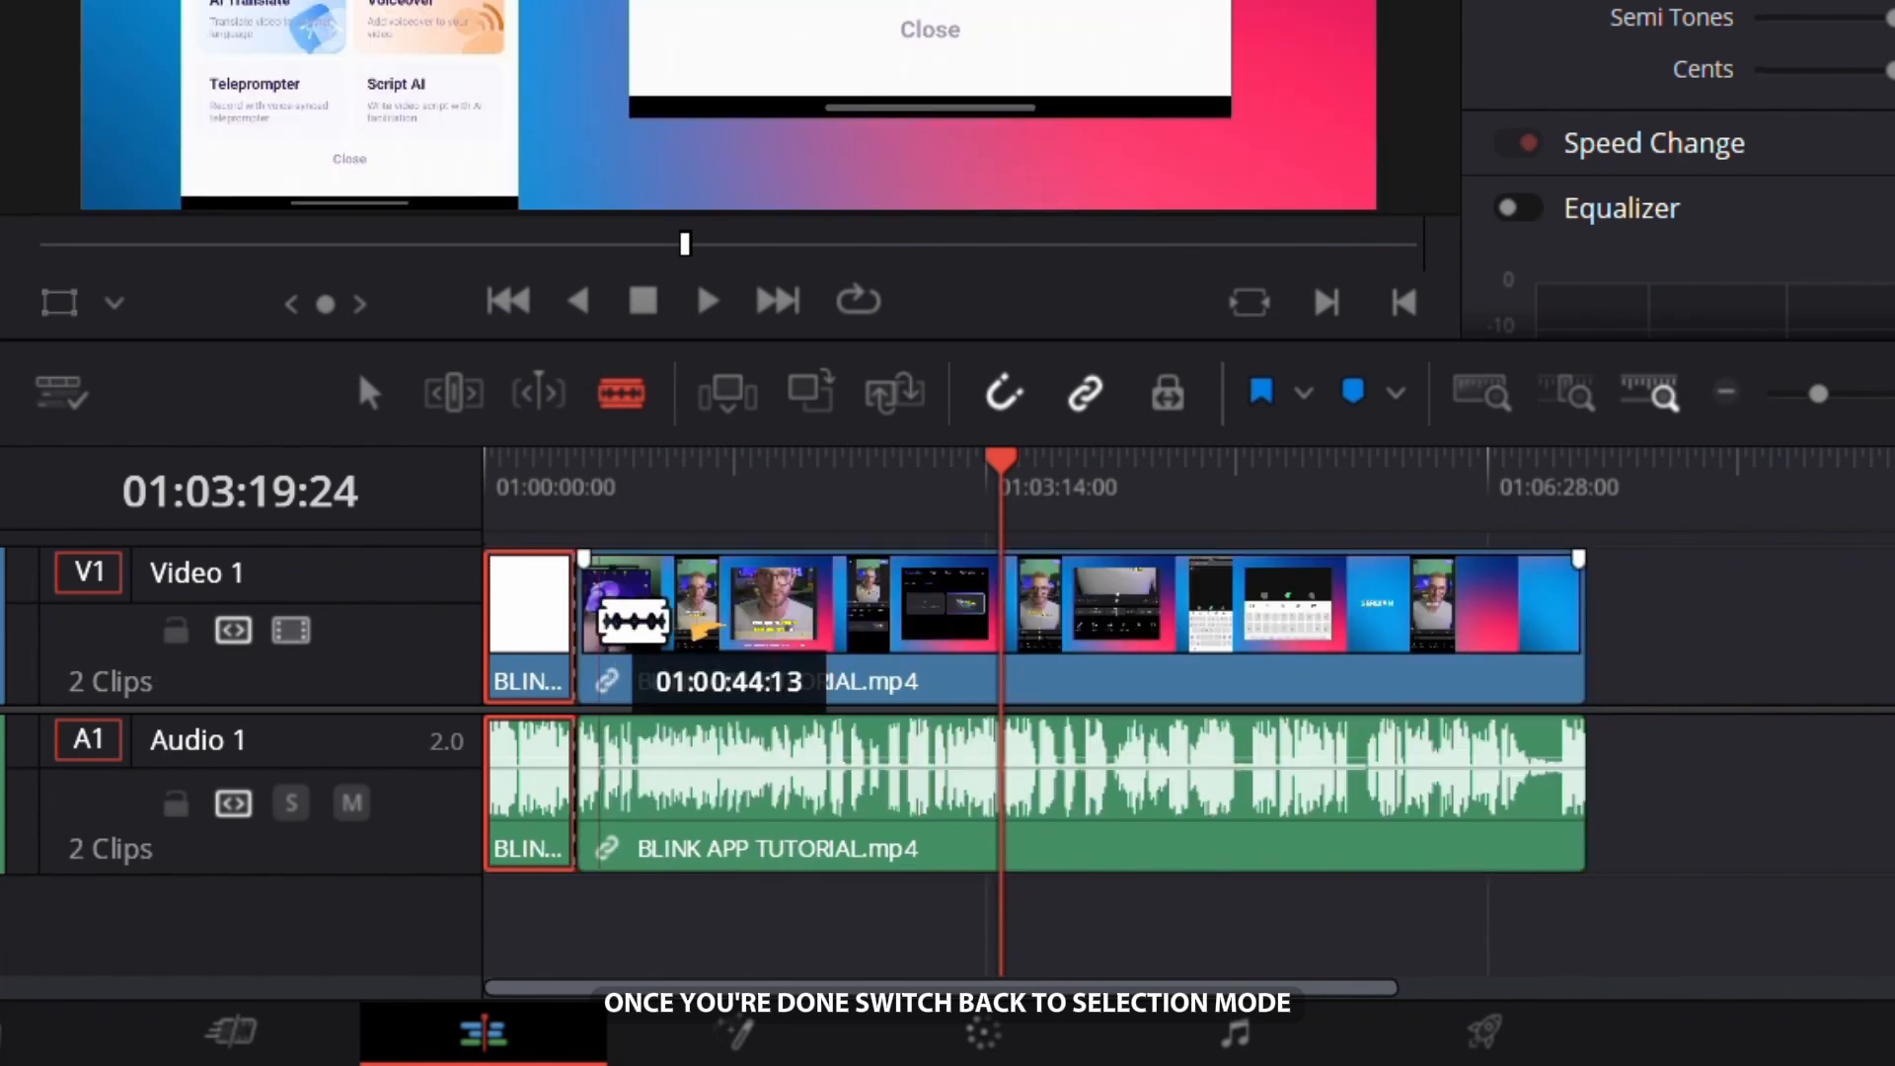
click(368, 392)
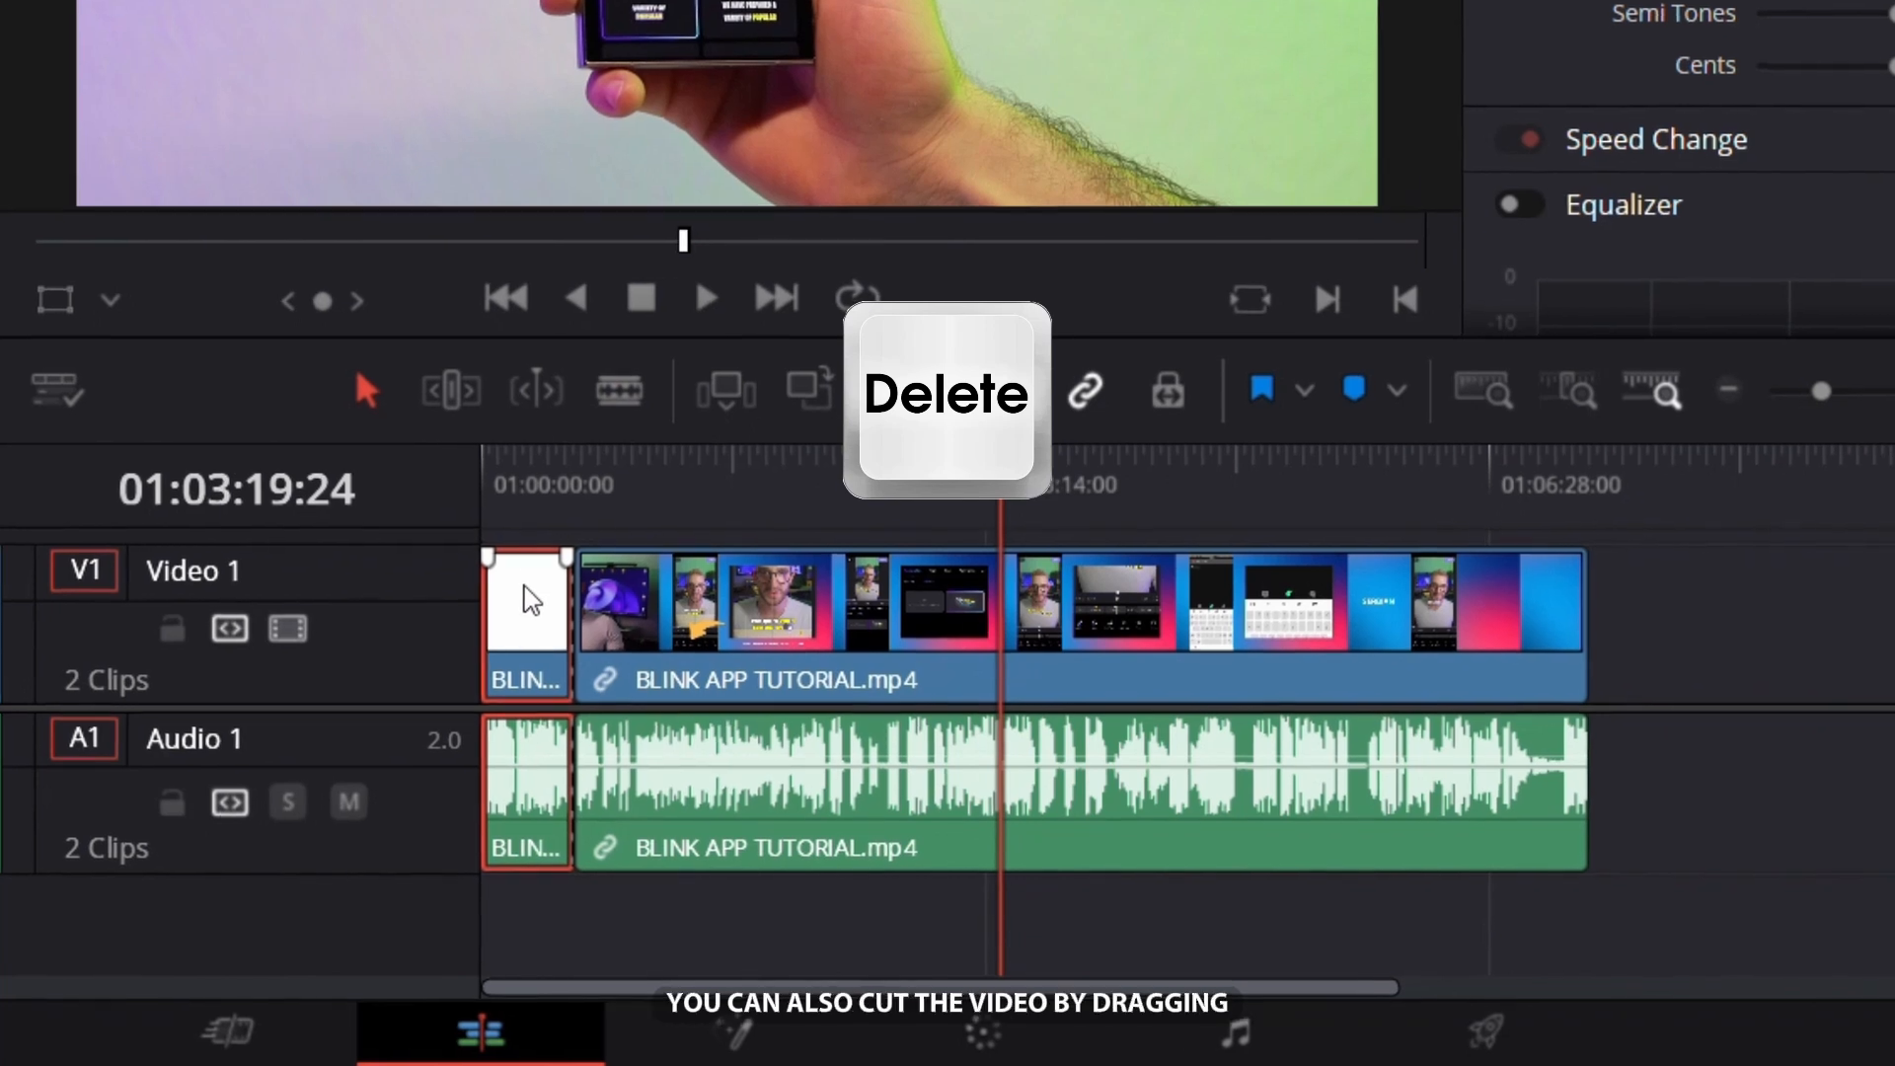
key(Delete)
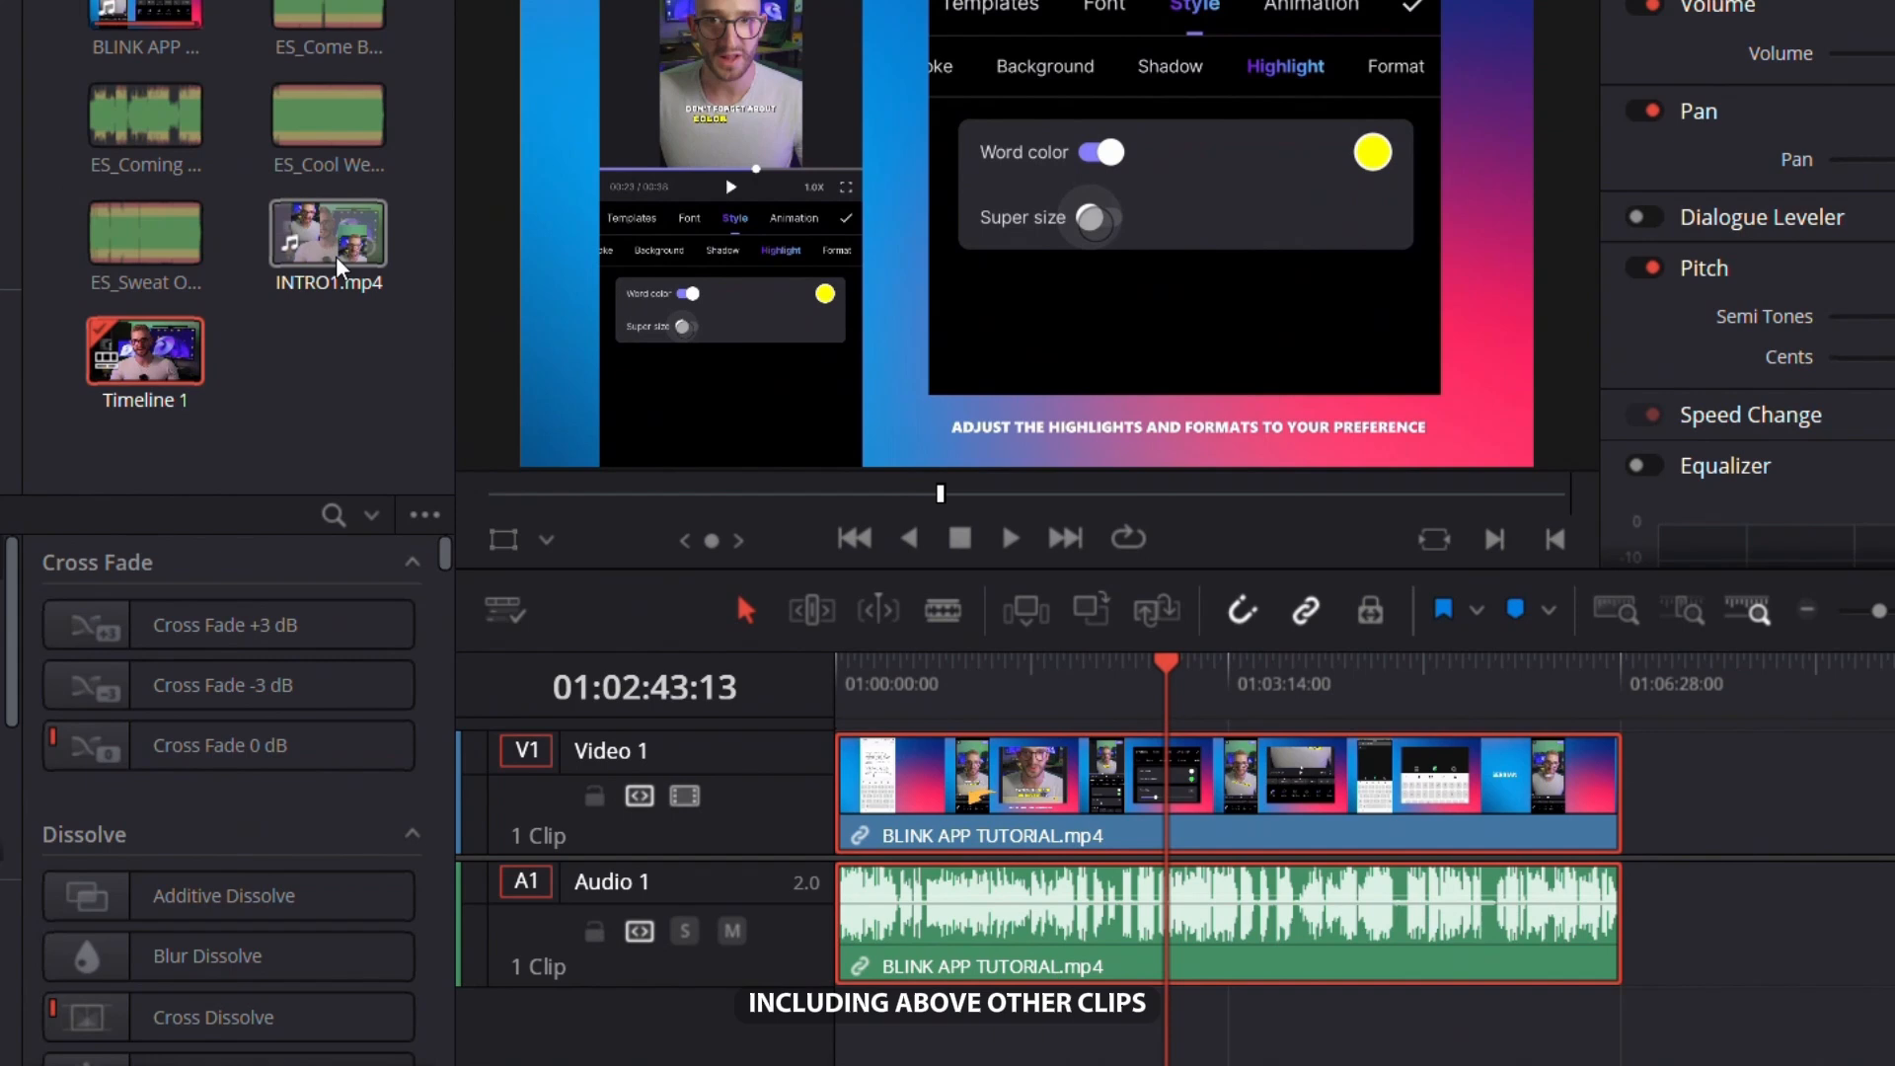
- Place INTRO1.mp4 on track V2 above the tutorial and delete its audio
drag(329, 242, 1281, 701)
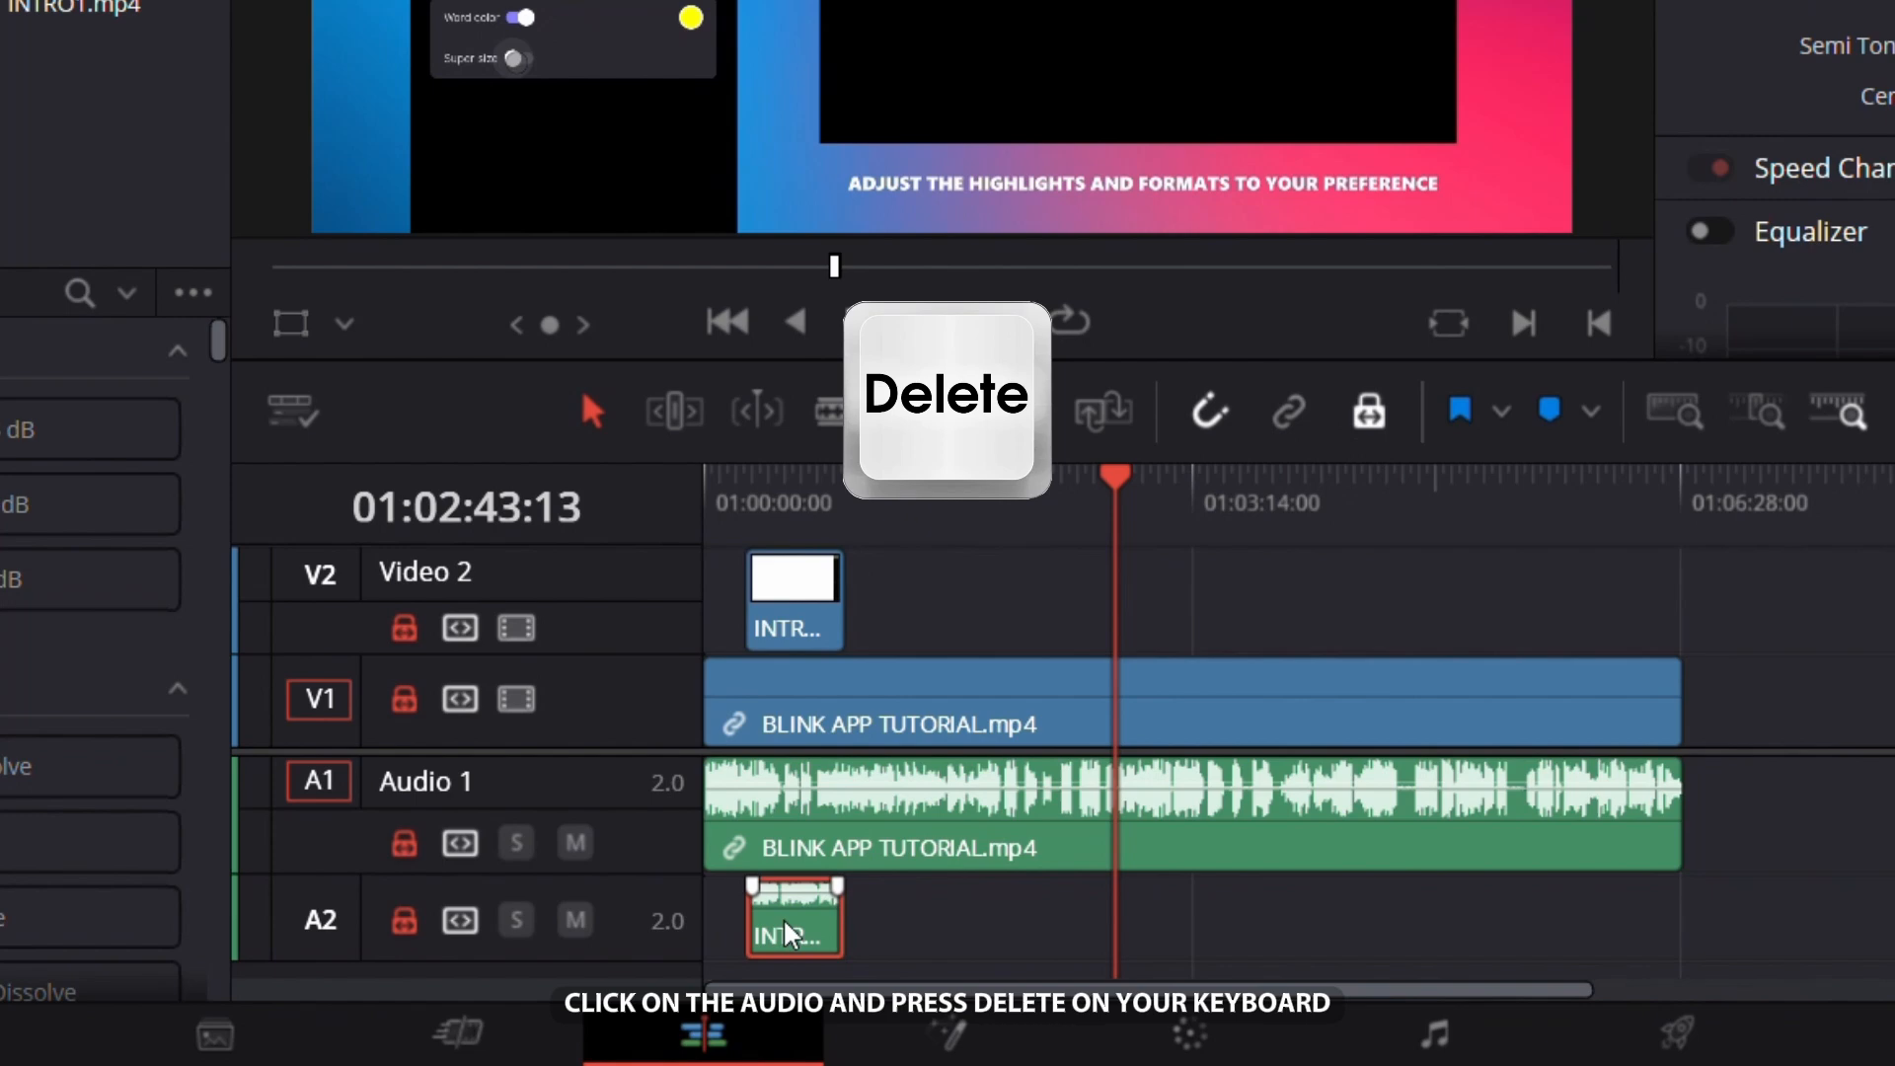
key(Delete)
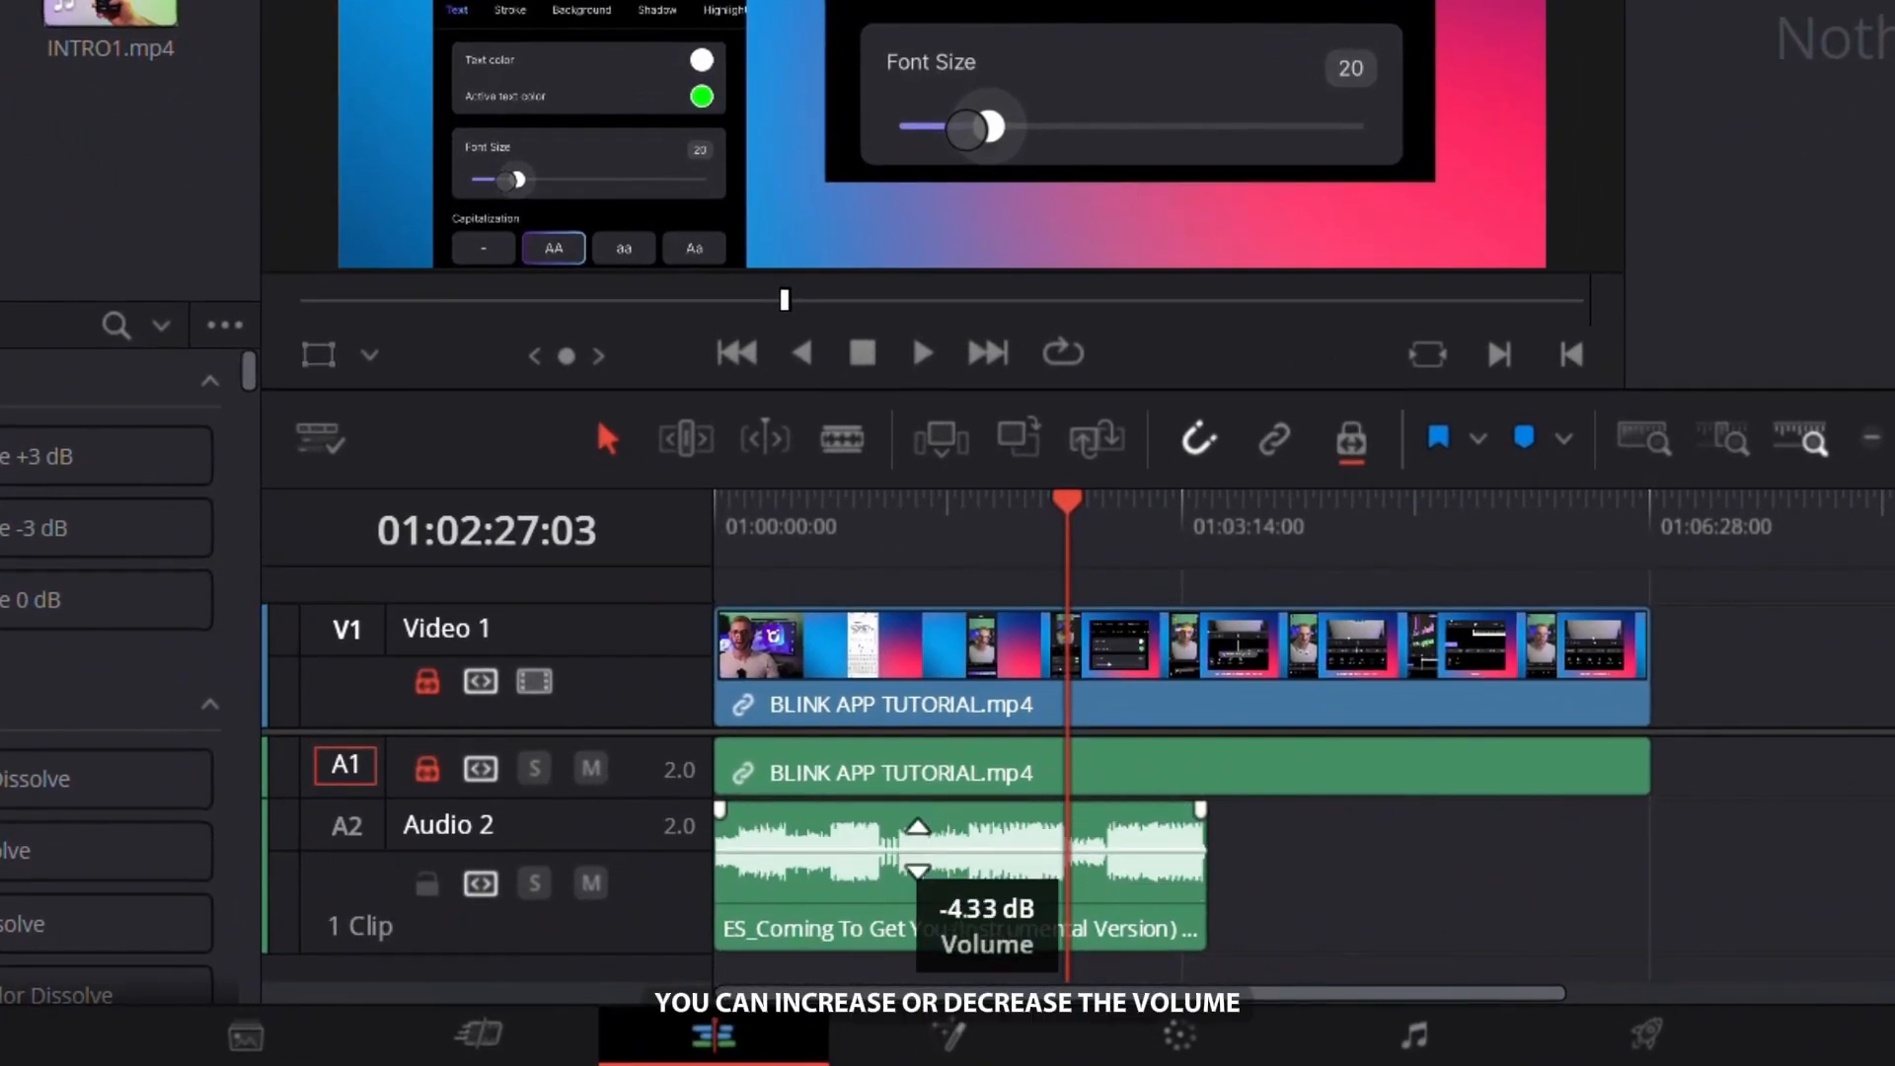
- Lower the music volume to about -4.33 dB, fade it in, and enable dialogue leveling on the tutorial audio
drag(919, 828, 919, 882)
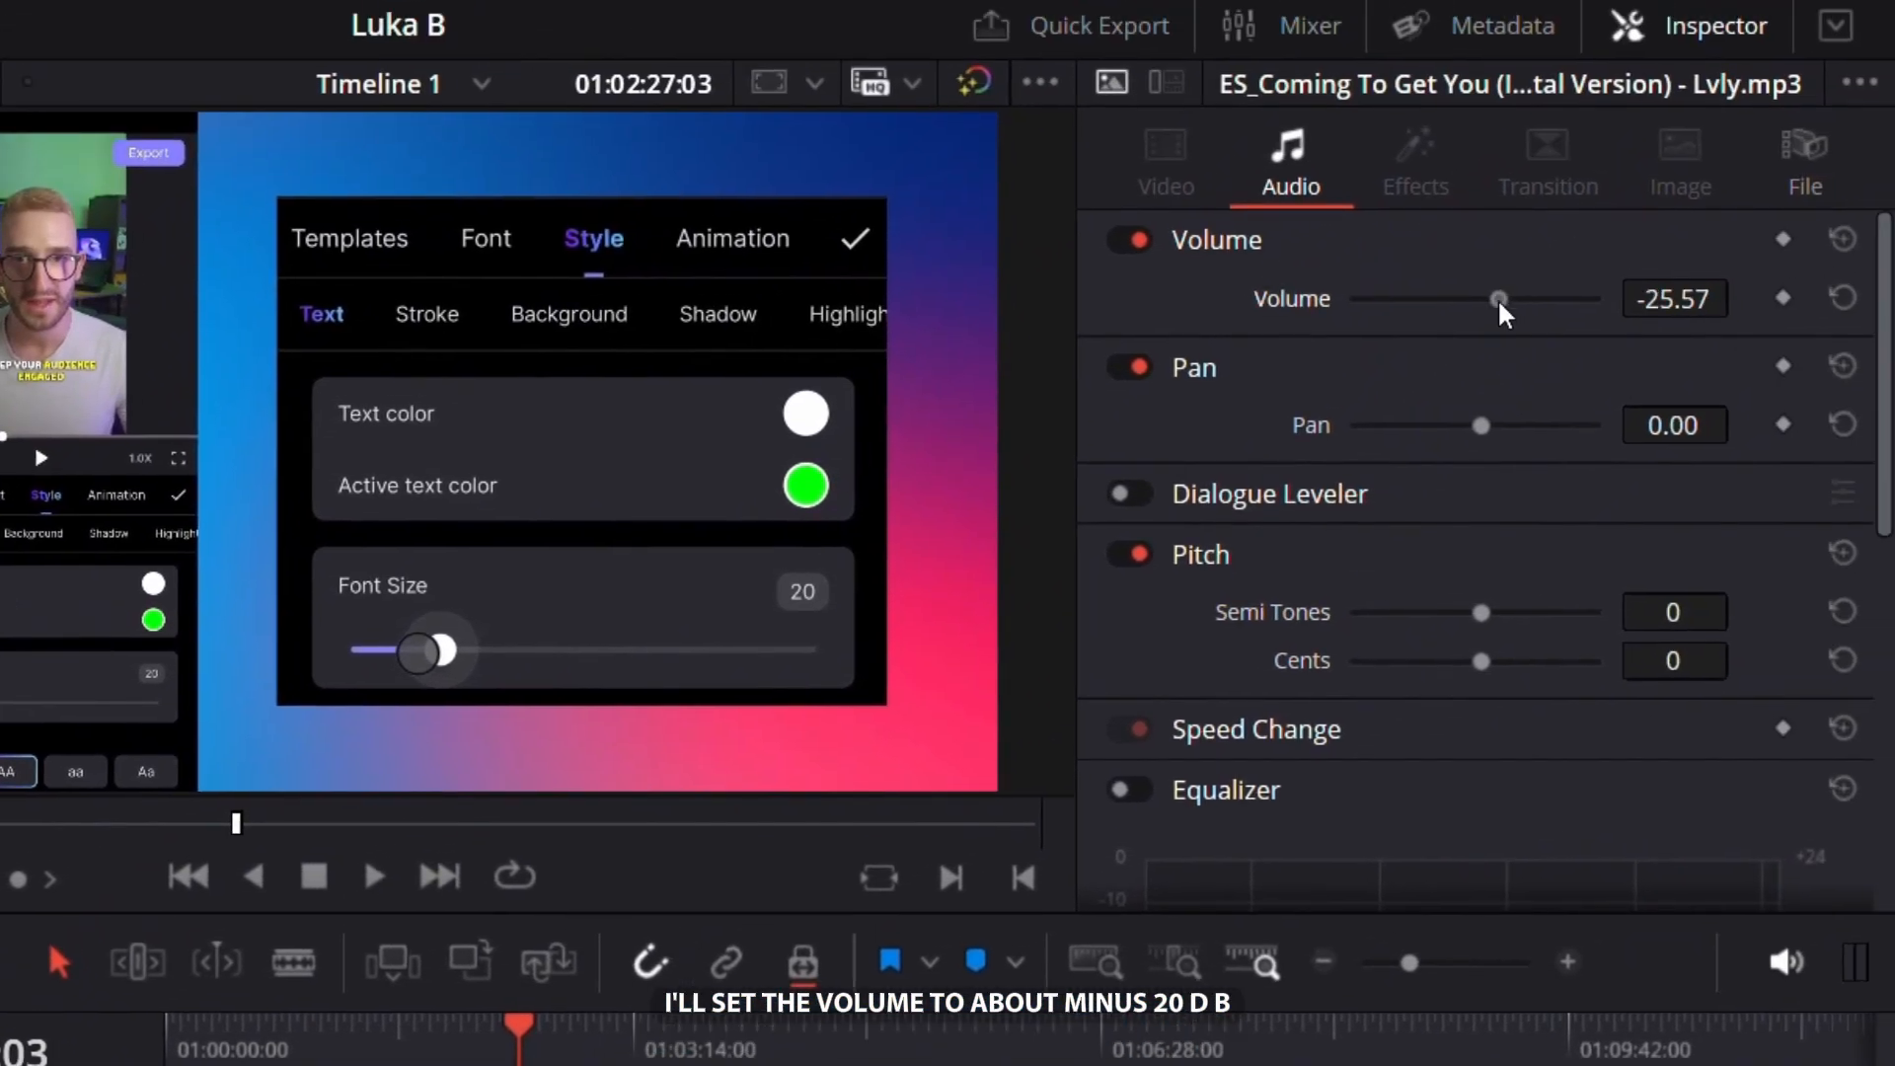
drag(1499, 298, 1505, 298)
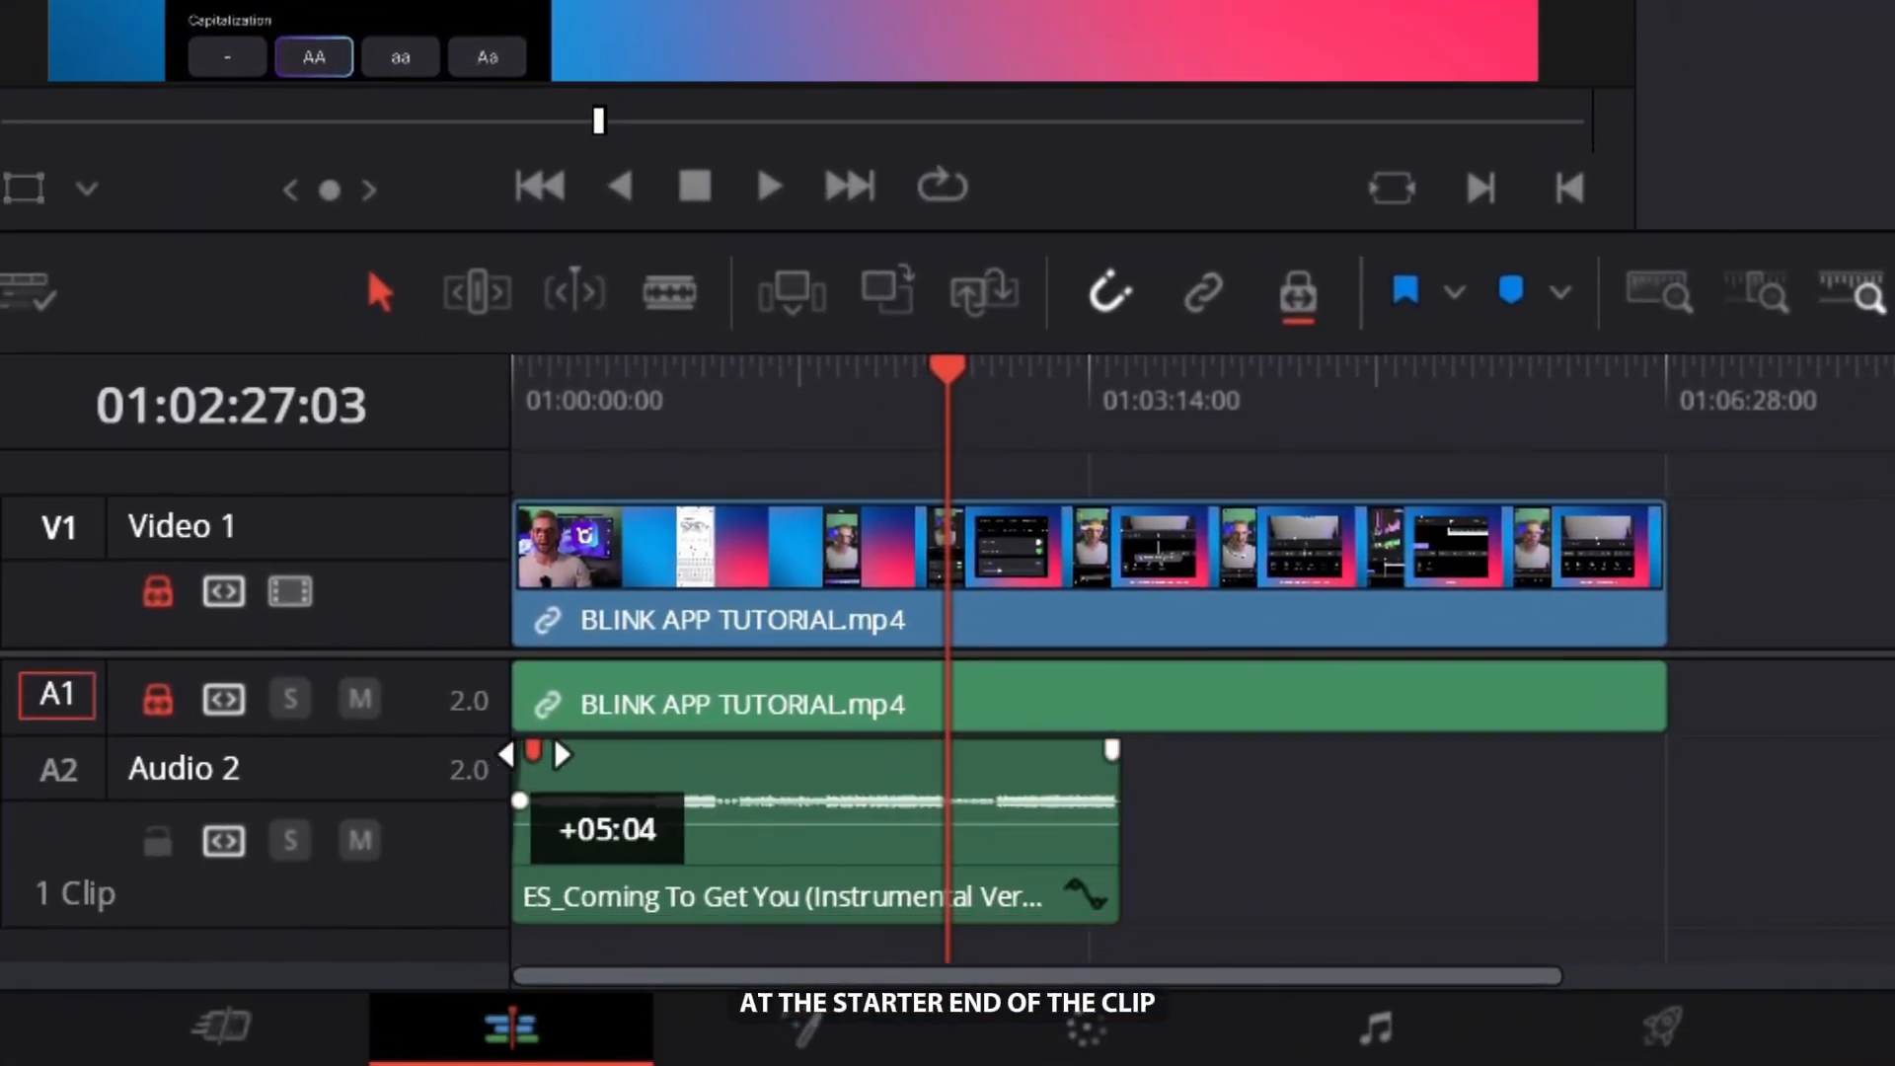
drag(535, 752, 574, 764)
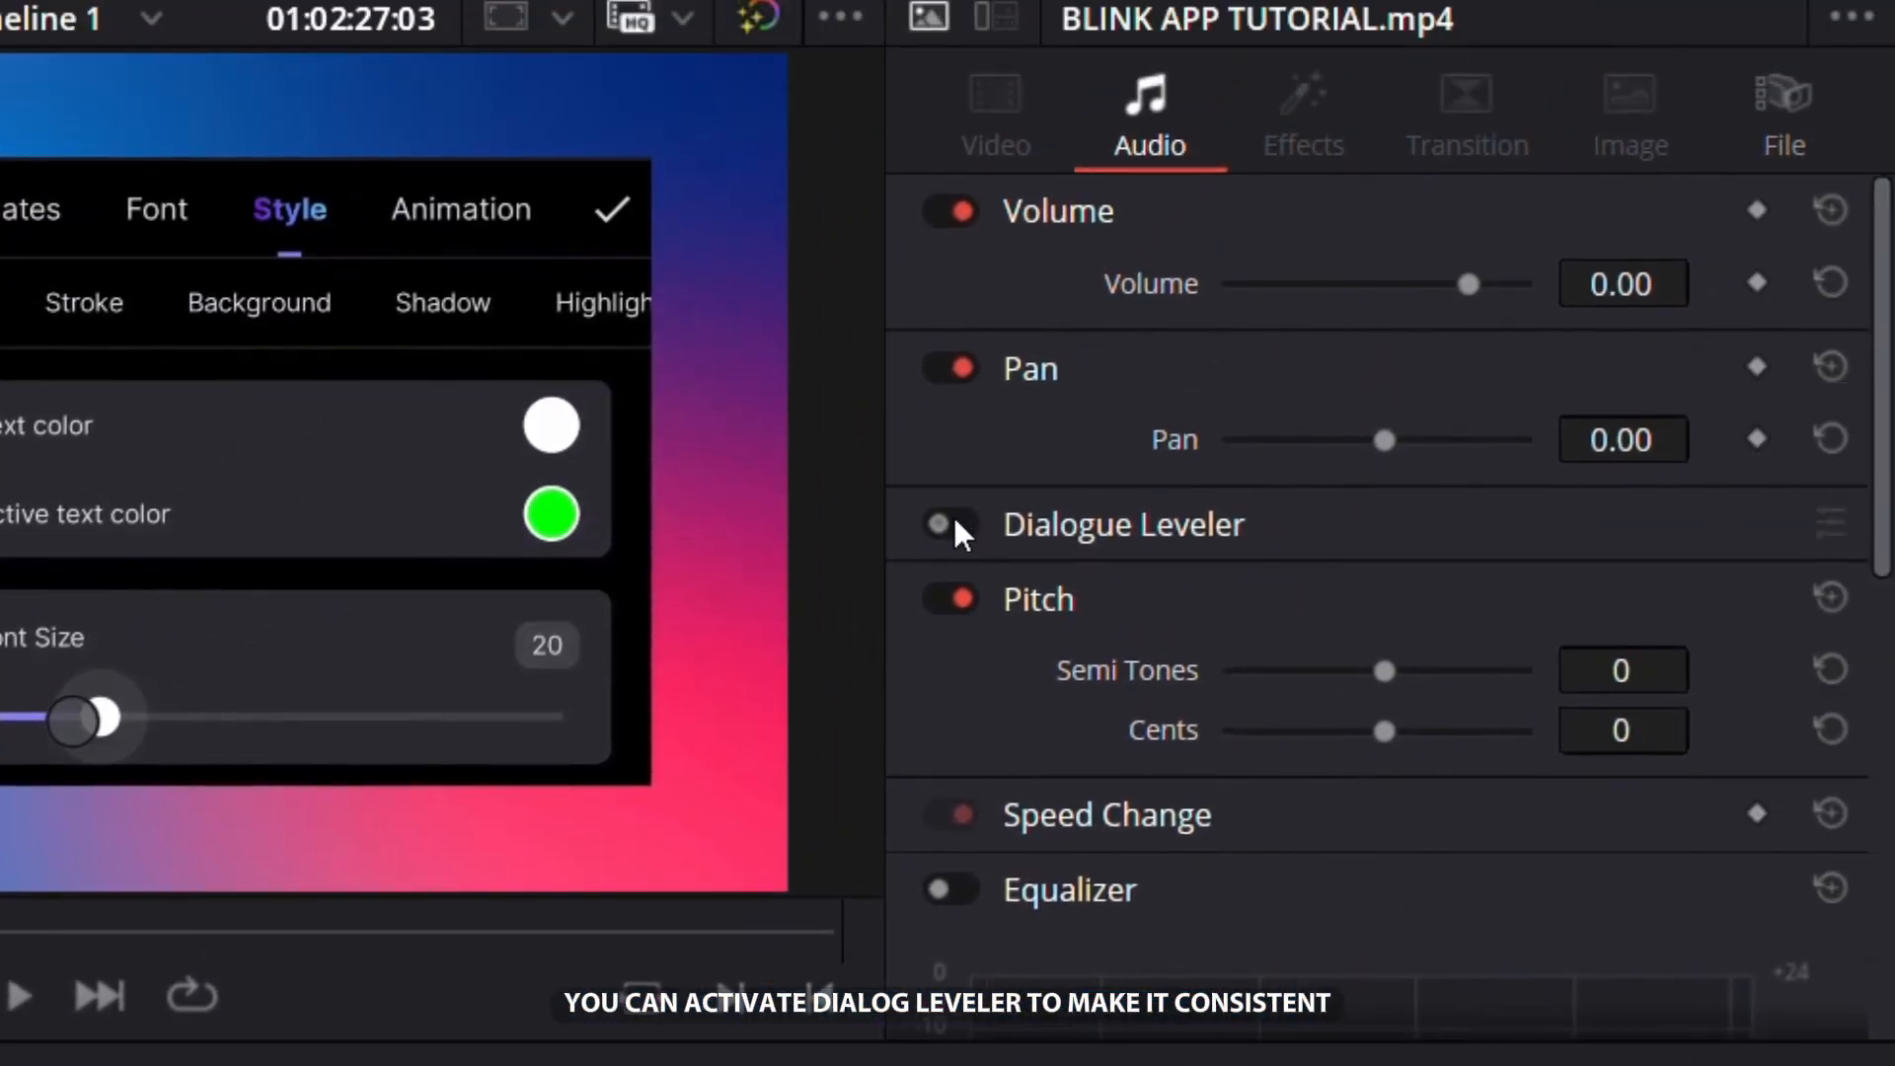
click(948, 526)
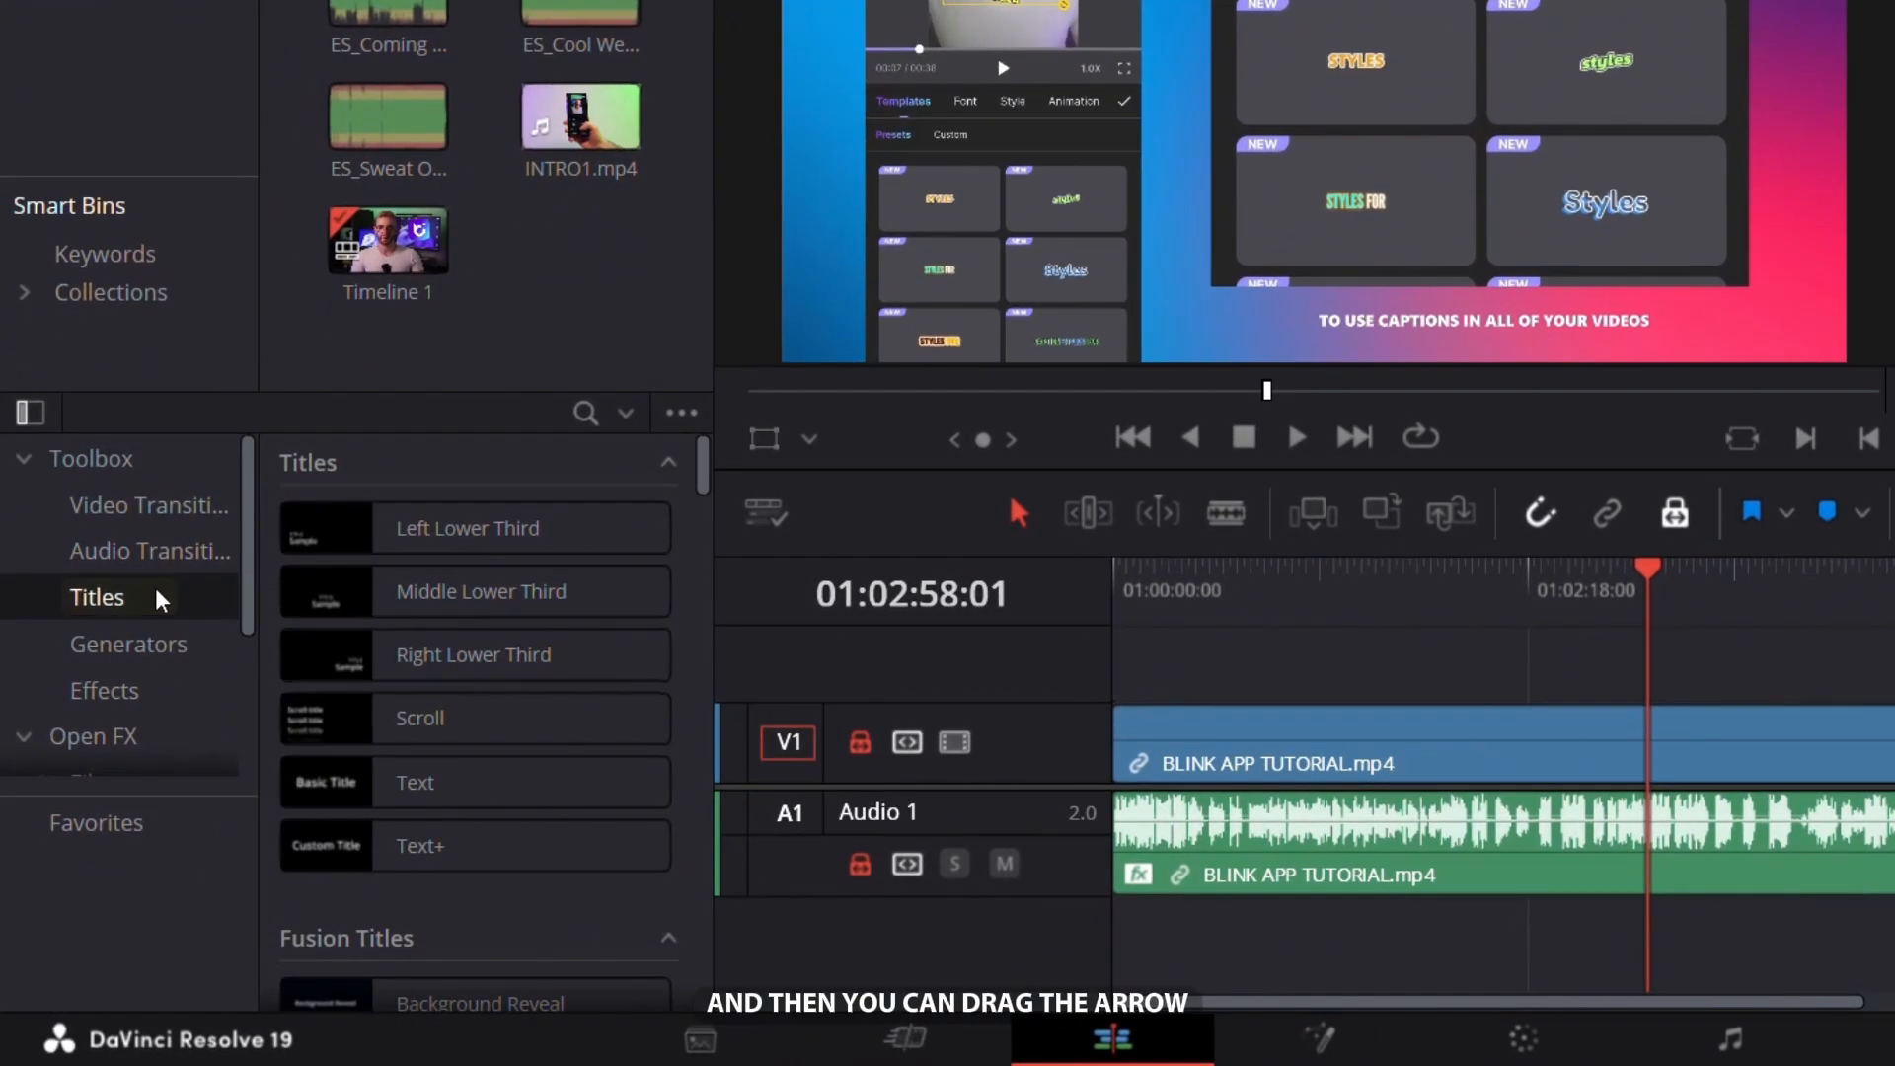
- Add a Flip Up title above the tutorial clip and adjust its duration
scroll(down, 3)
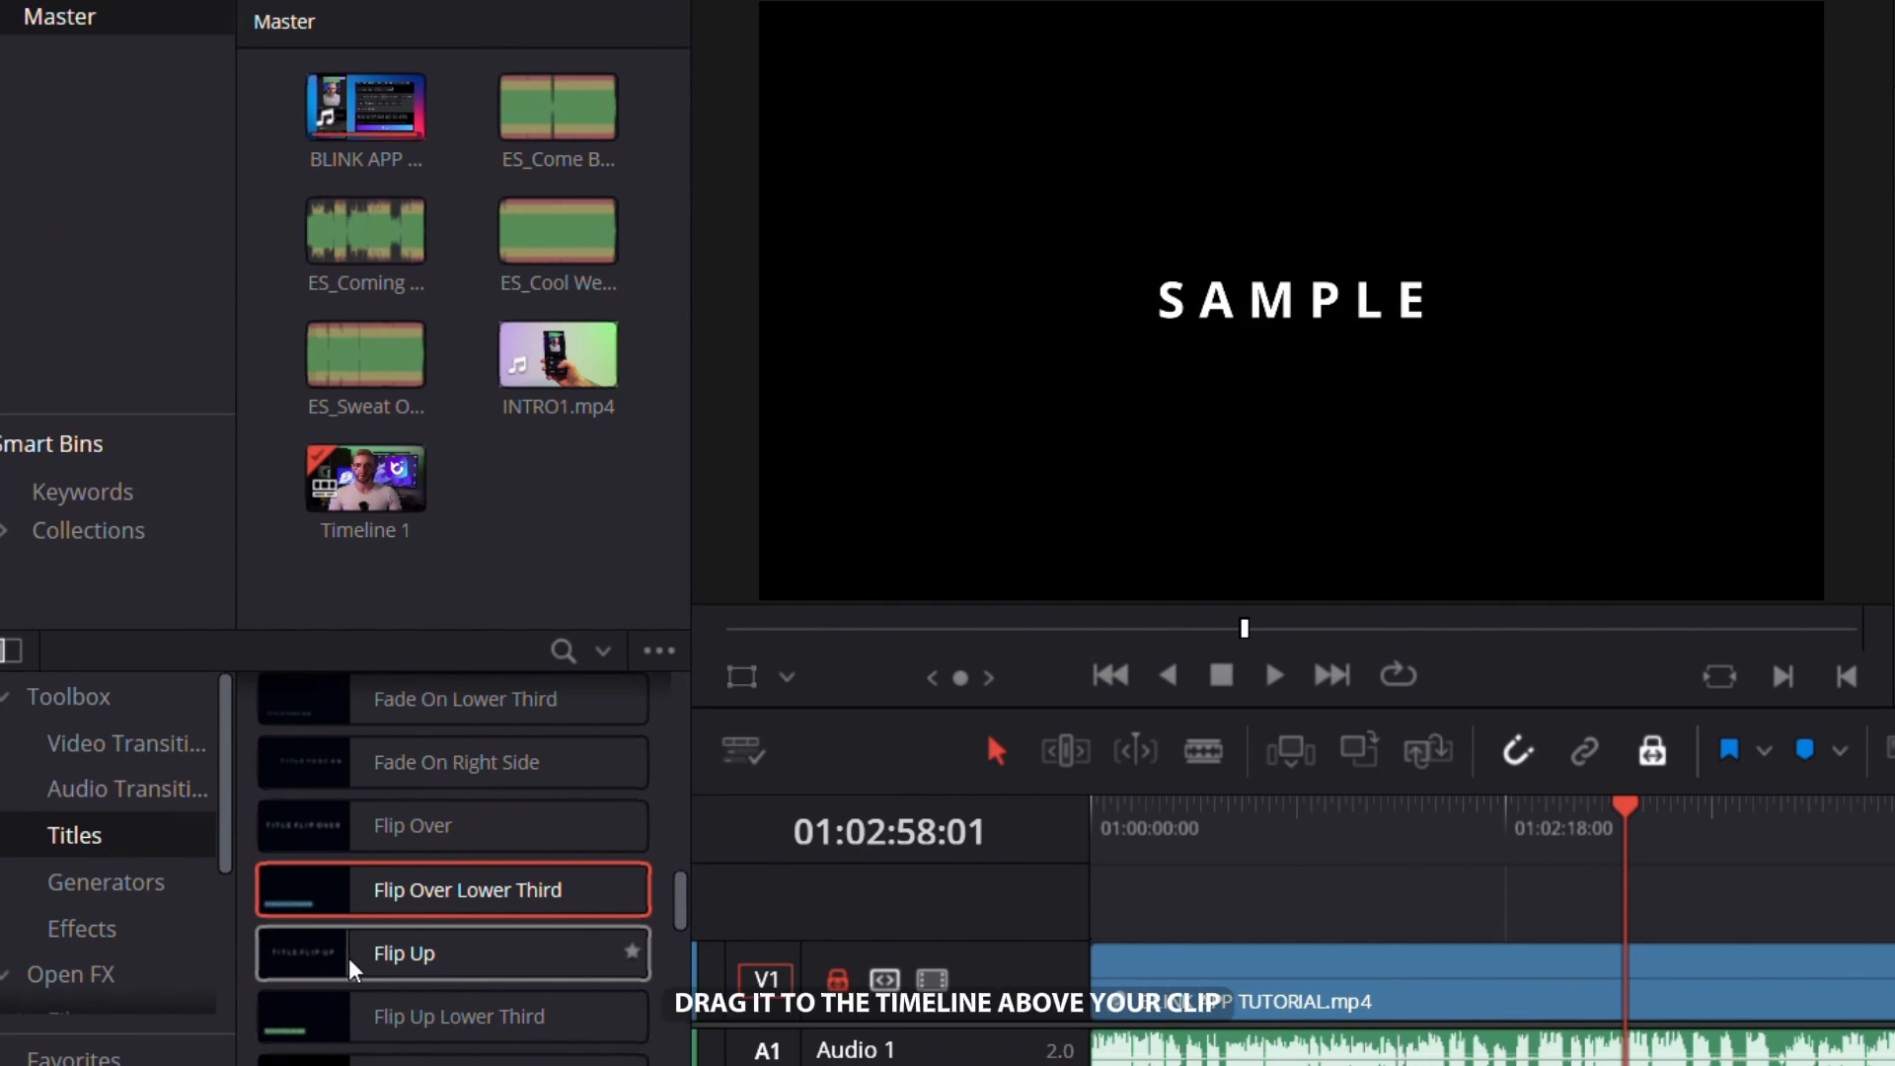
drag(404, 953, 1022, 736)
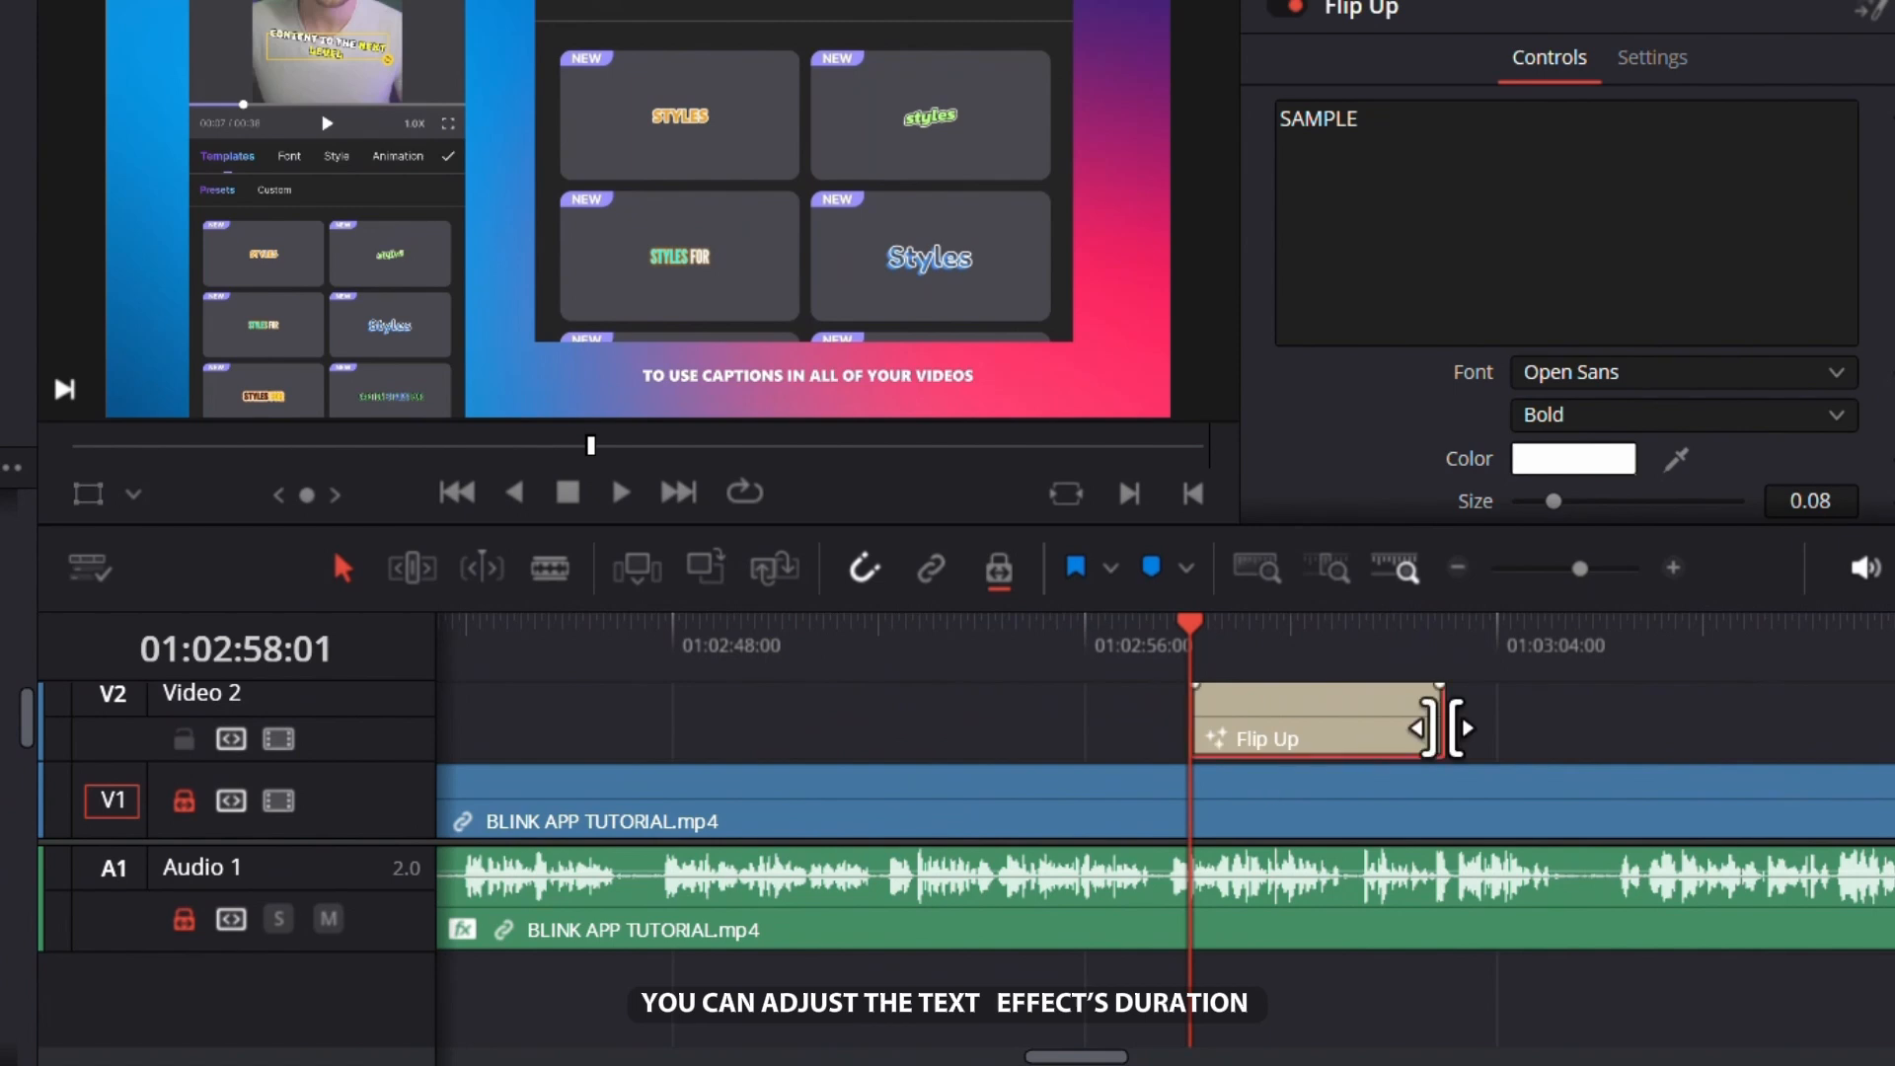
drag(1420, 726, 1559, 725)
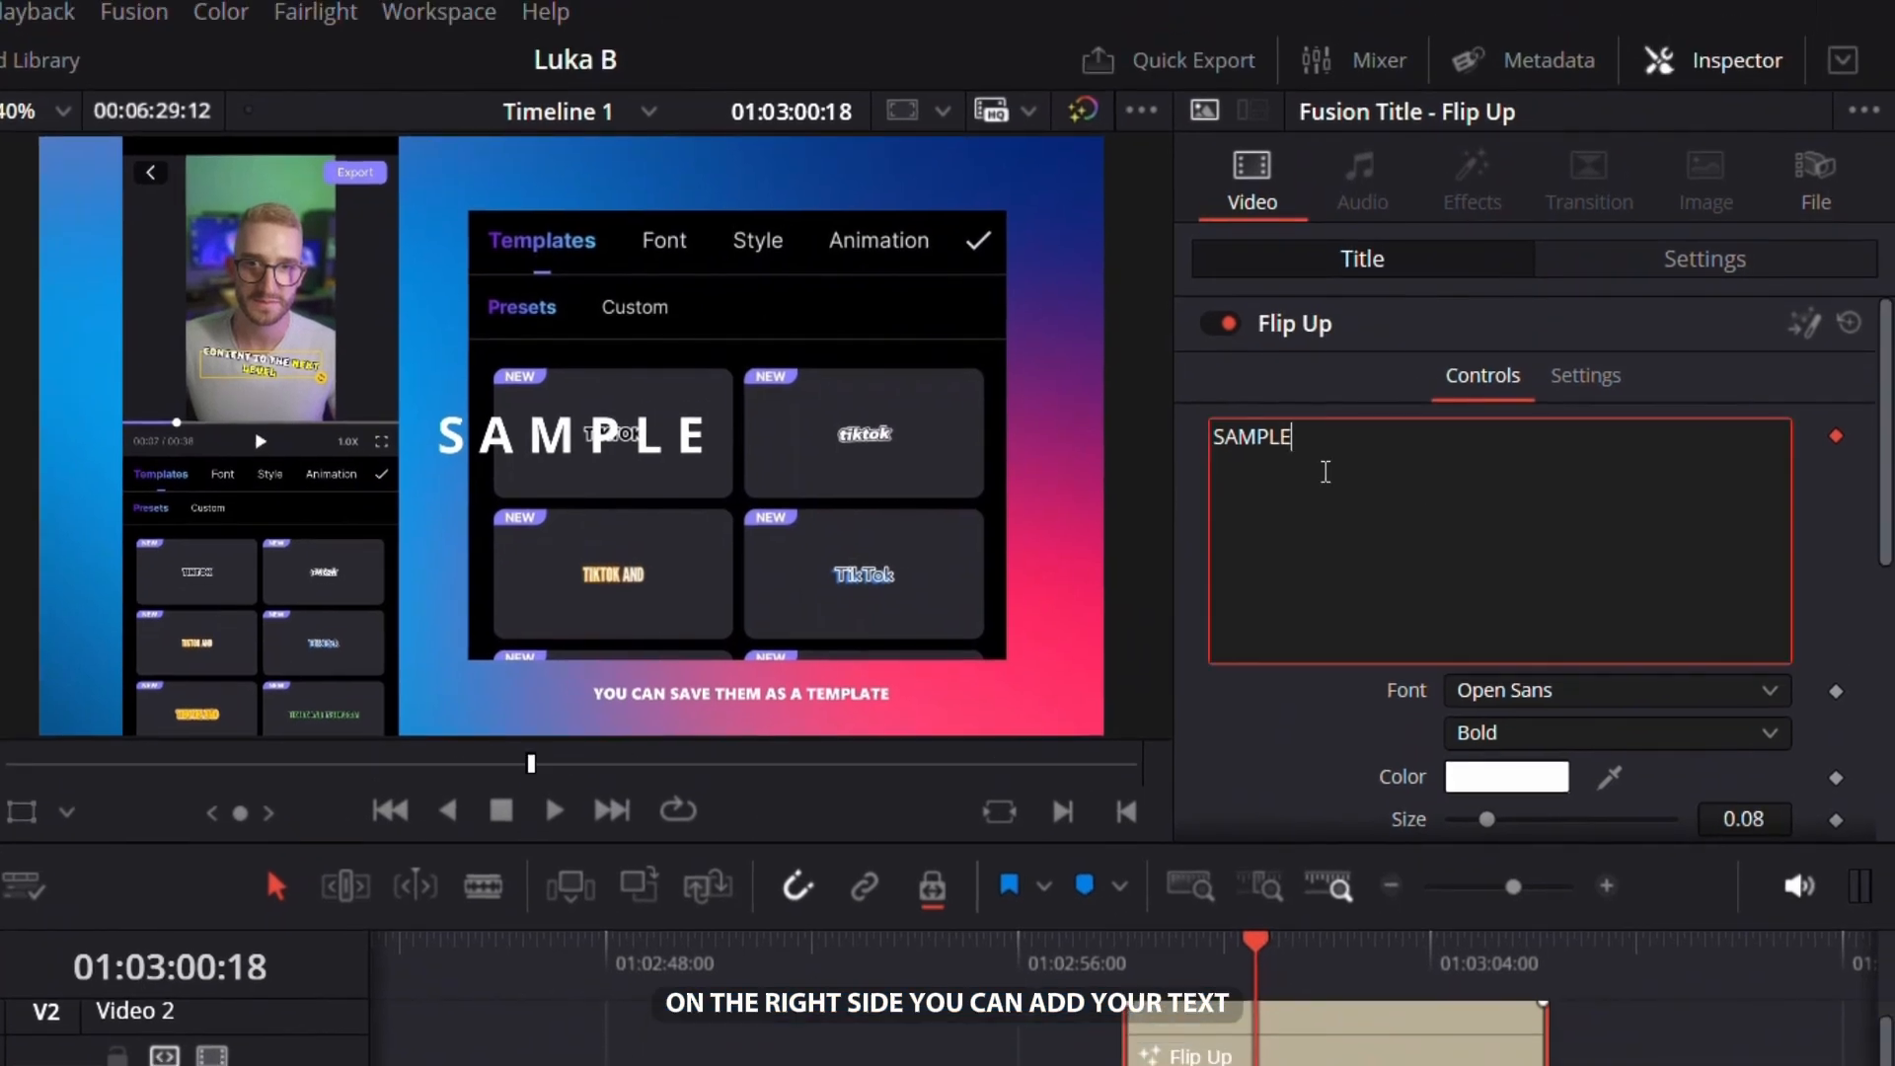
- Make the title read 'SUBSCRIBE' in larger Myriad Pro and position it near the top of the frame
text(SUBSCRIBE)
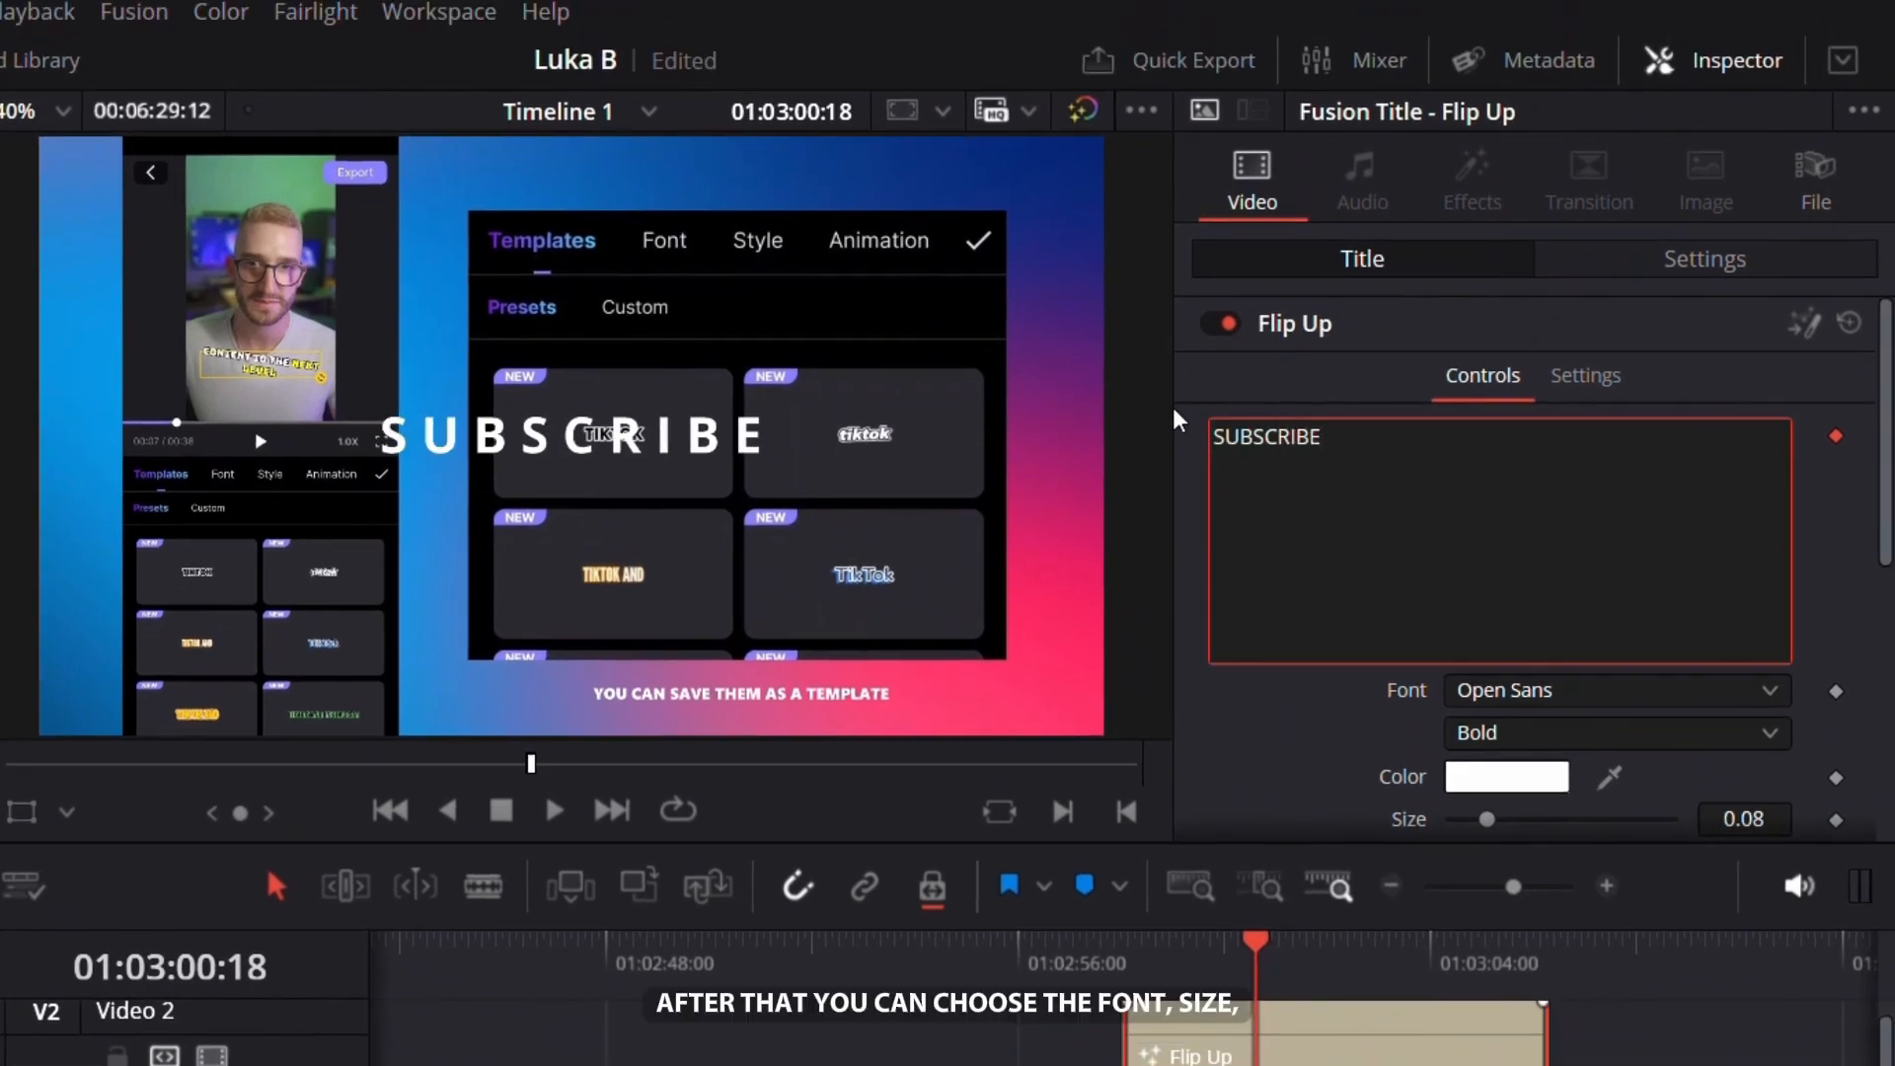
click(1616, 690)
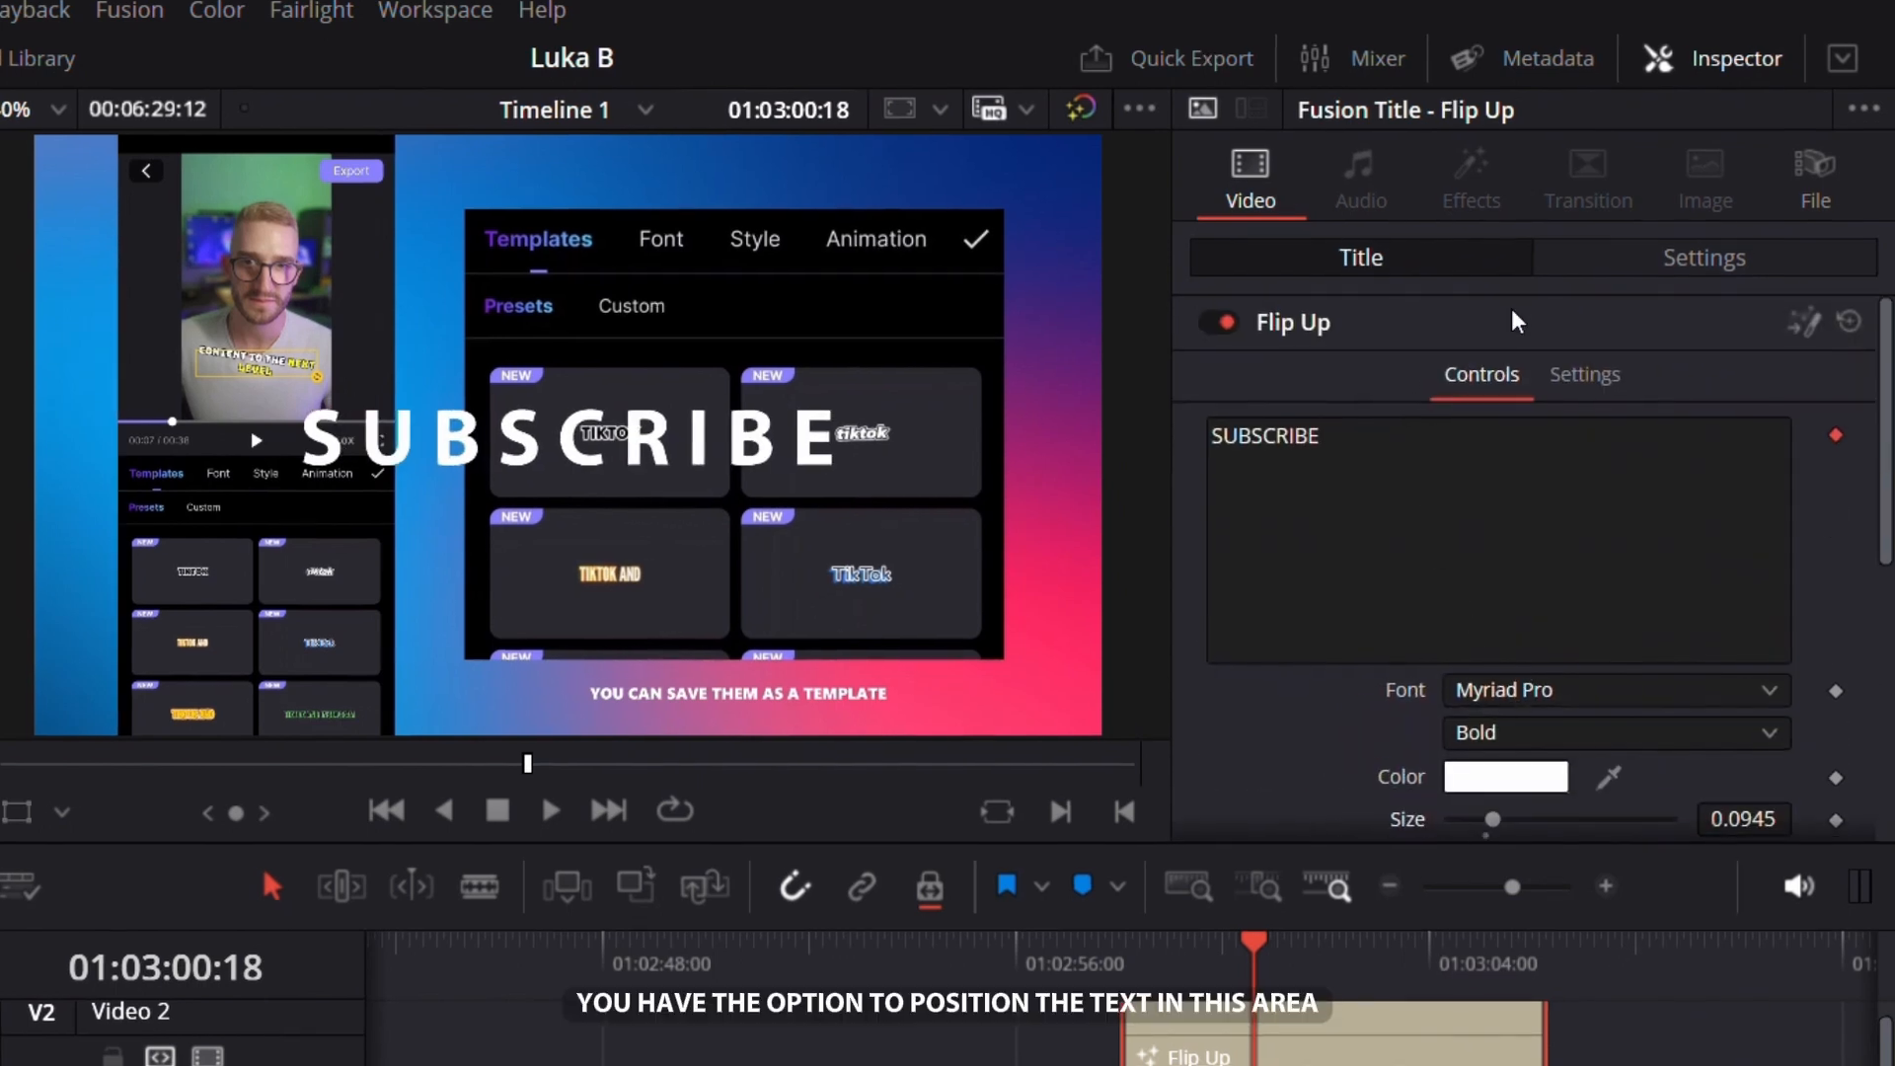
click(1705, 258)
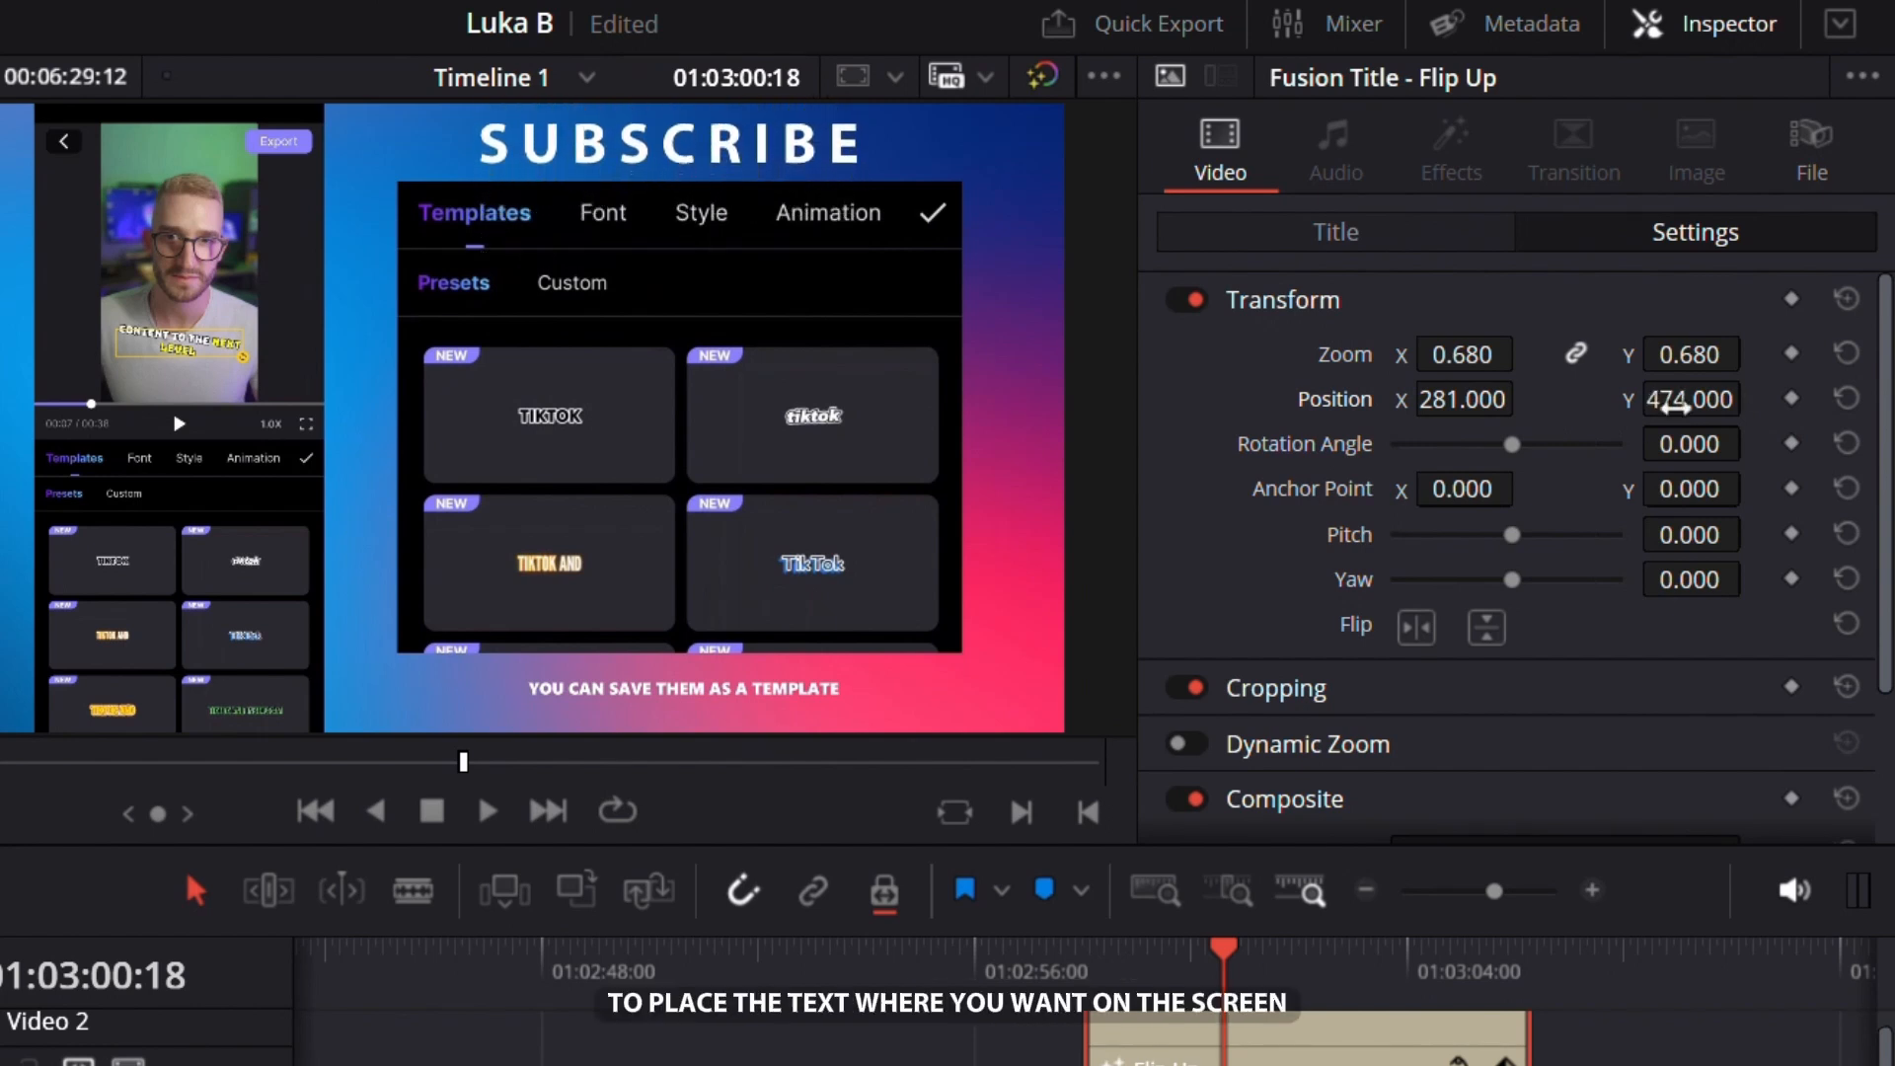
scroll(down, 3)
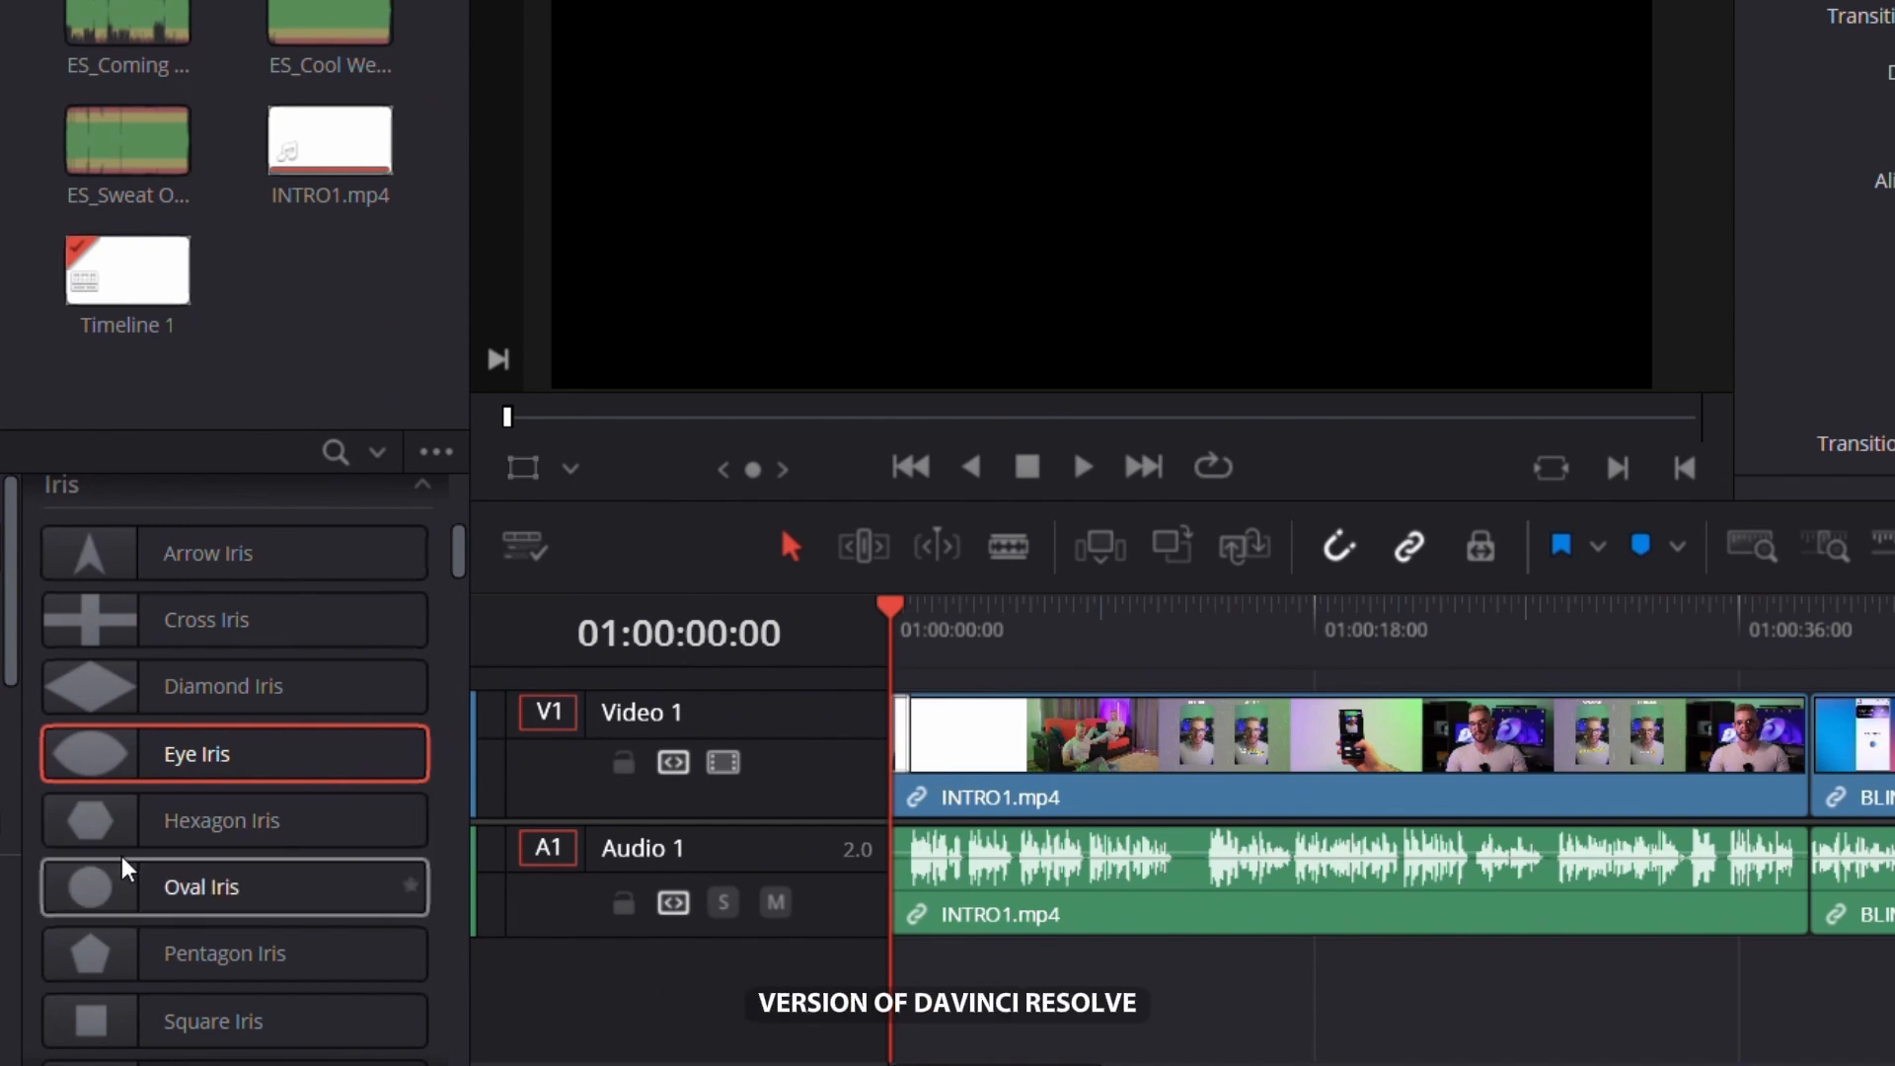
- Apply a one-second Eye Iris transition to the start of INTRO1.mp4 and play it back to preview
scroll(down, 3)
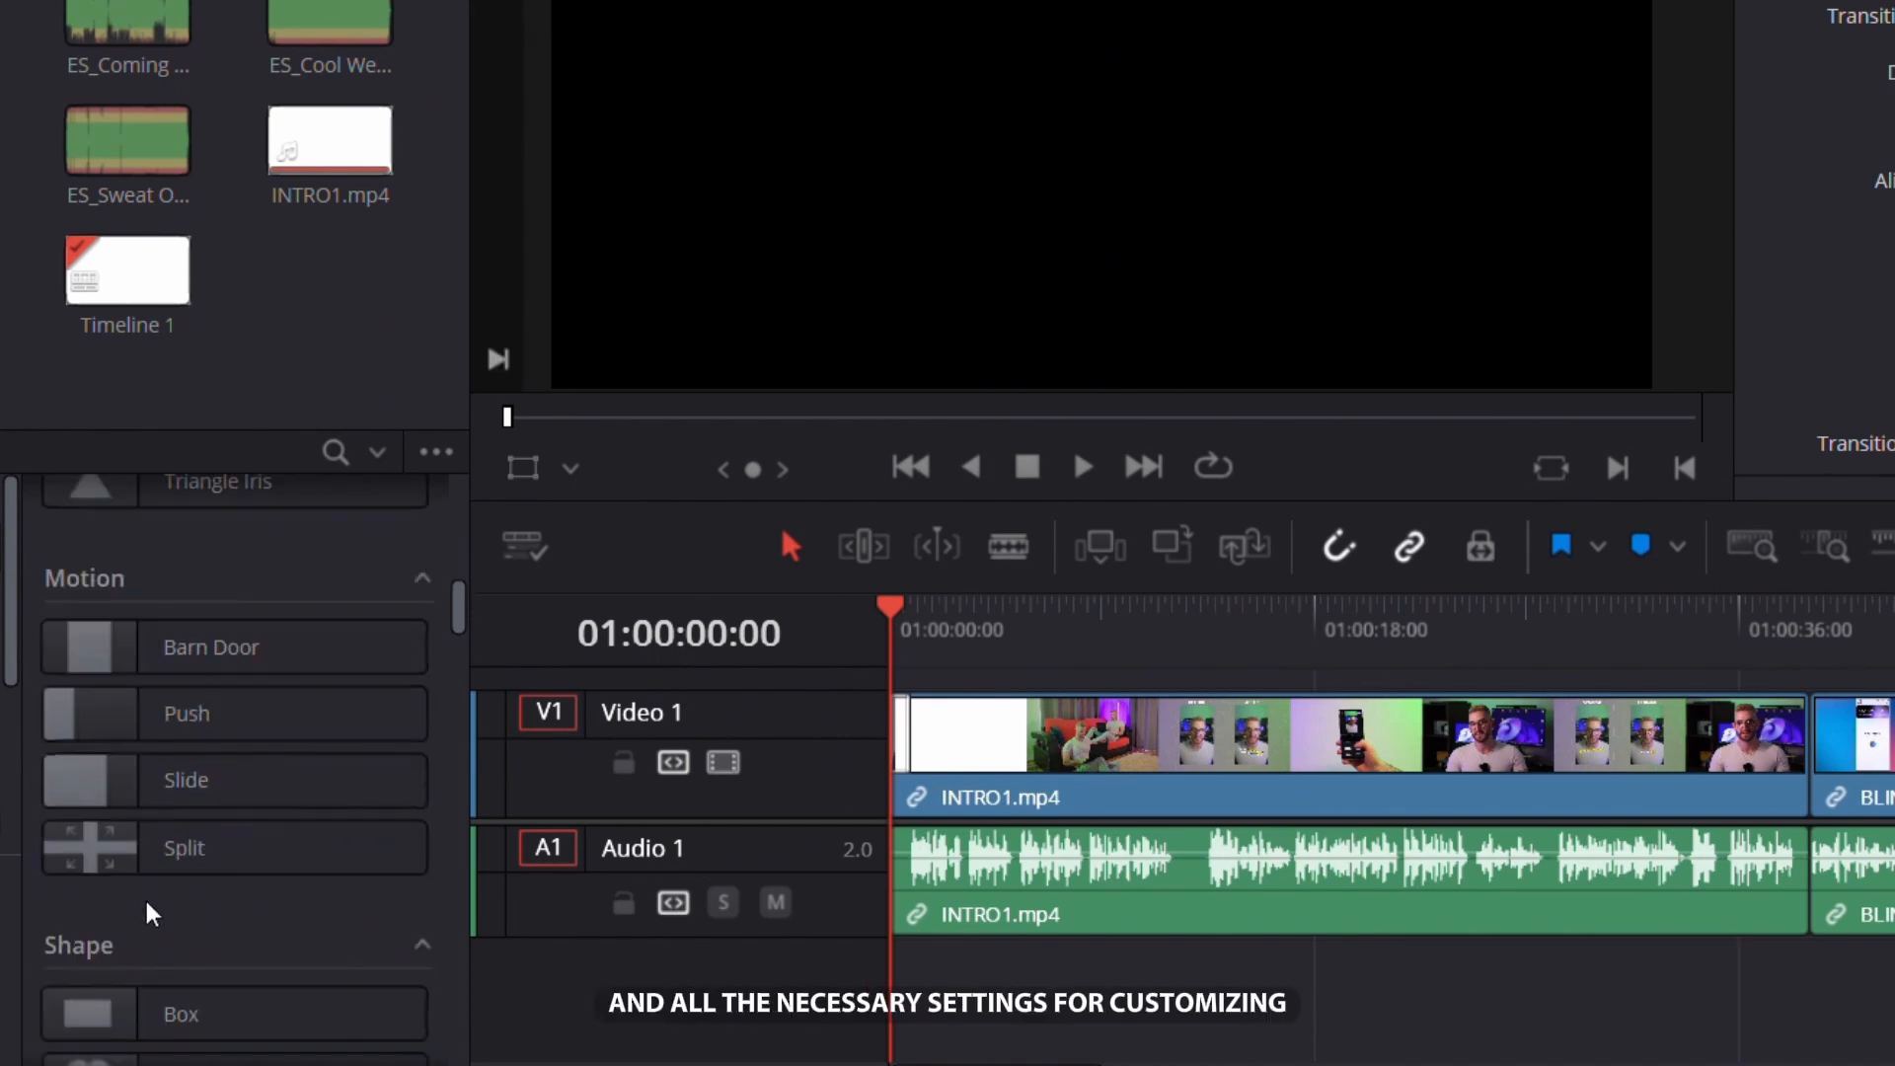
scroll(down, 3)
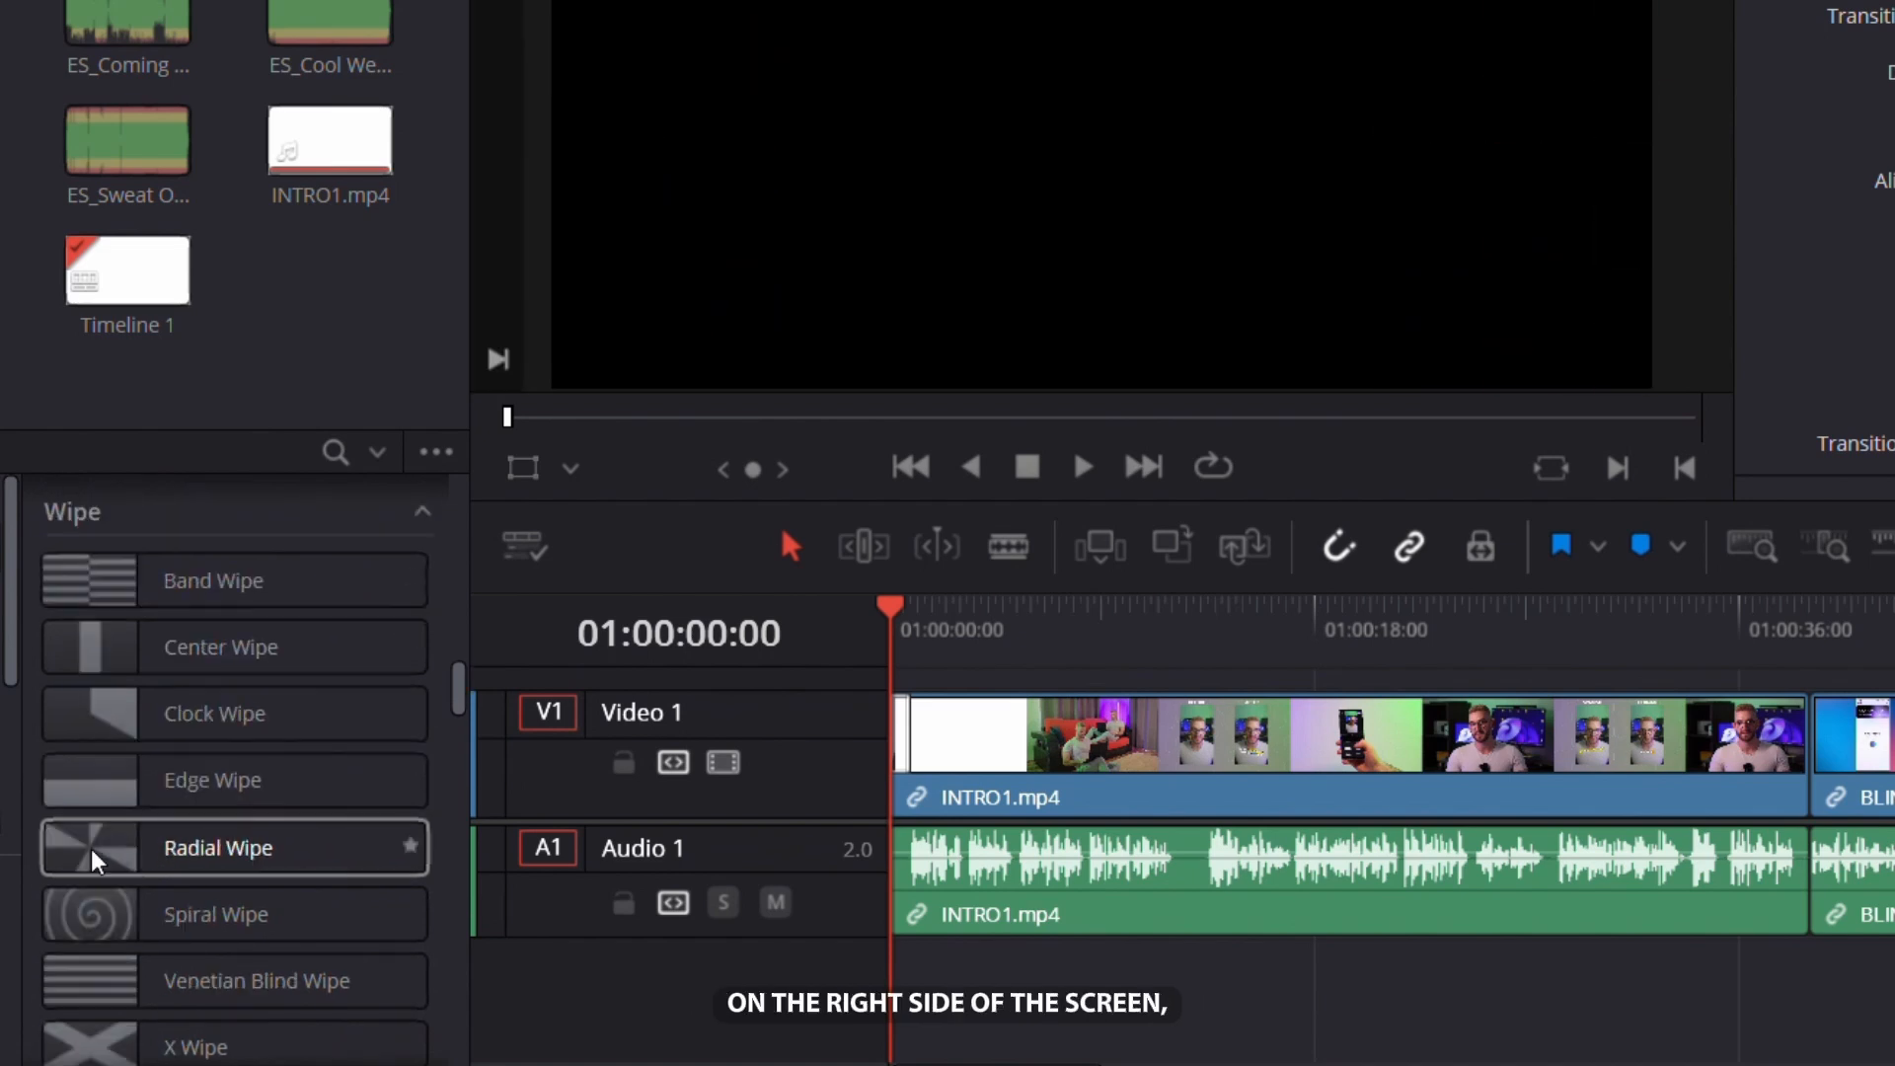
click(194, 788)
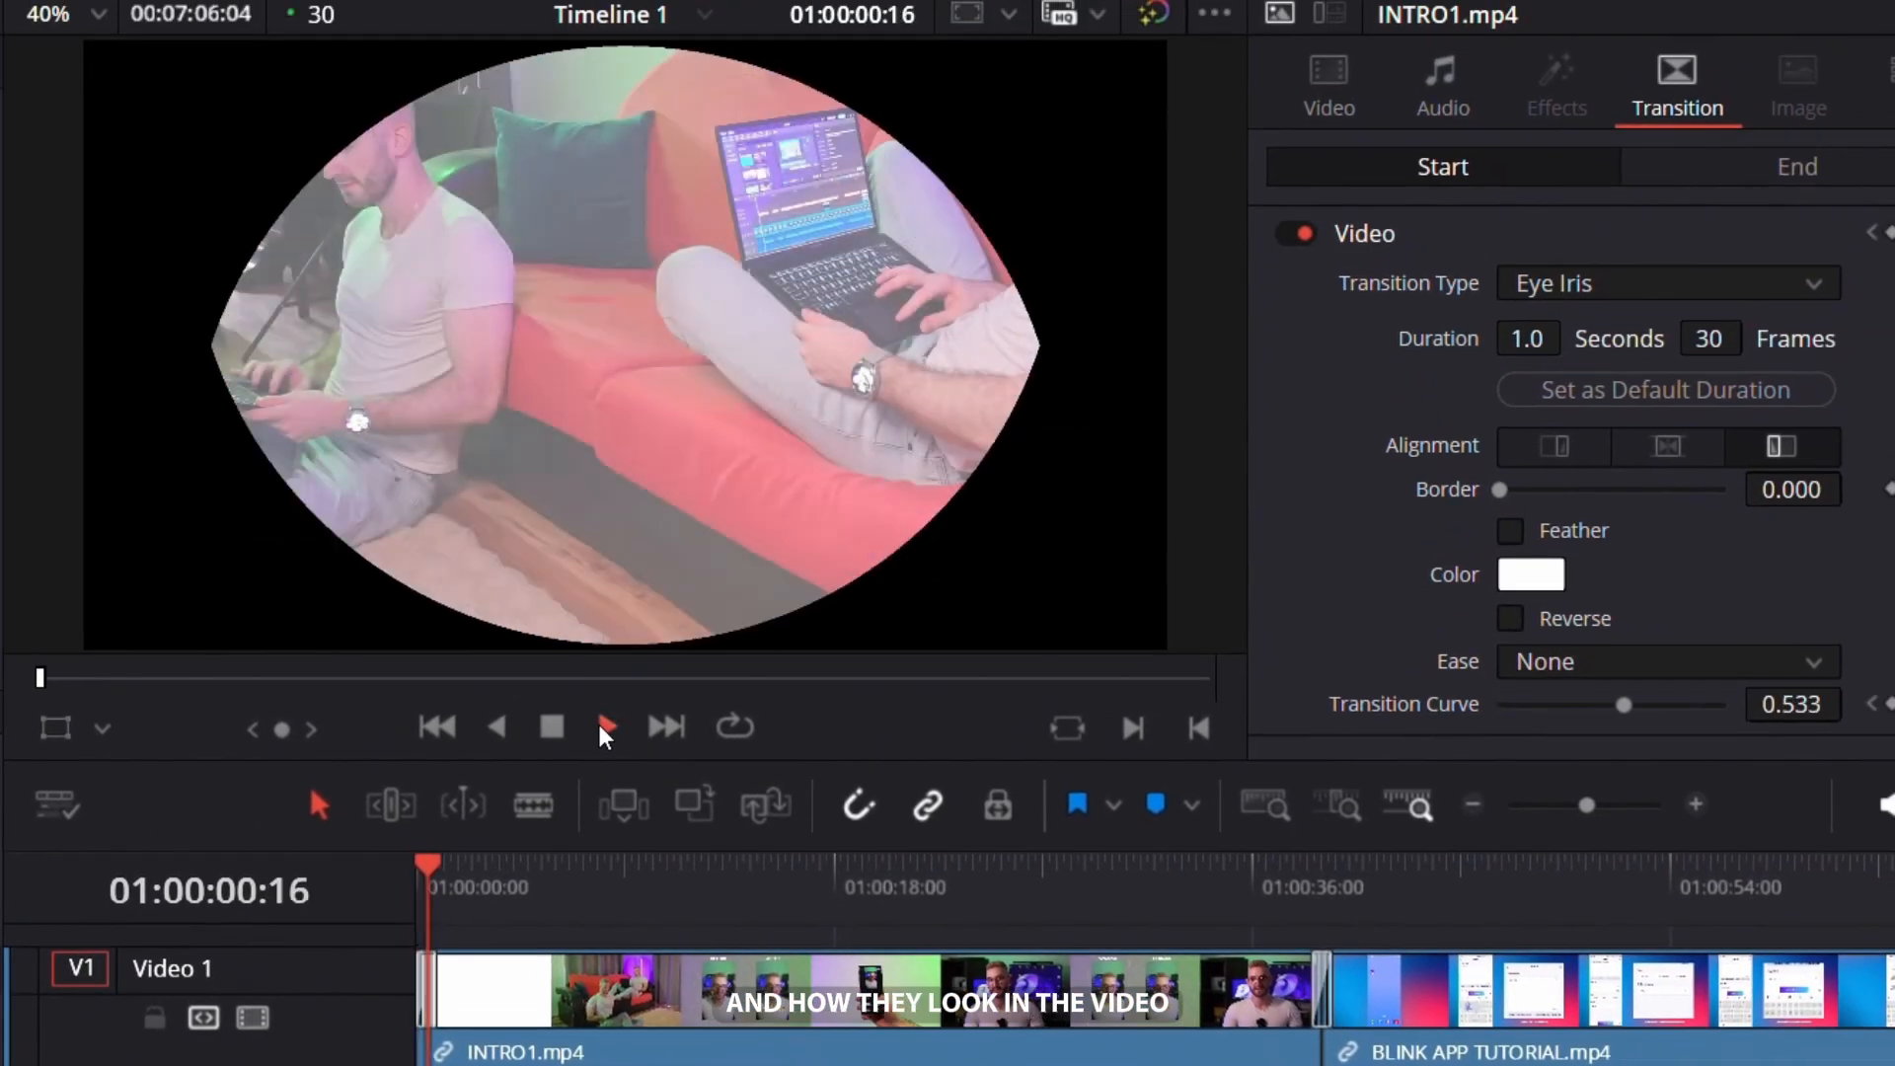
click(608, 726)
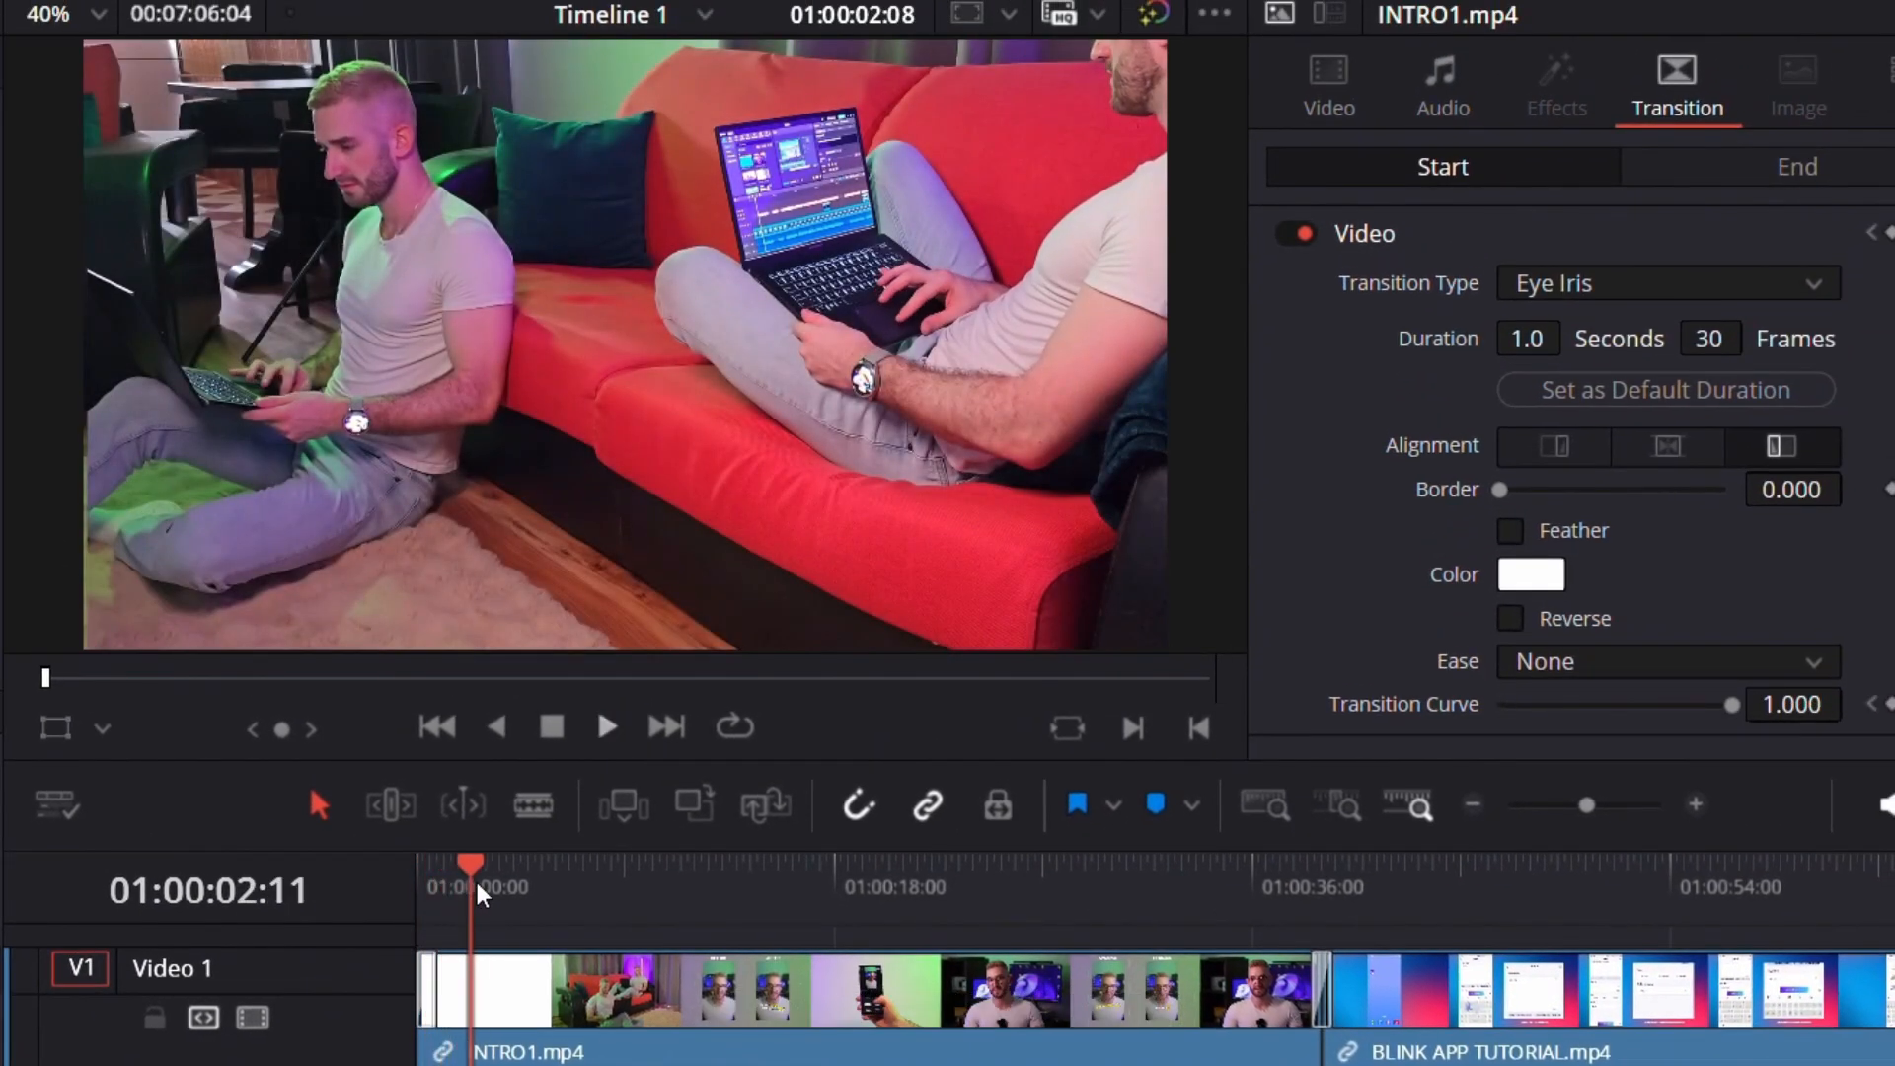
click(1274, 894)
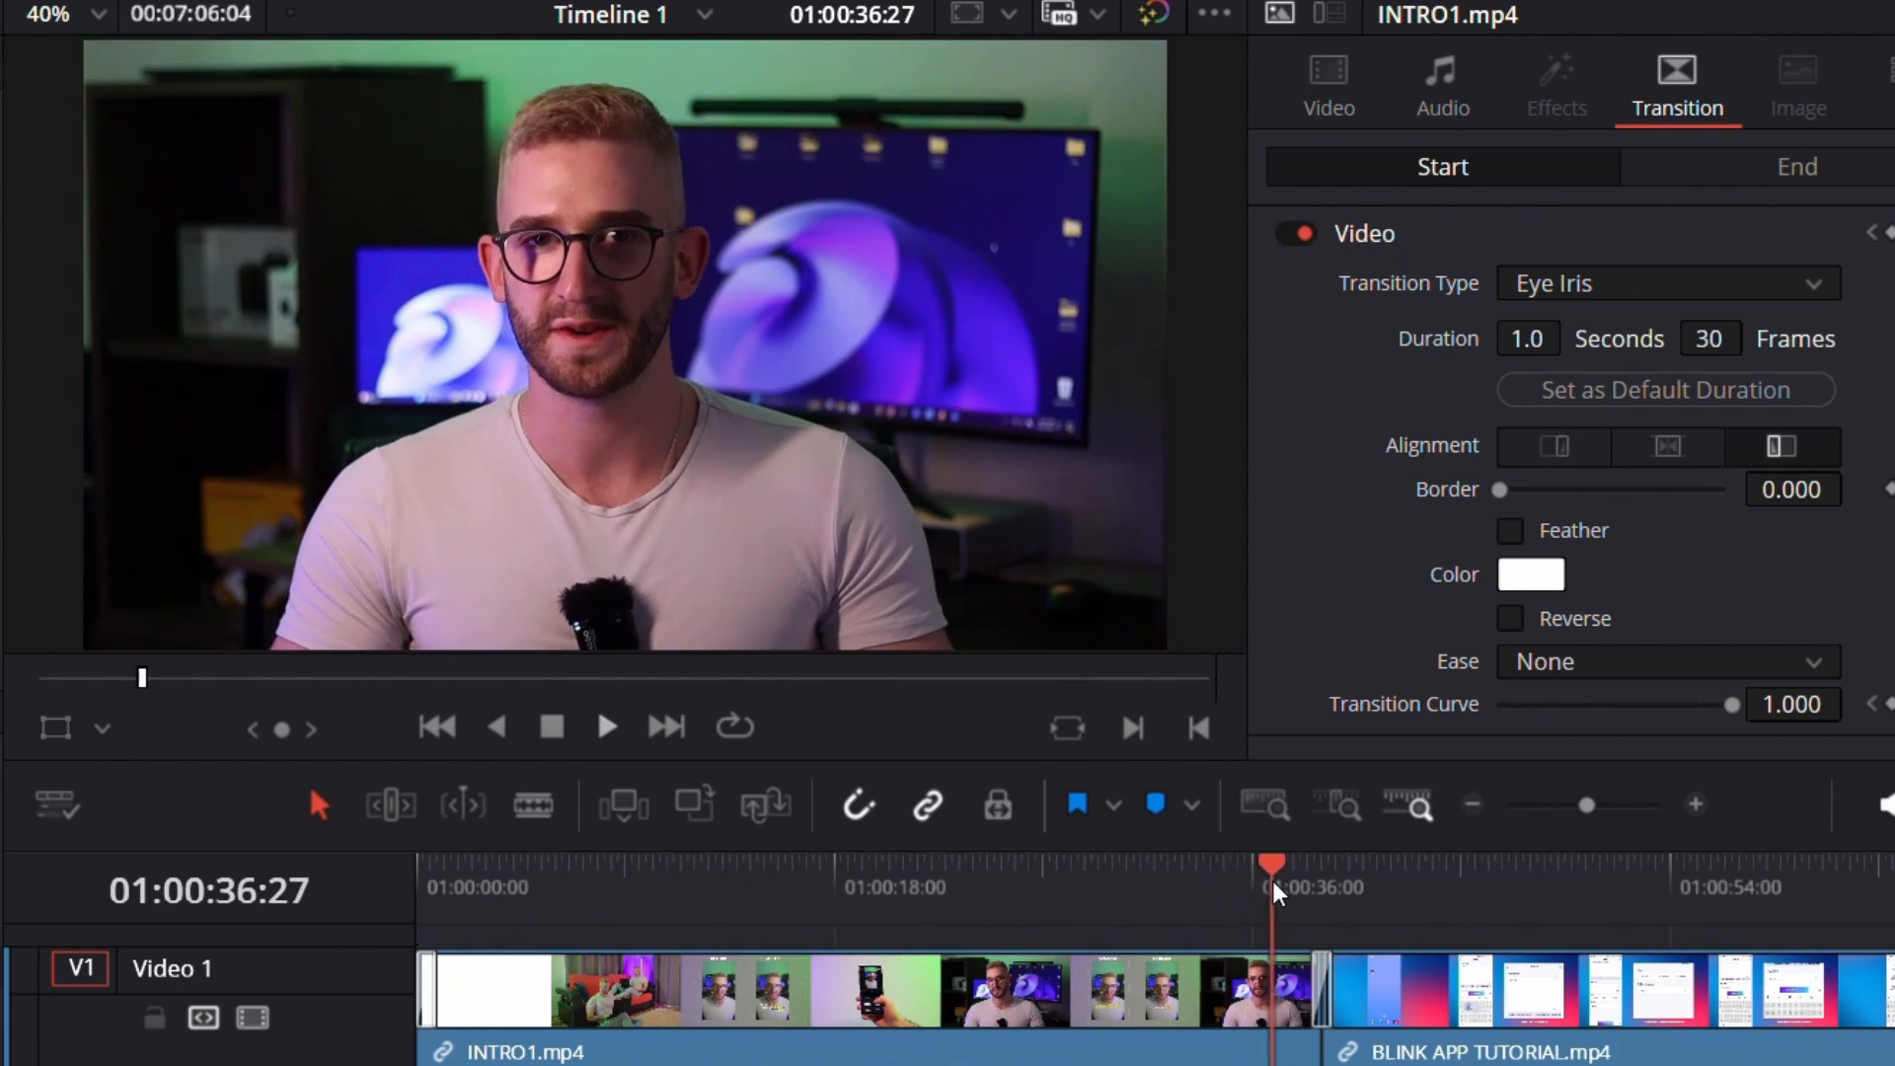
click(609, 727)
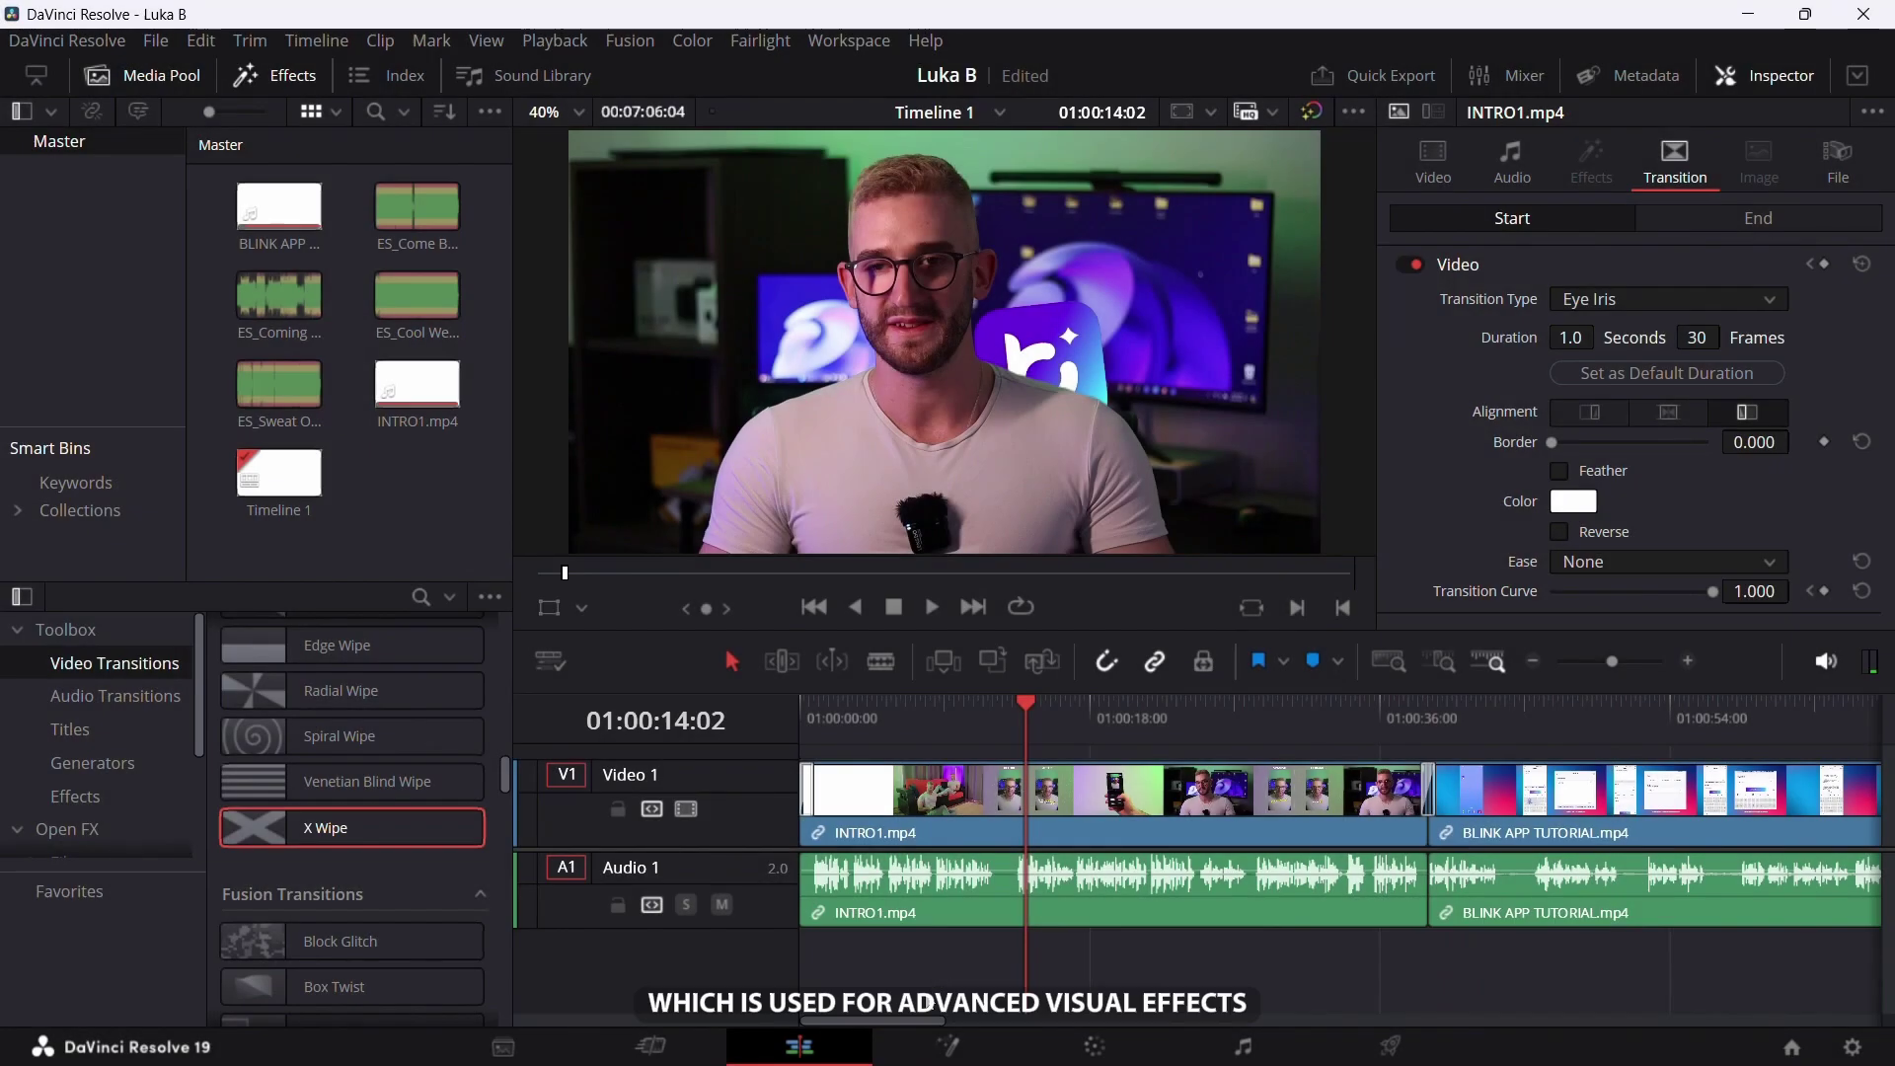
- Glance at the Fusion node page, then switch to the Color grading page
click(942, 1045)
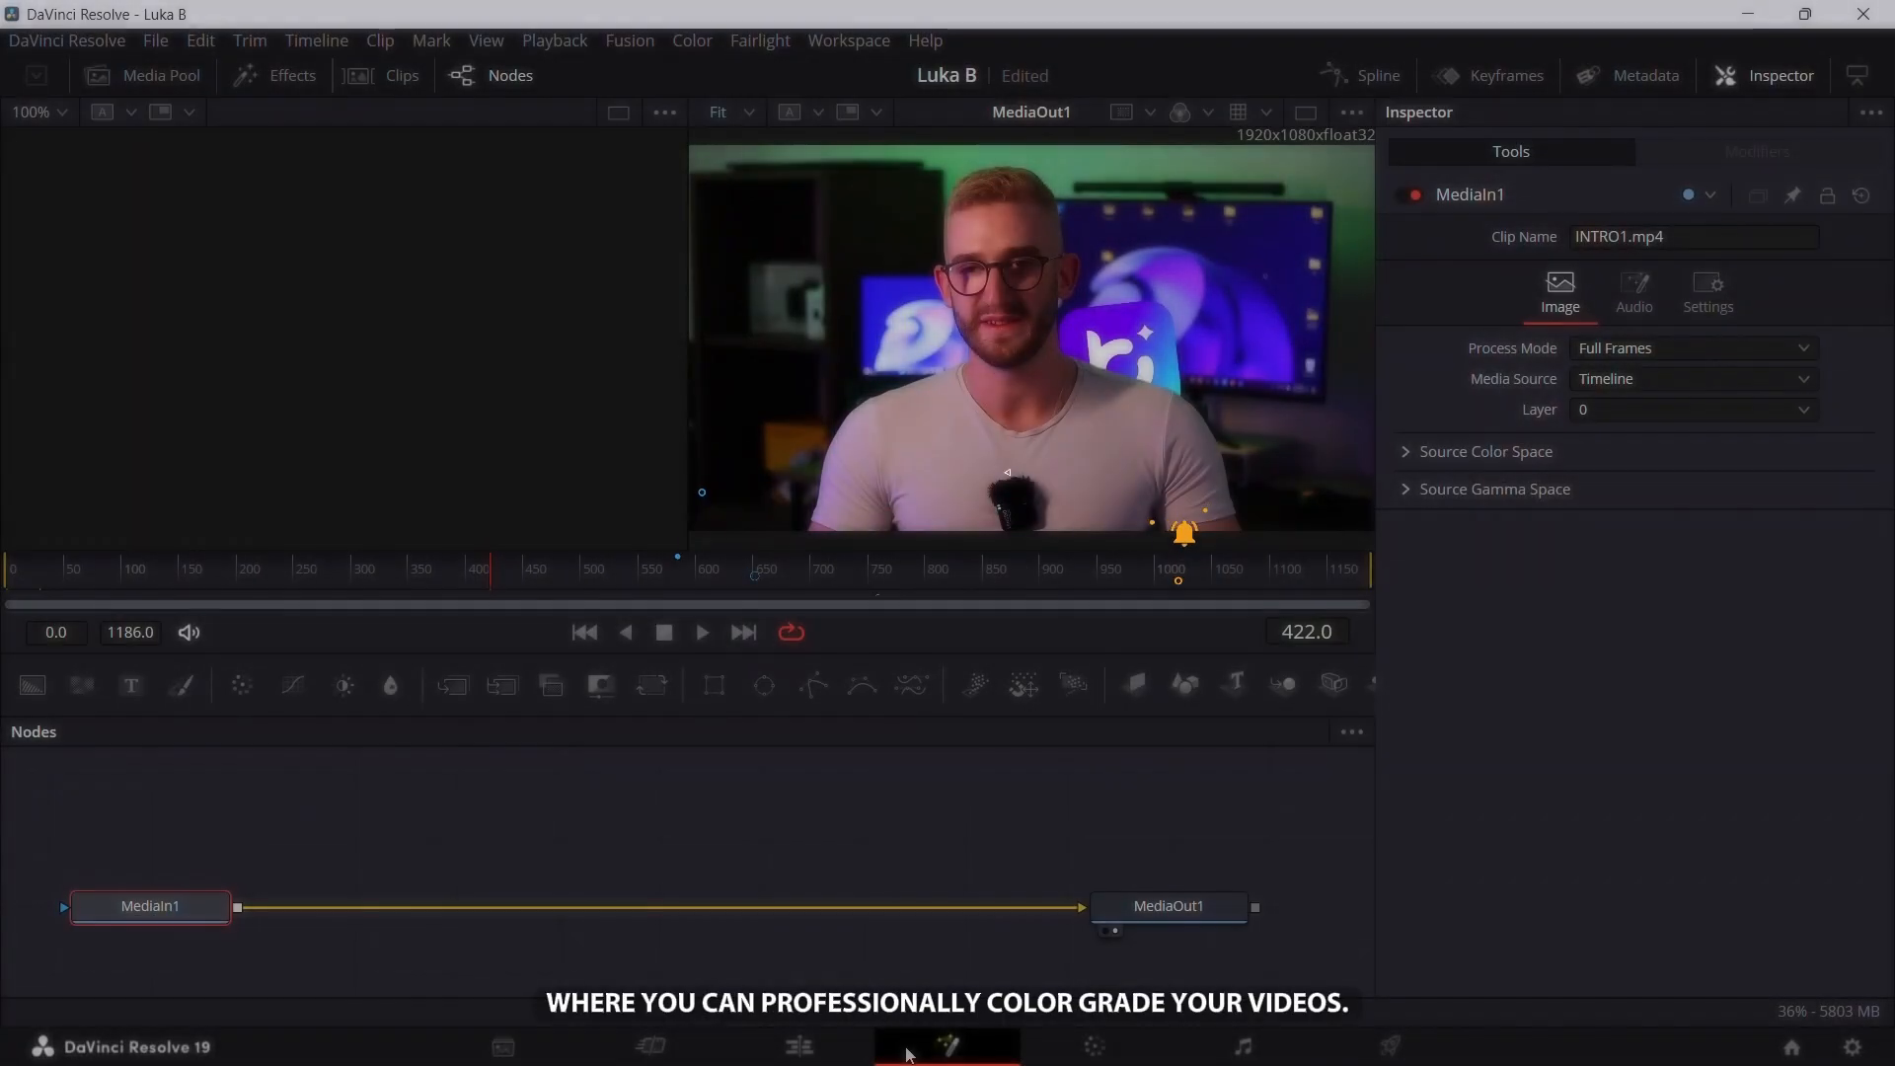
click(1093, 1044)
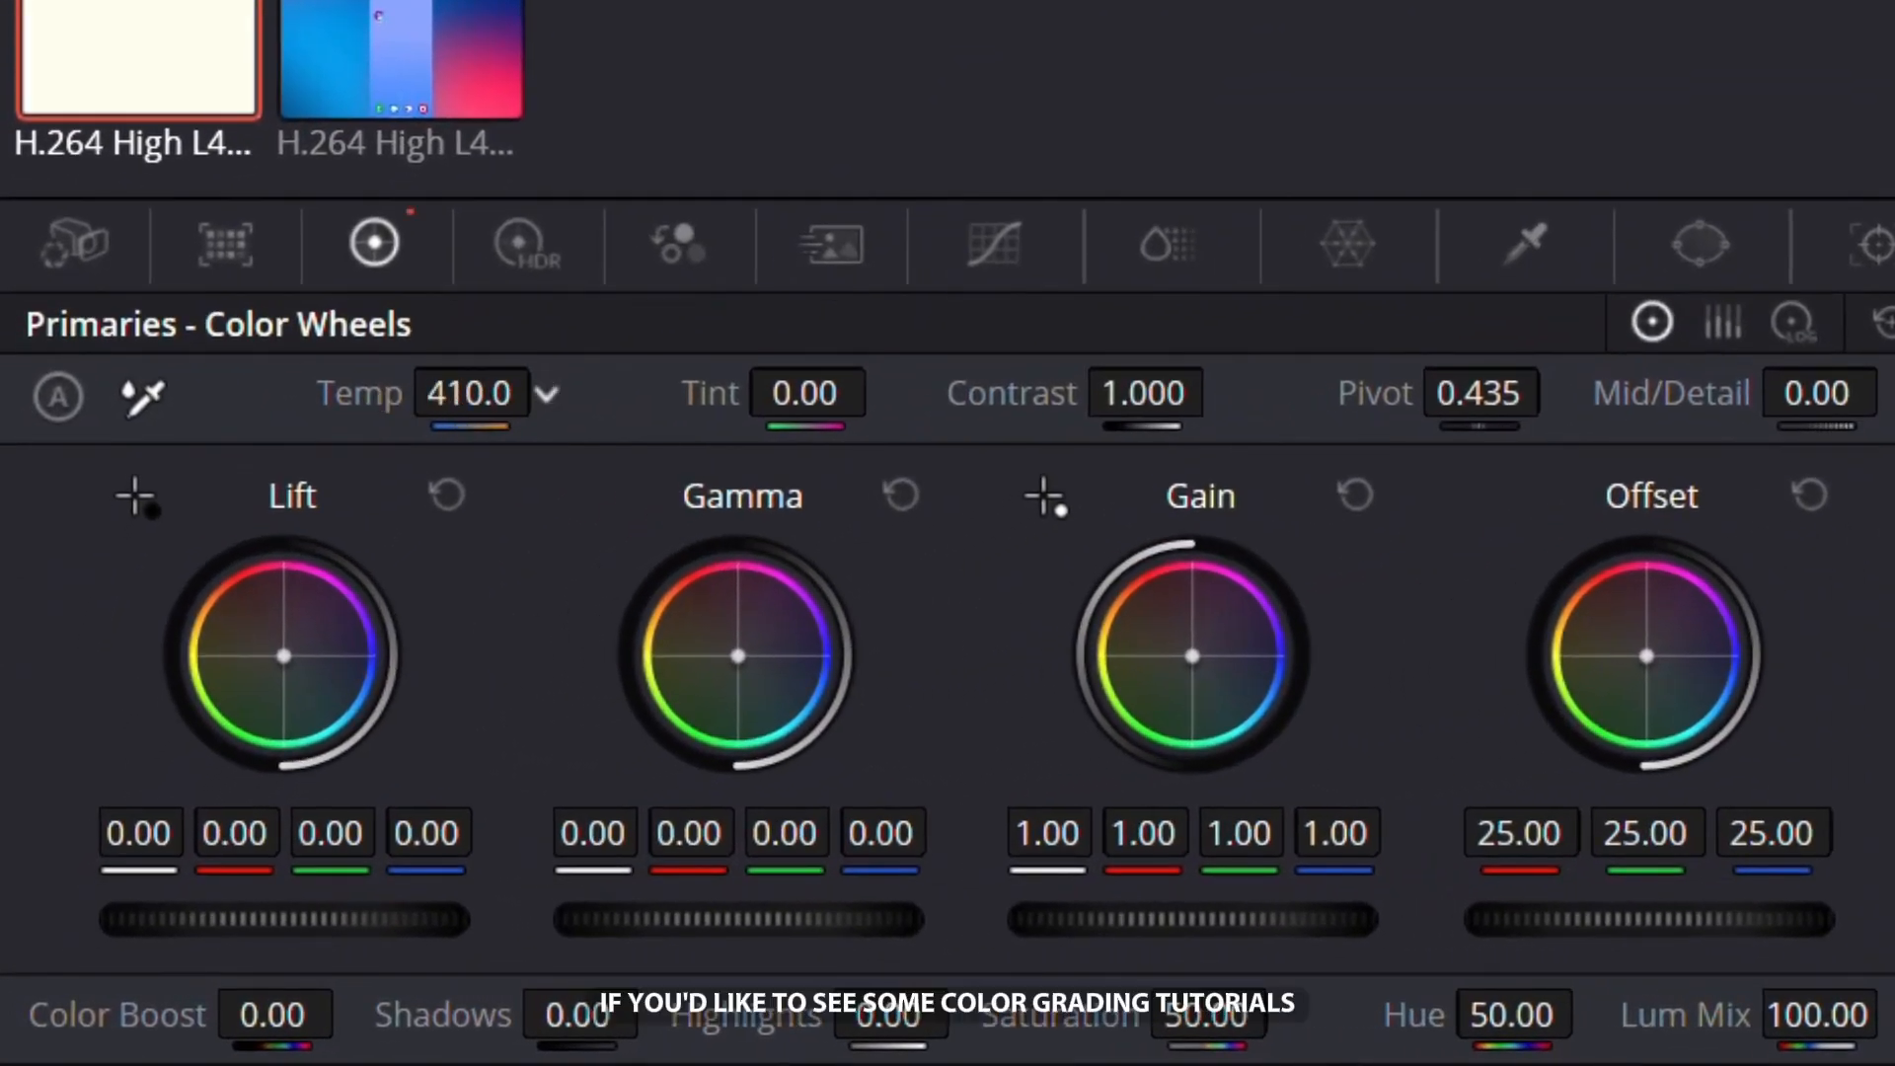
- Reset the temperature tweak, then apply the first clip's grade to both selected clips and move to rendering
click(548, 393)
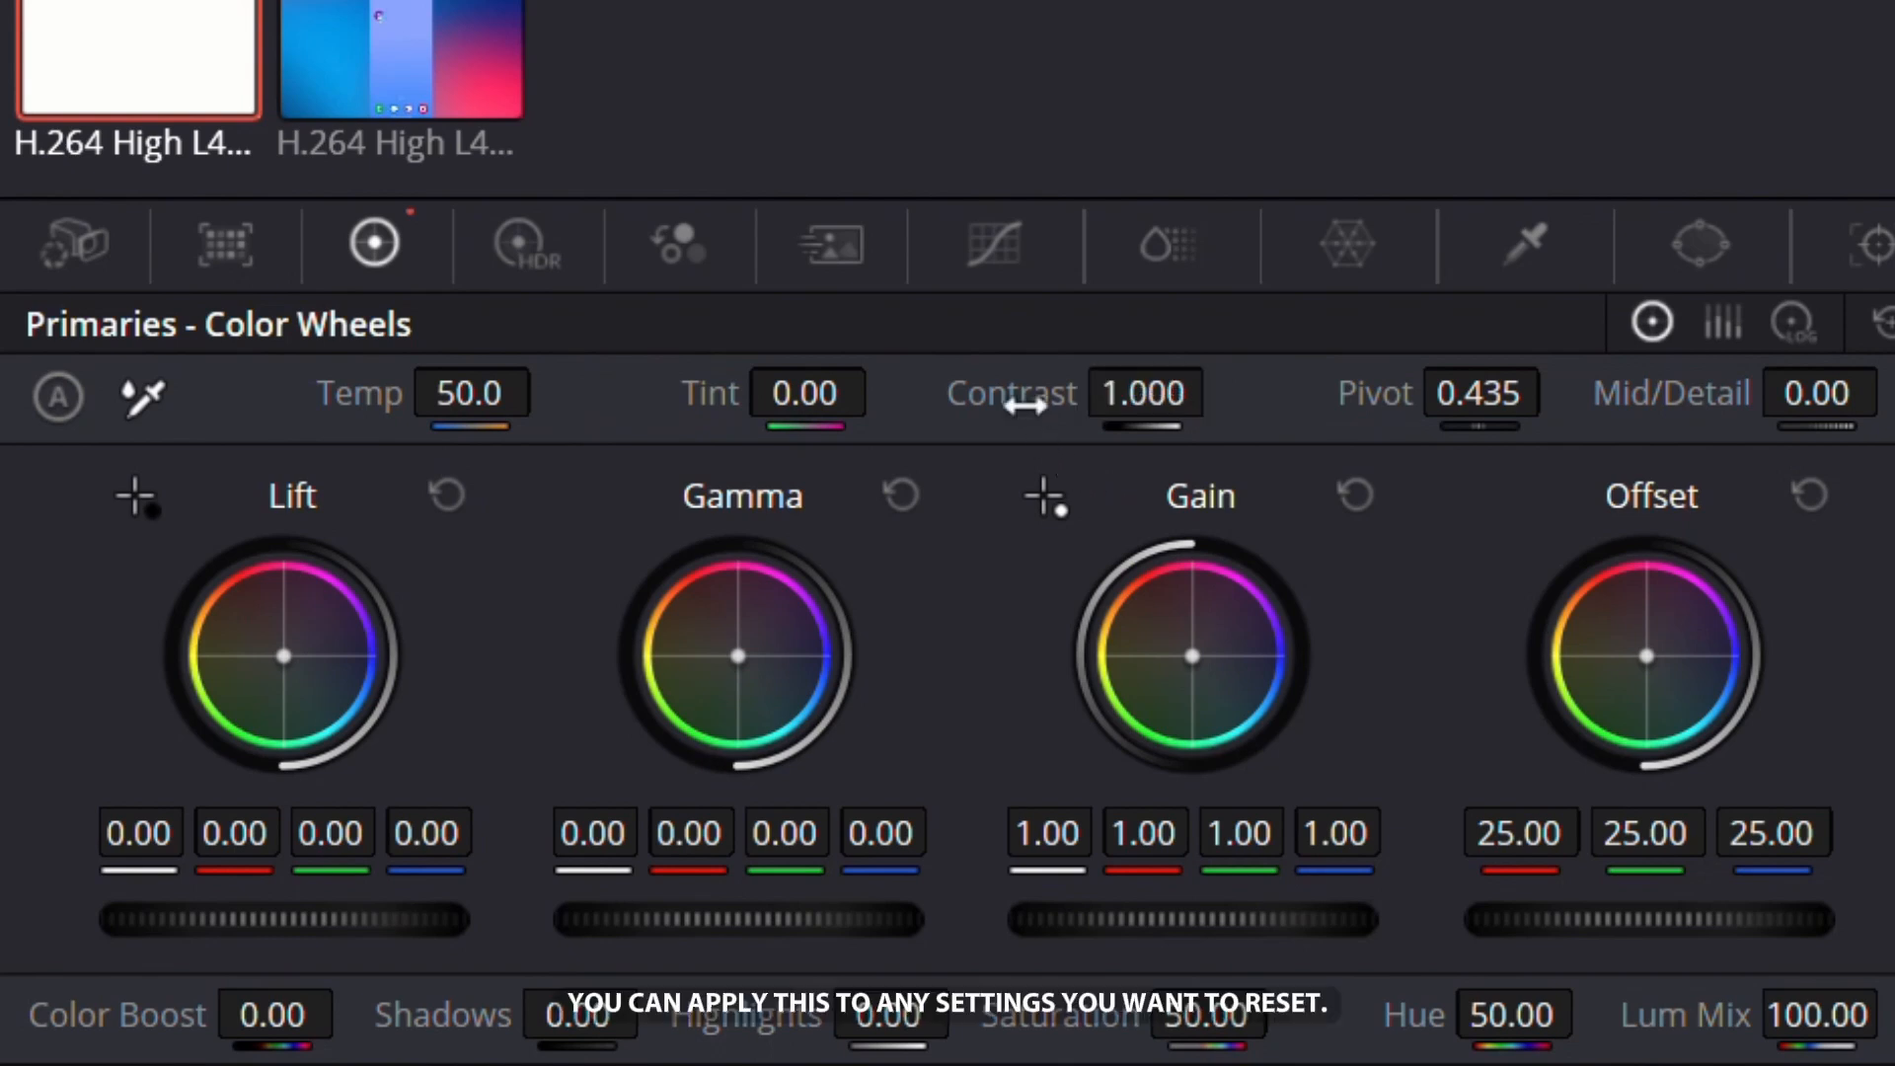
mouse_move(521, 470)
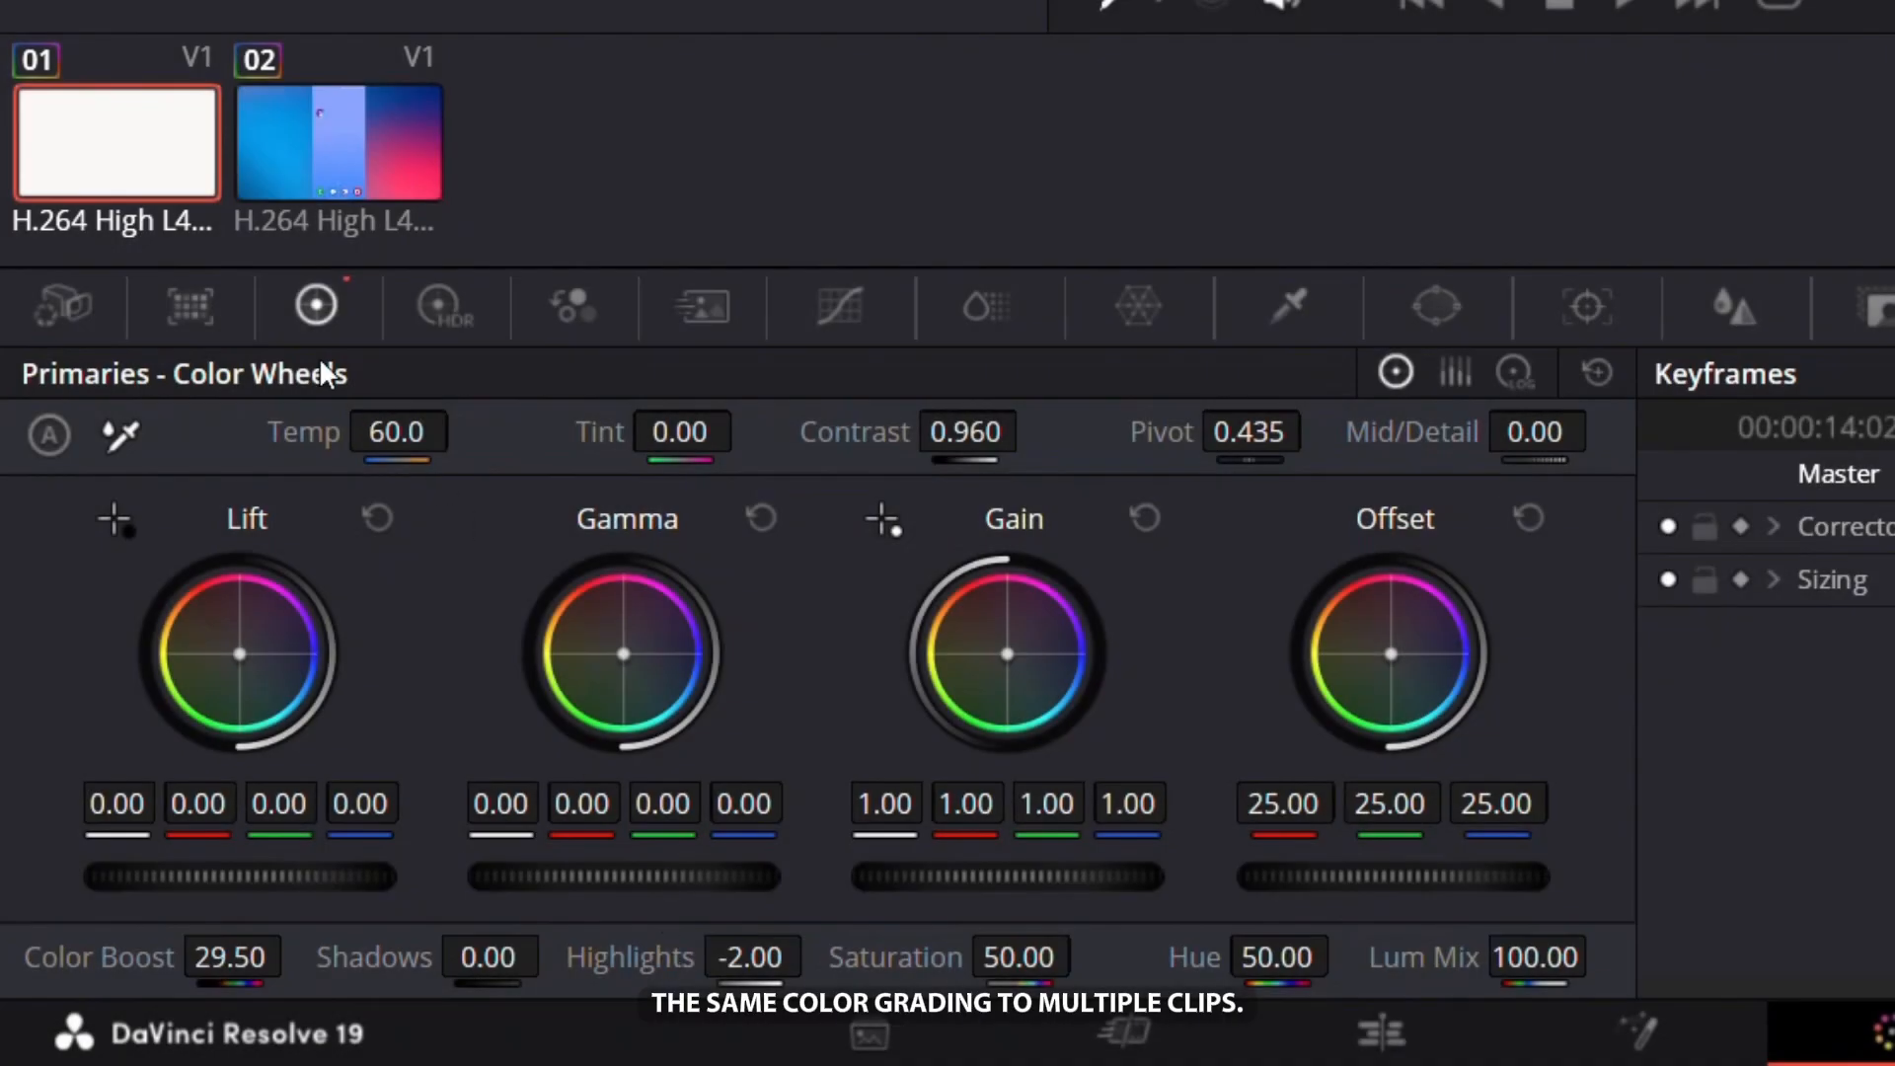
click(118, 143)
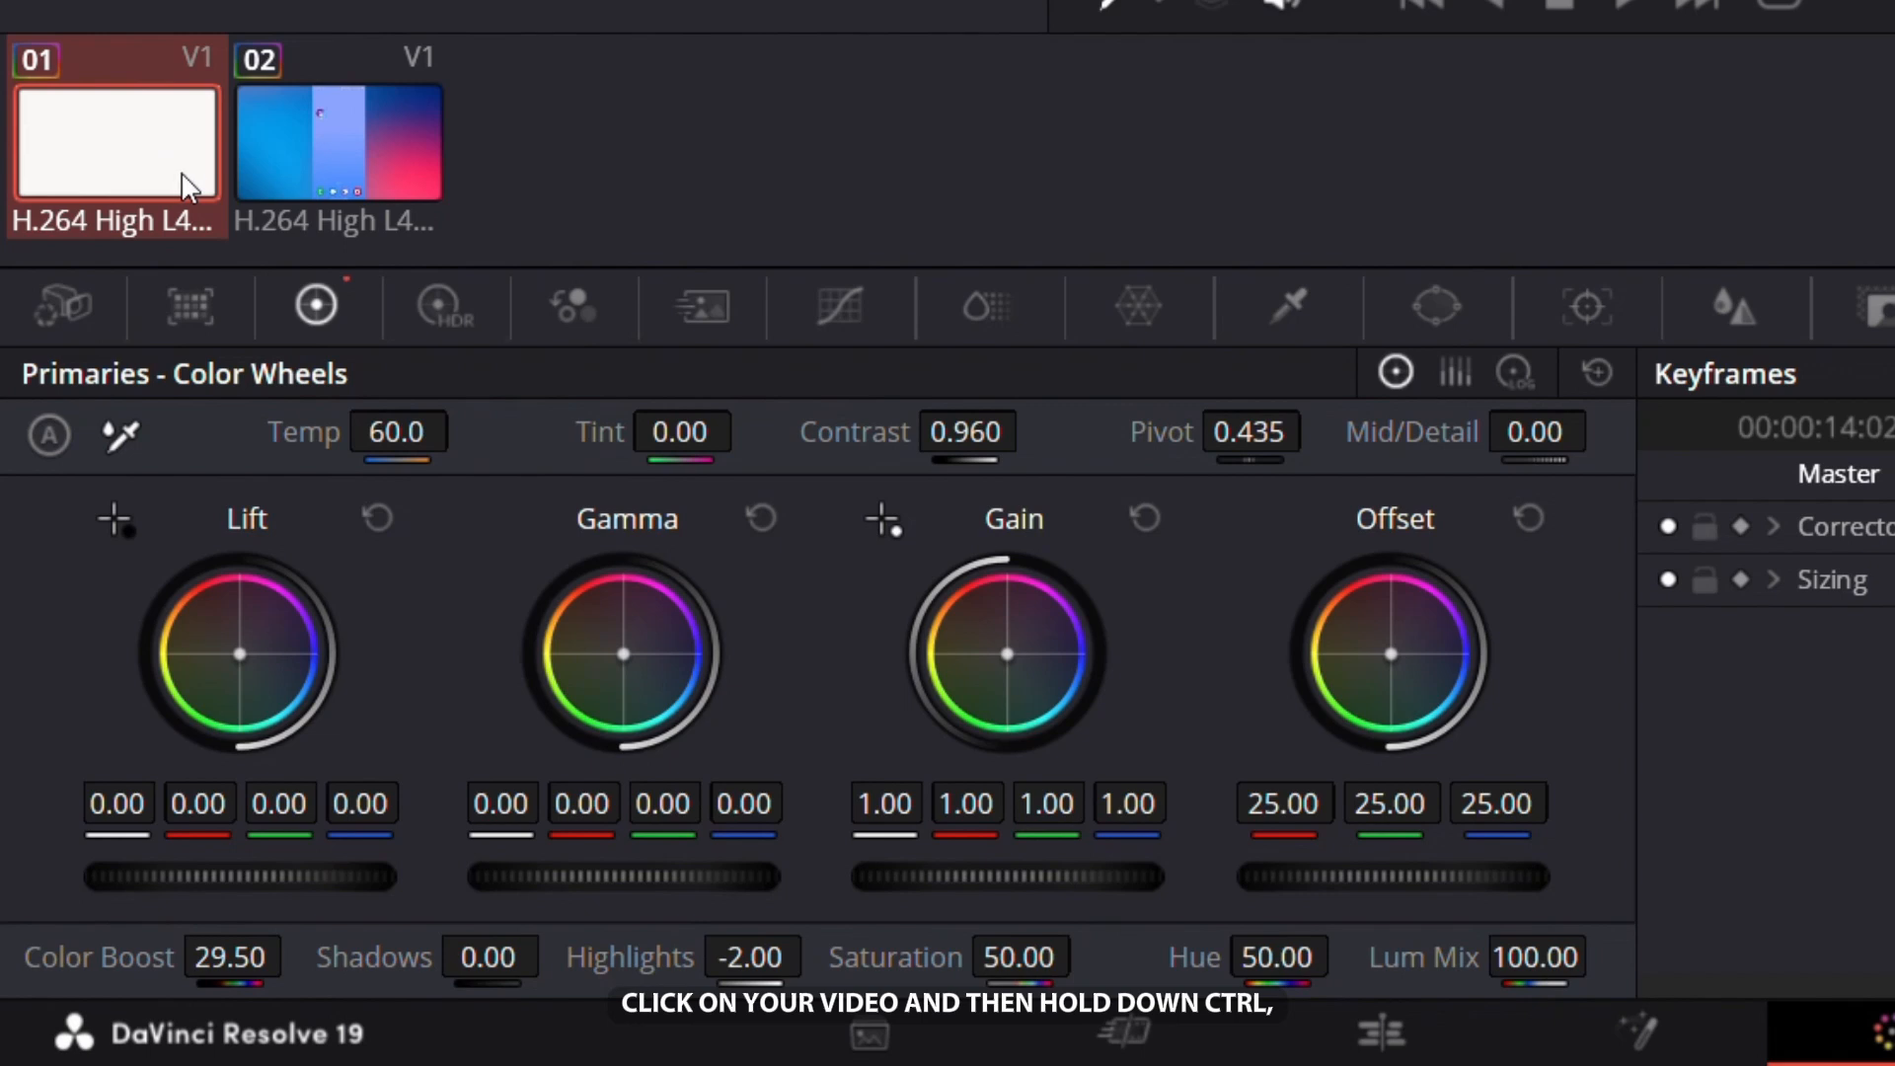
click(336, 143)
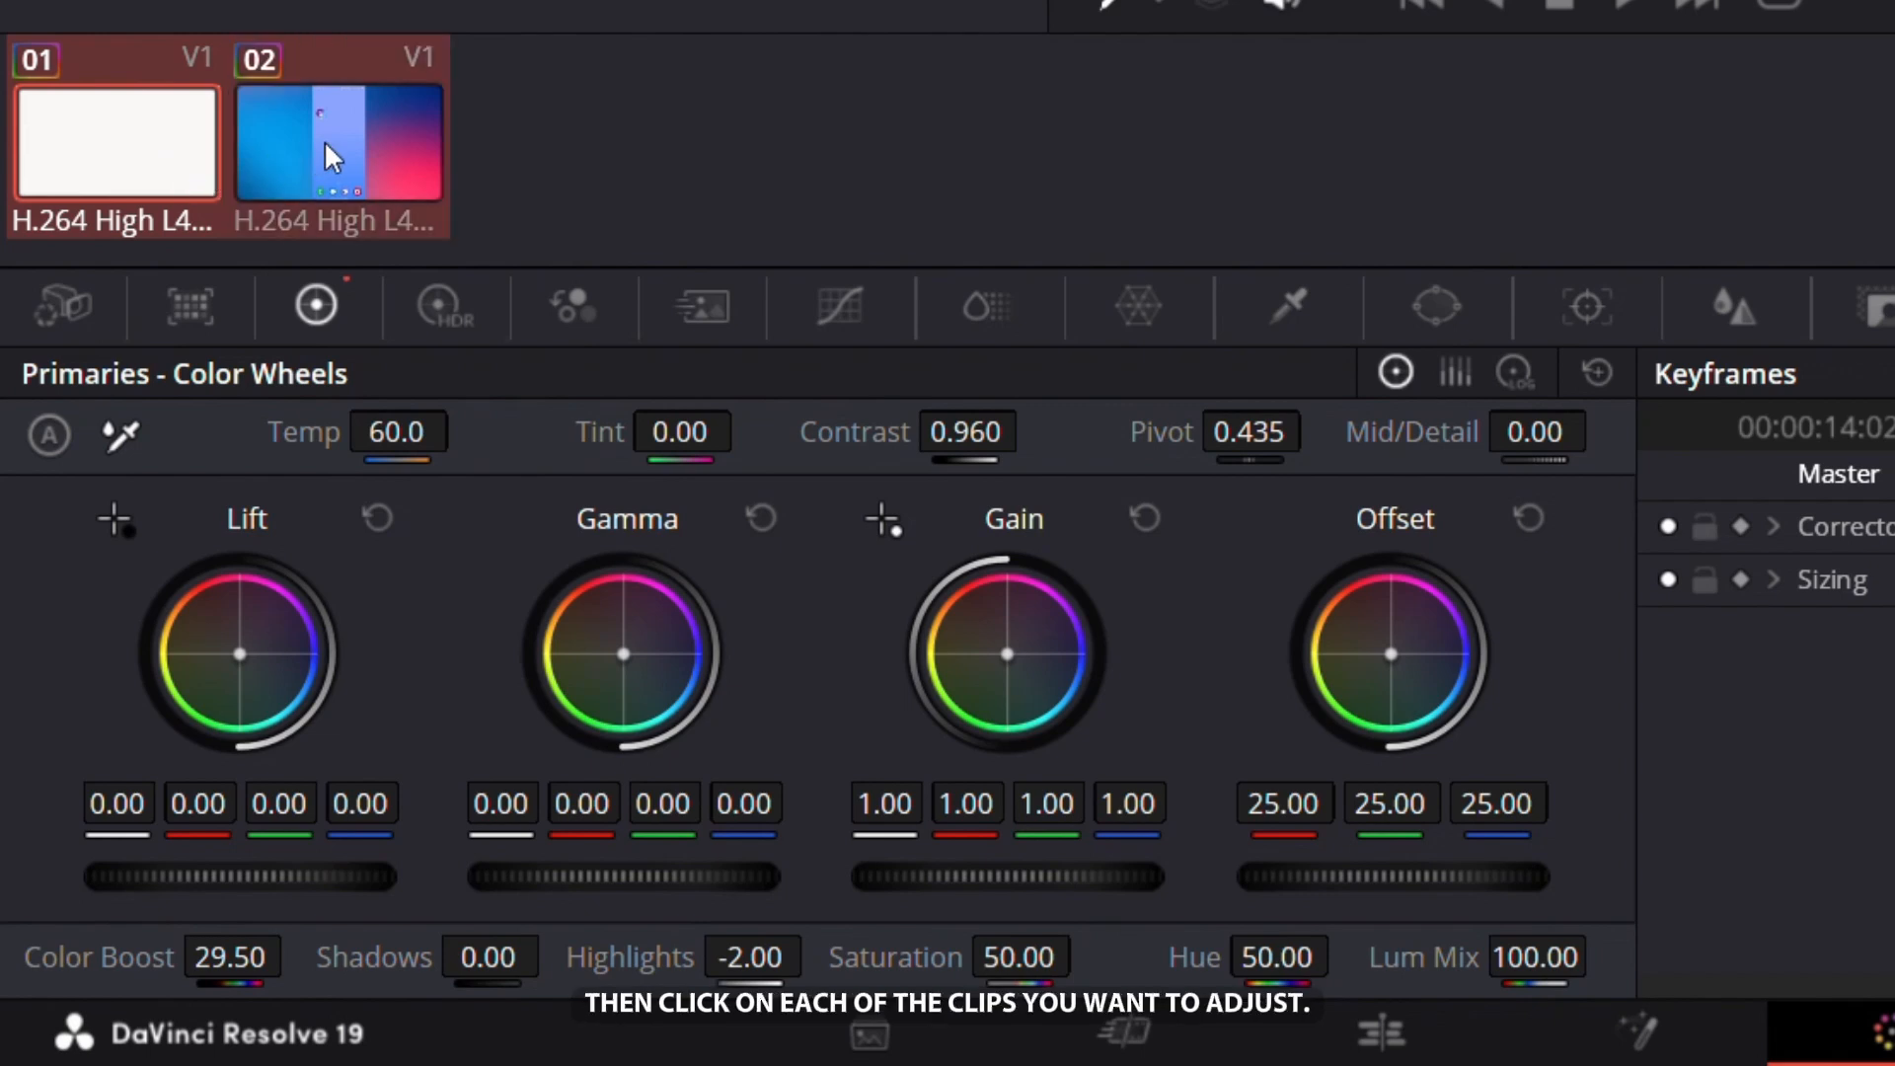
right_click(336, 143)
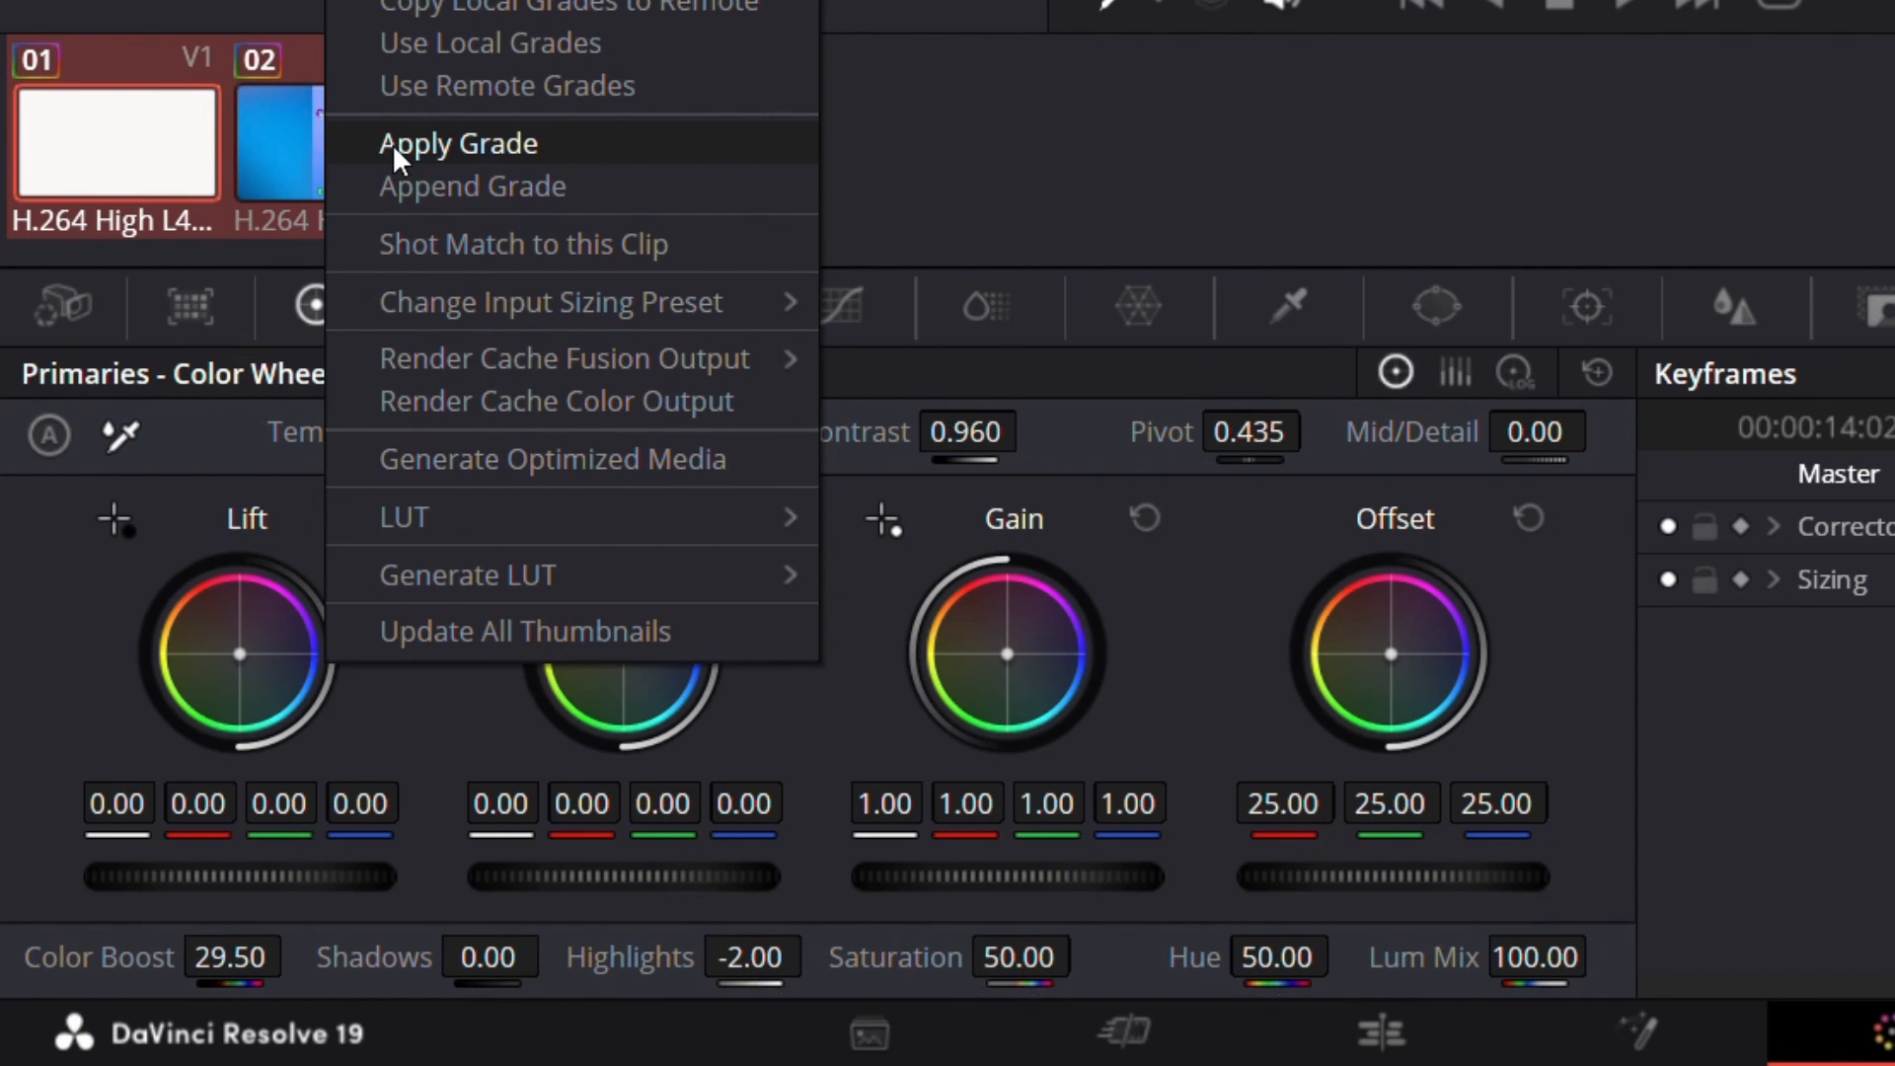
click(458, 143)
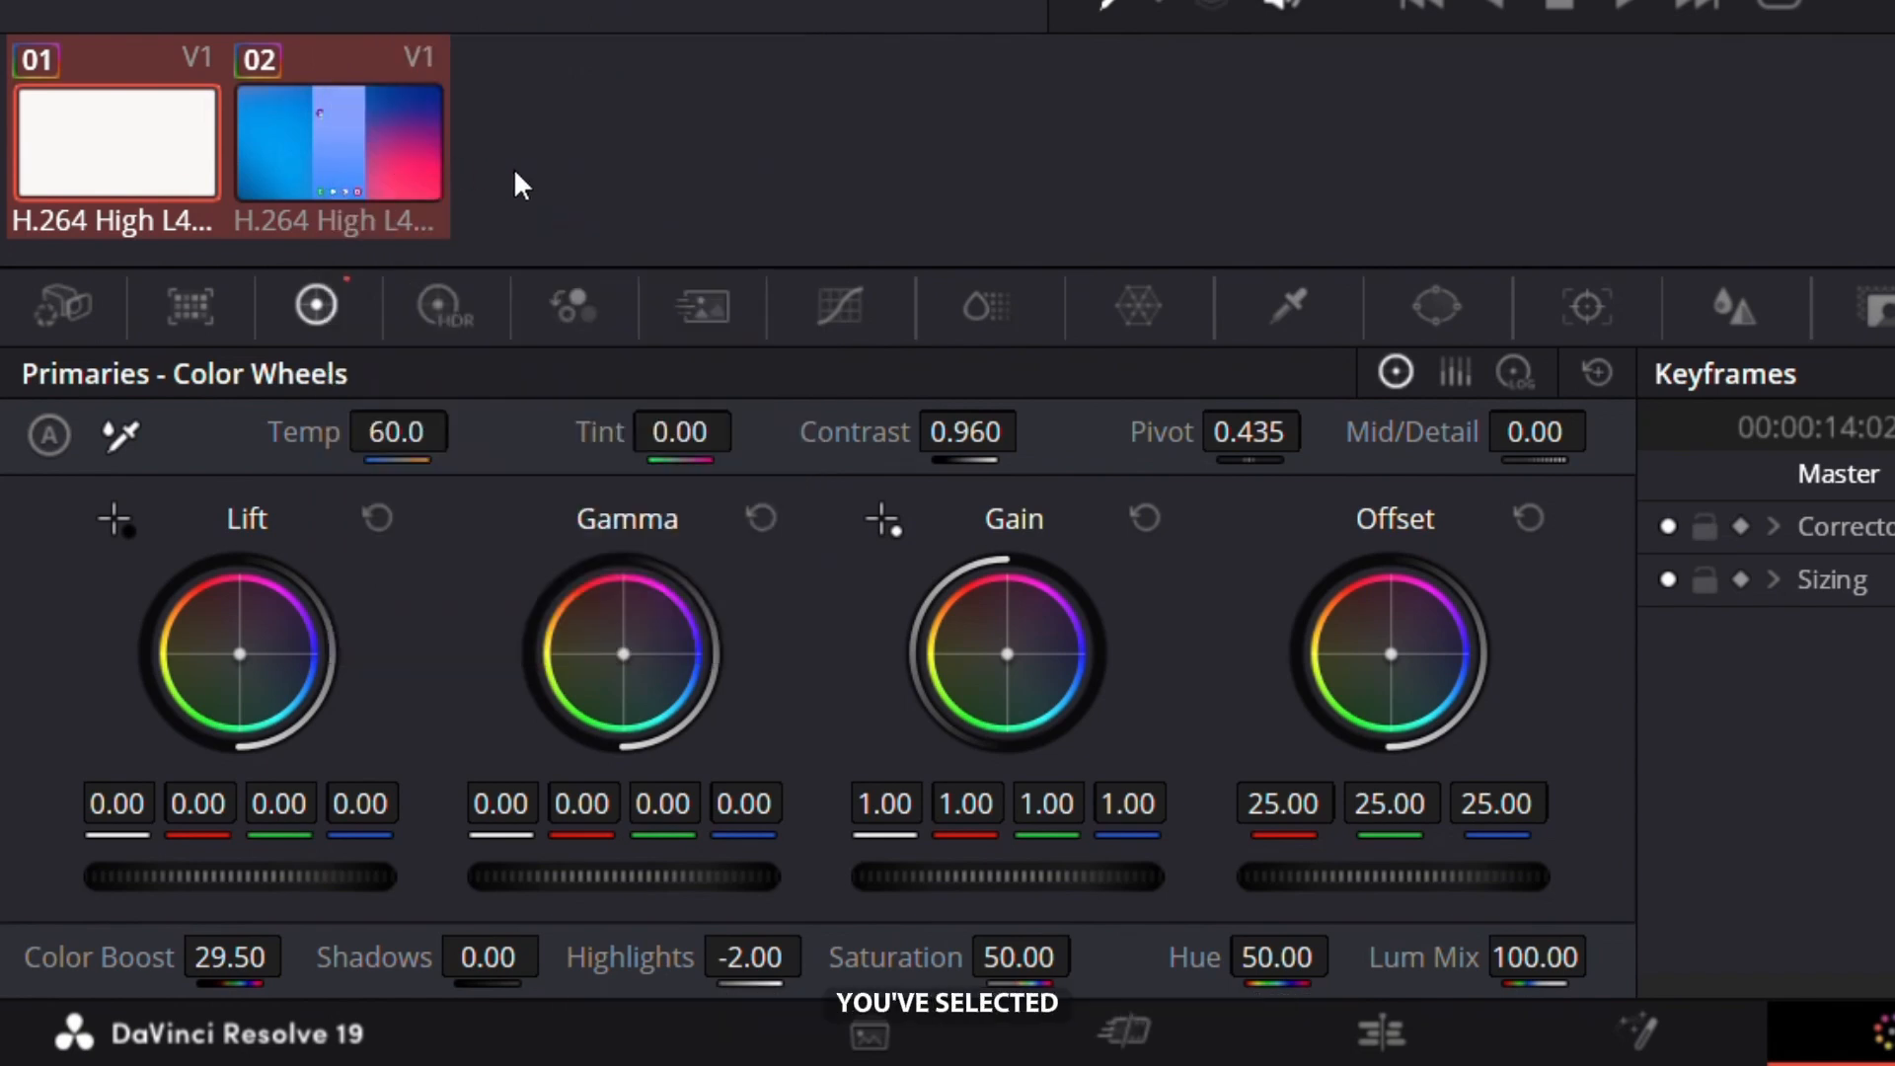
click(1240, 1042)
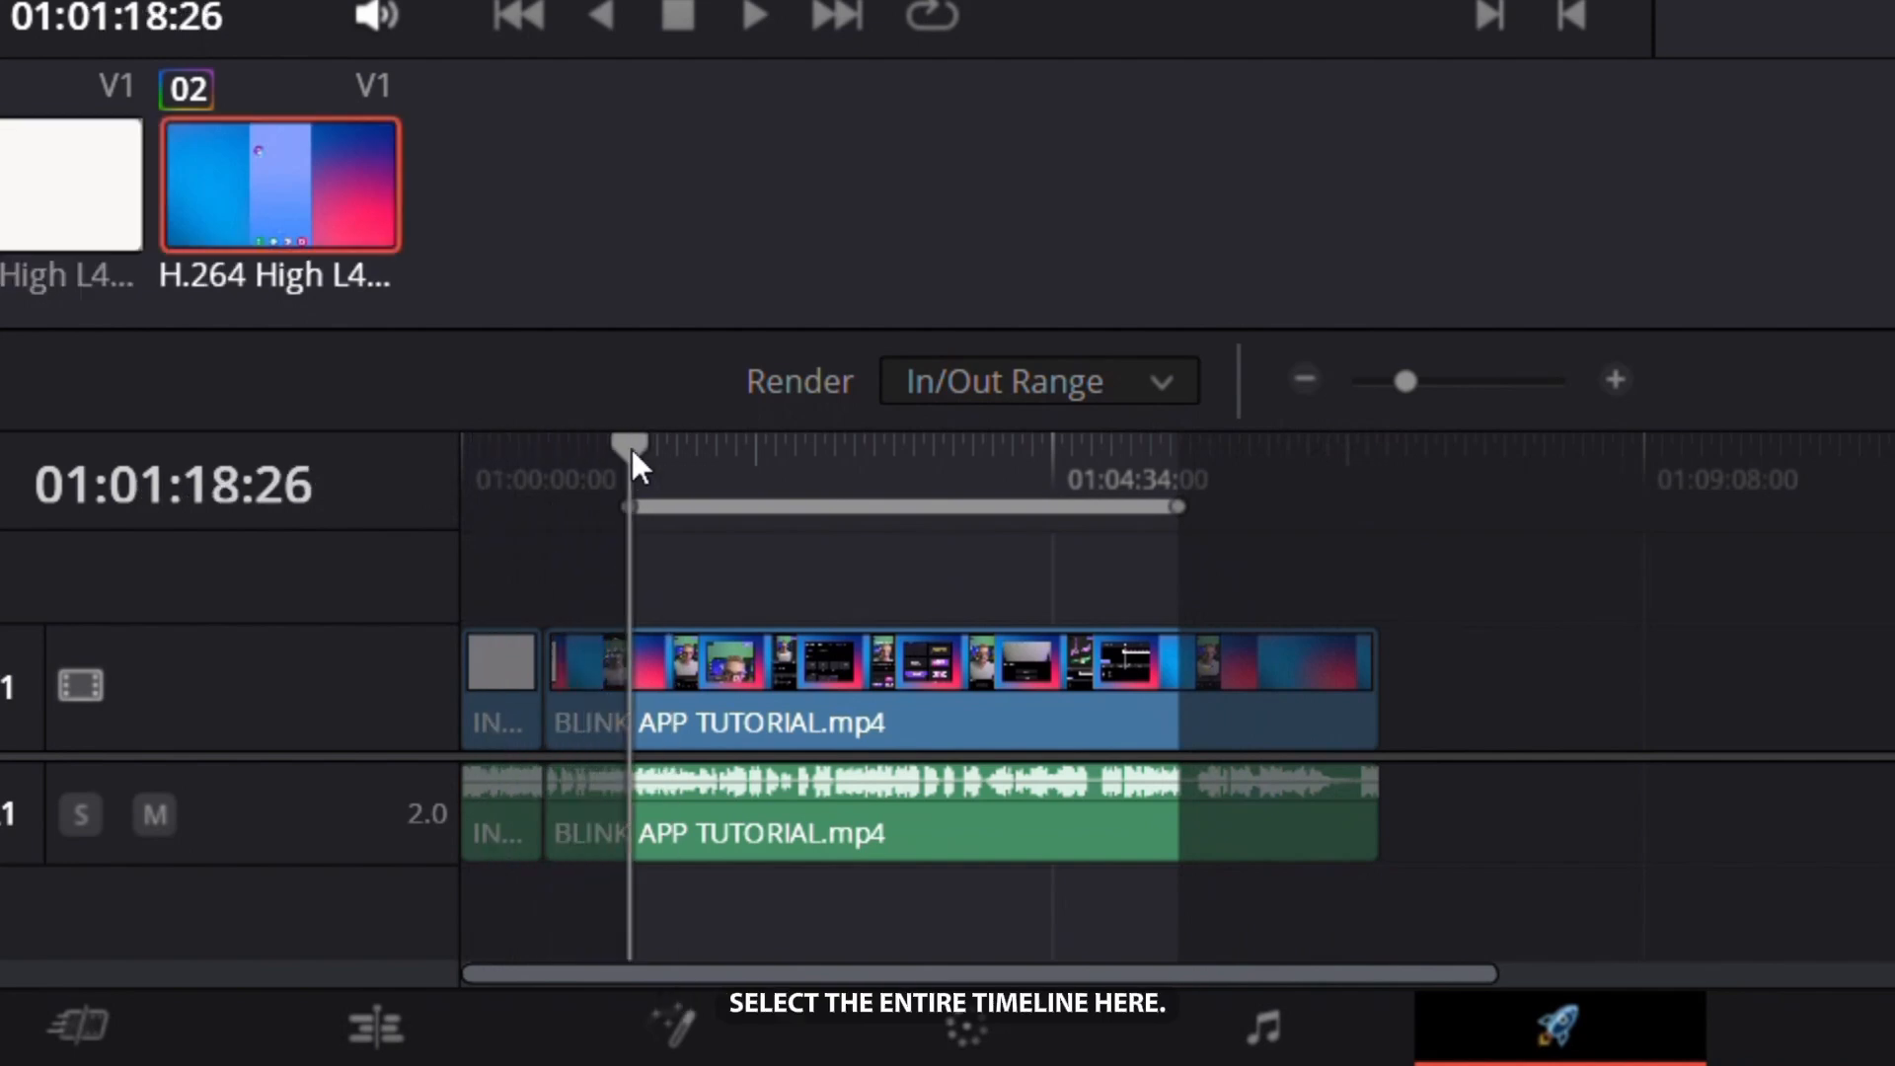
- Set the render range to Entire Timeline instead of In/Out Range
click(1040, 381)
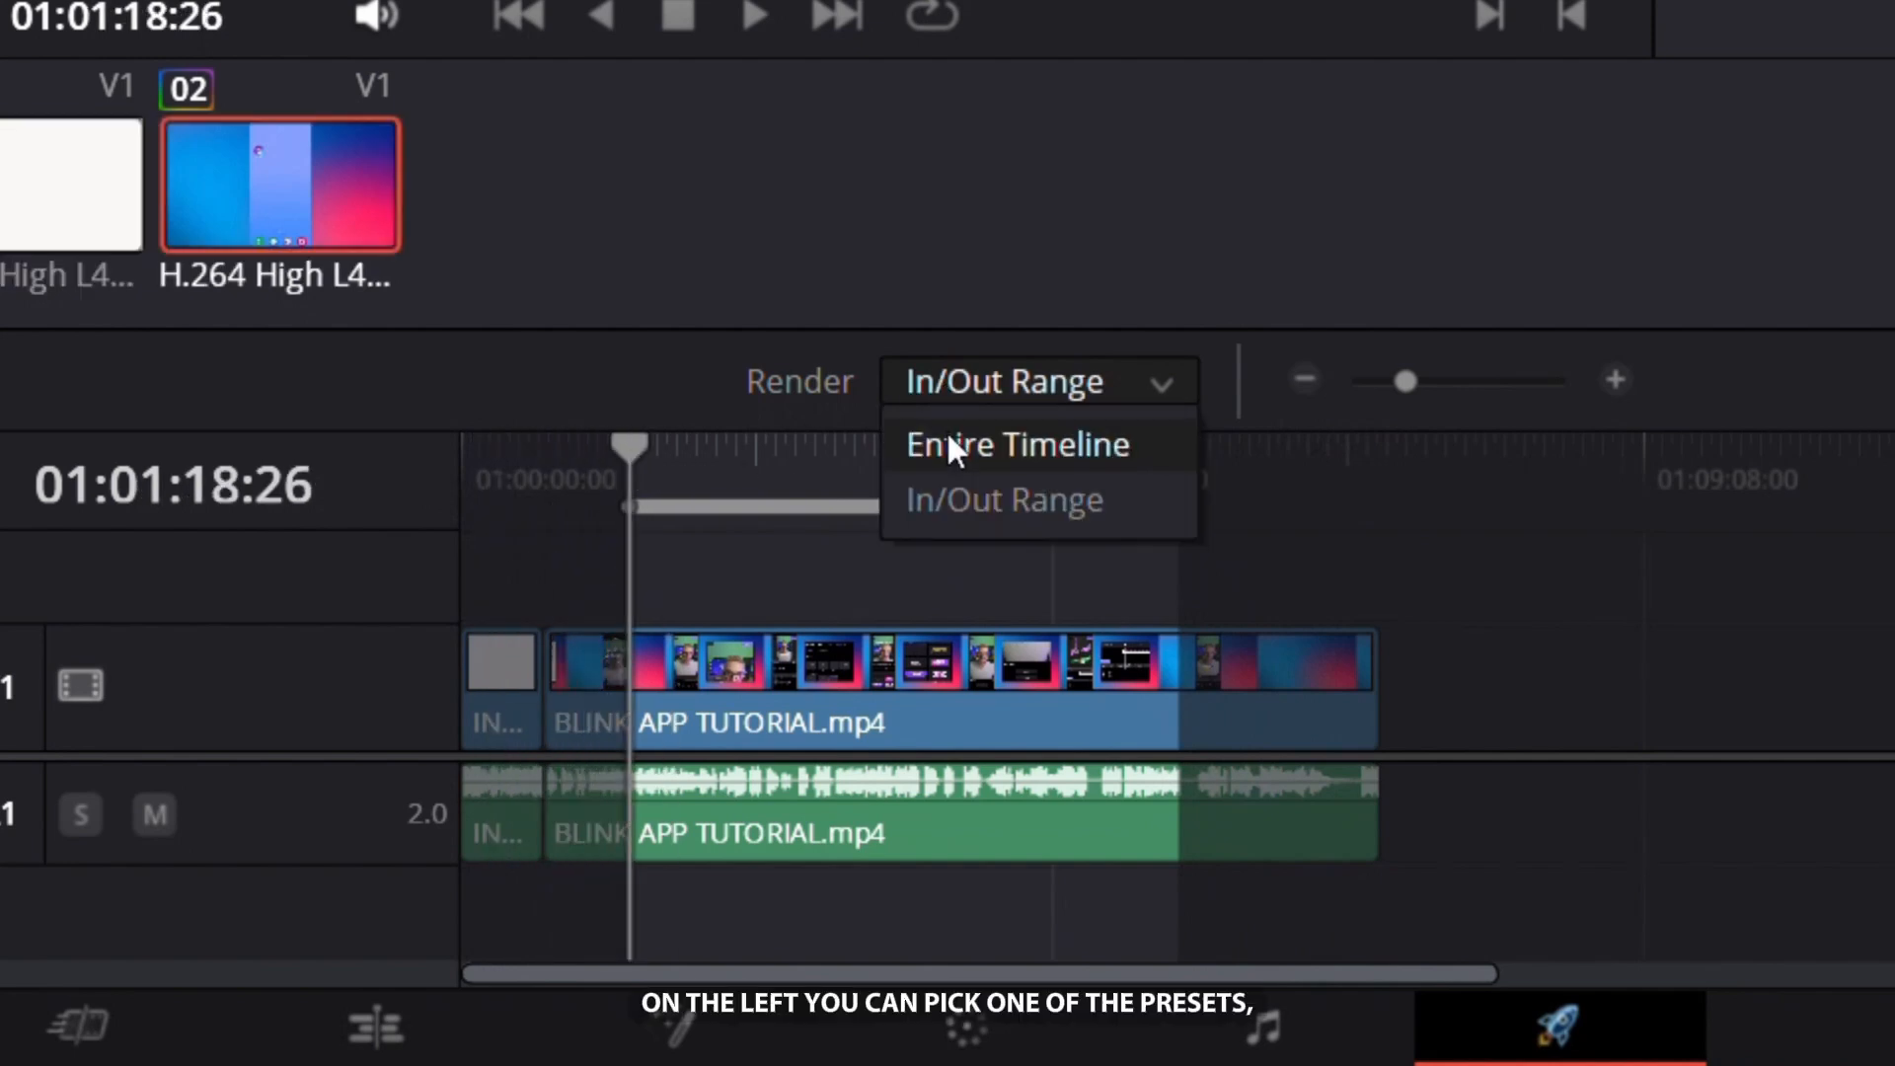
click(1018, 445)
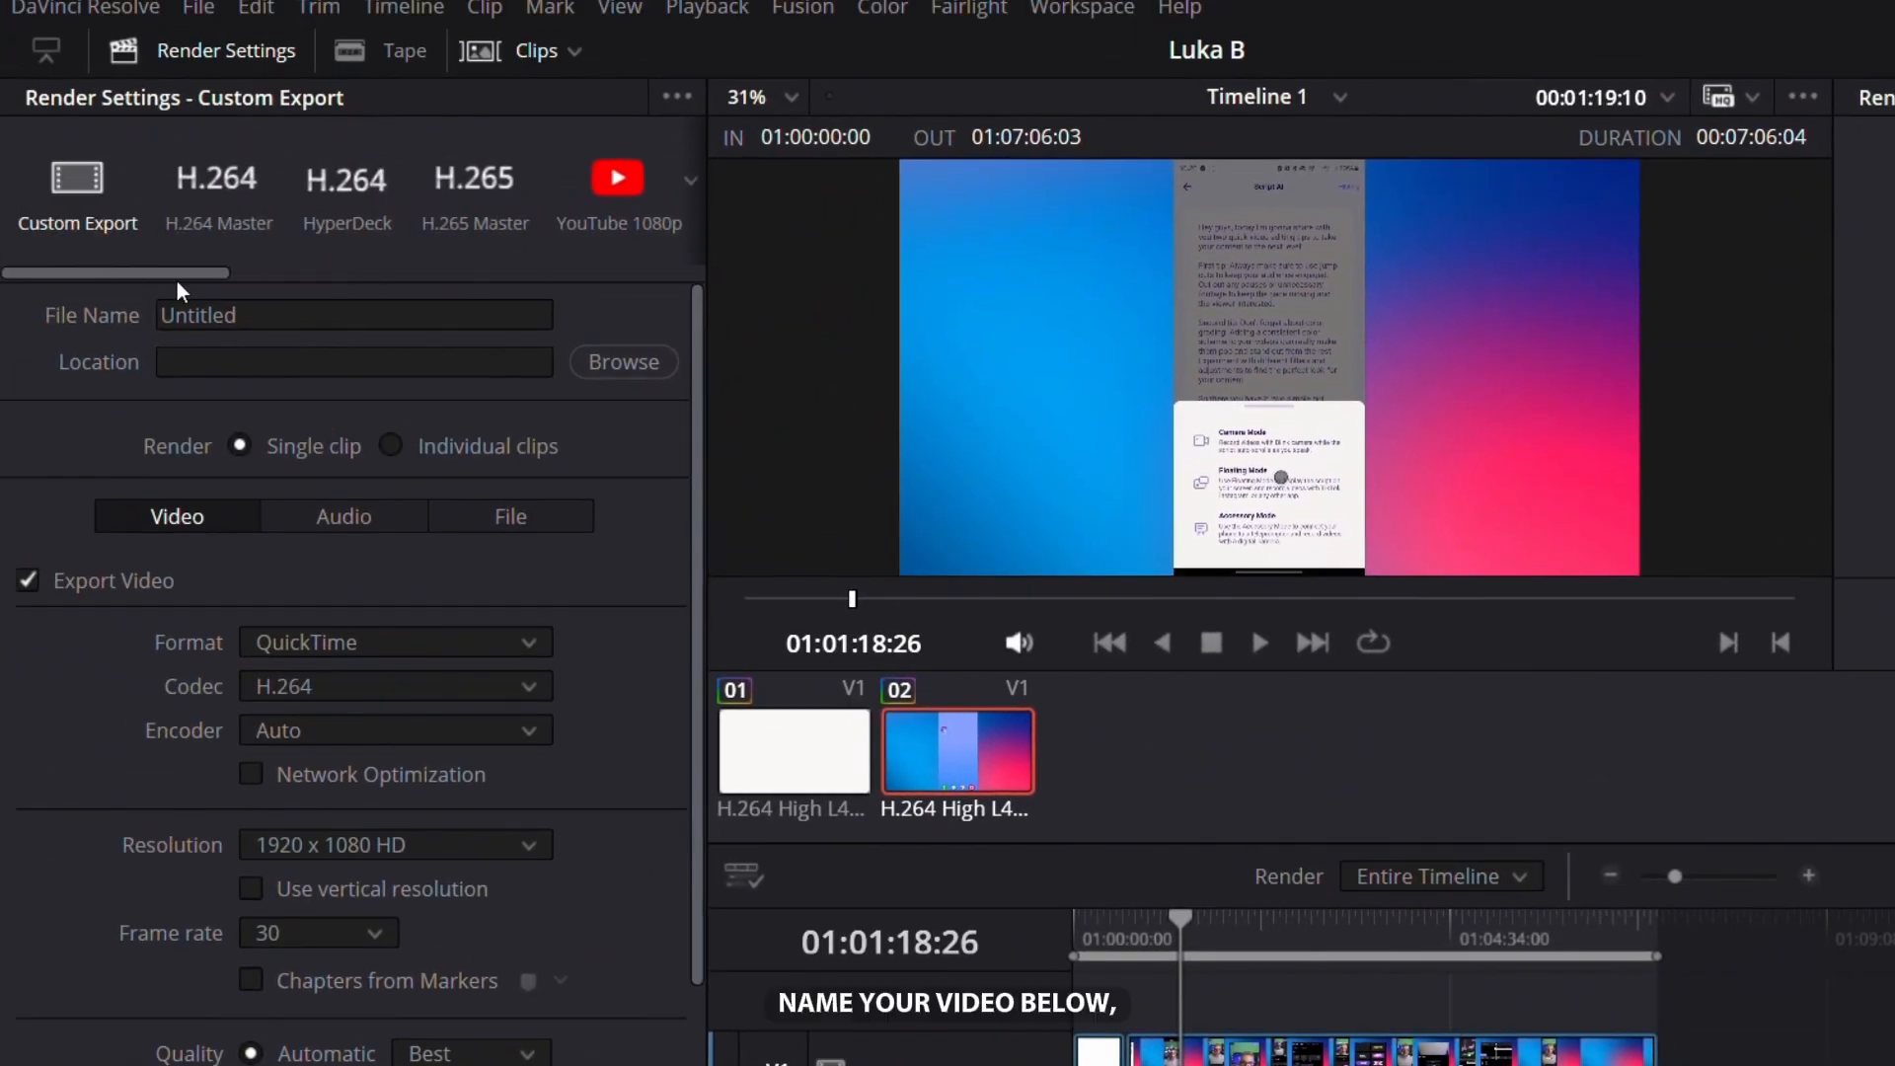
- Name the export 'Subscribe for more tutorials' and set its destination to the Desktop
click(353, 315)
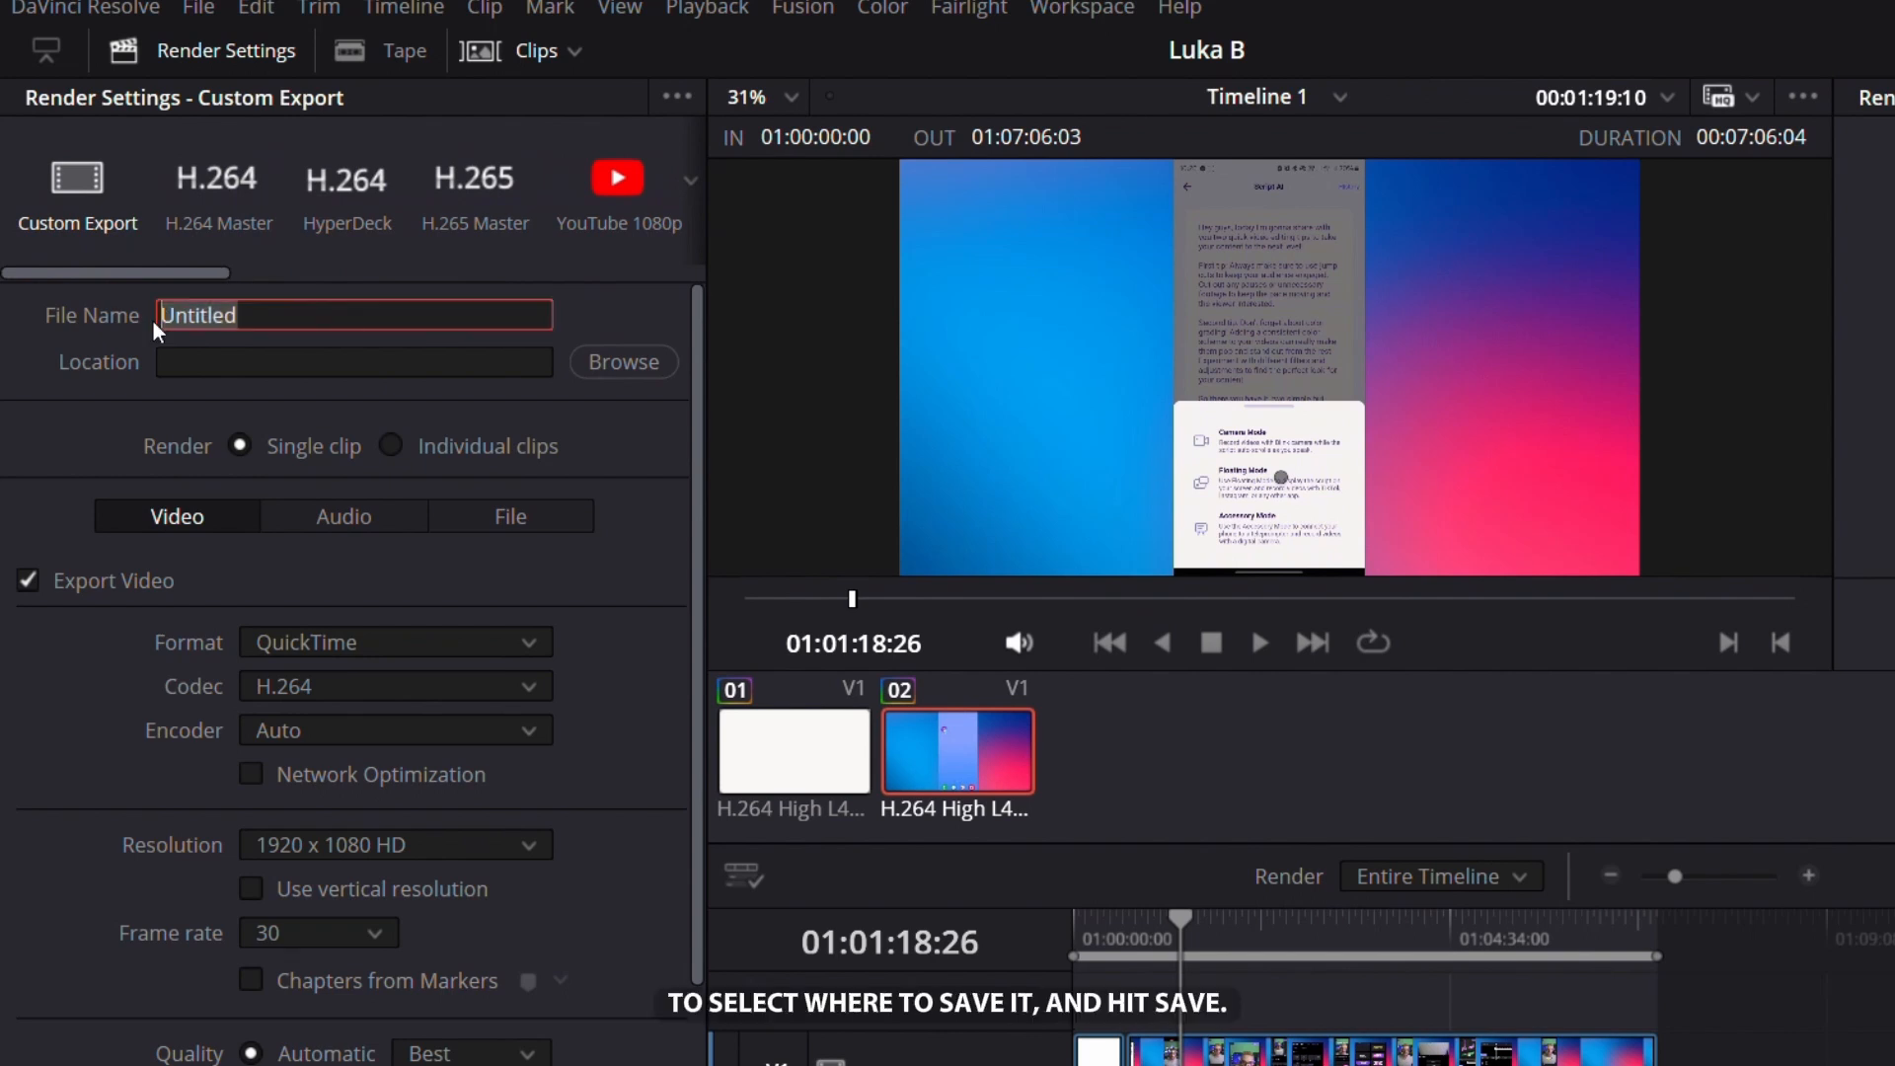
text(Subscribe for more tutorials)
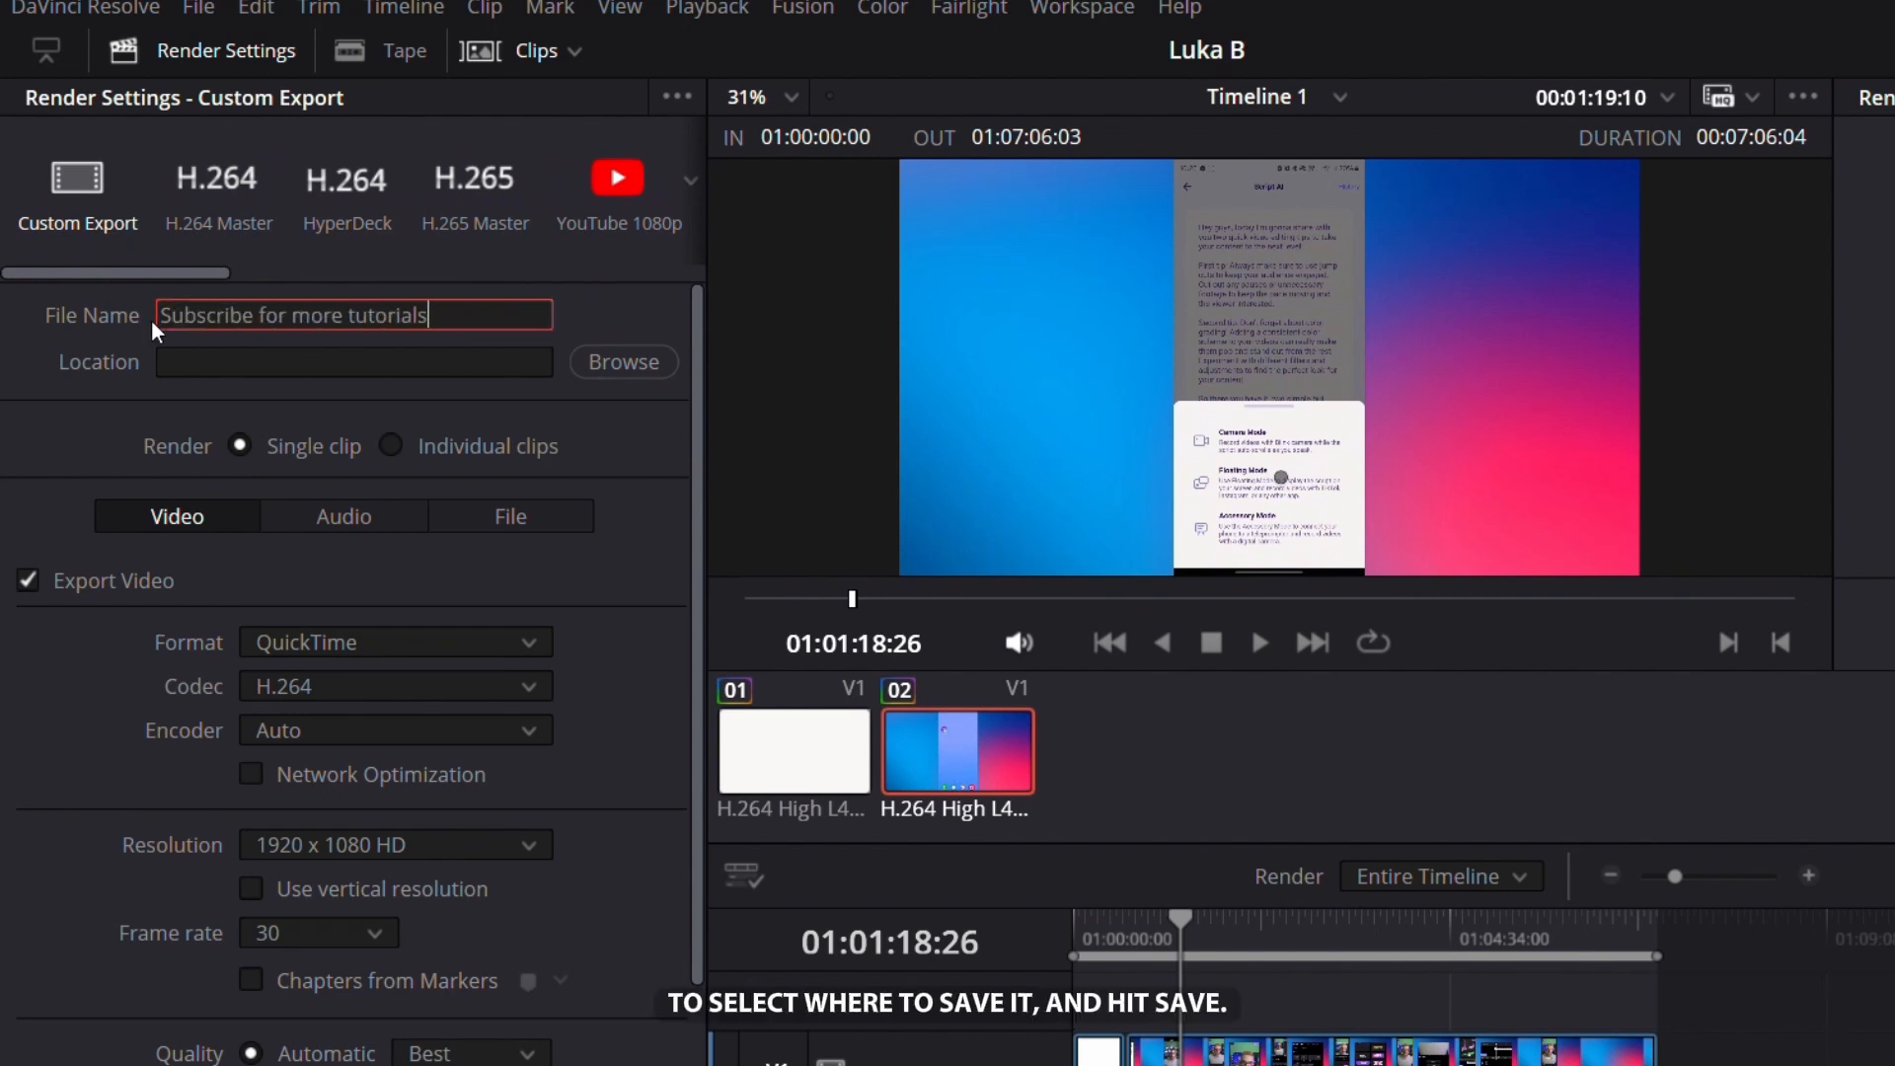
click(623, 361)
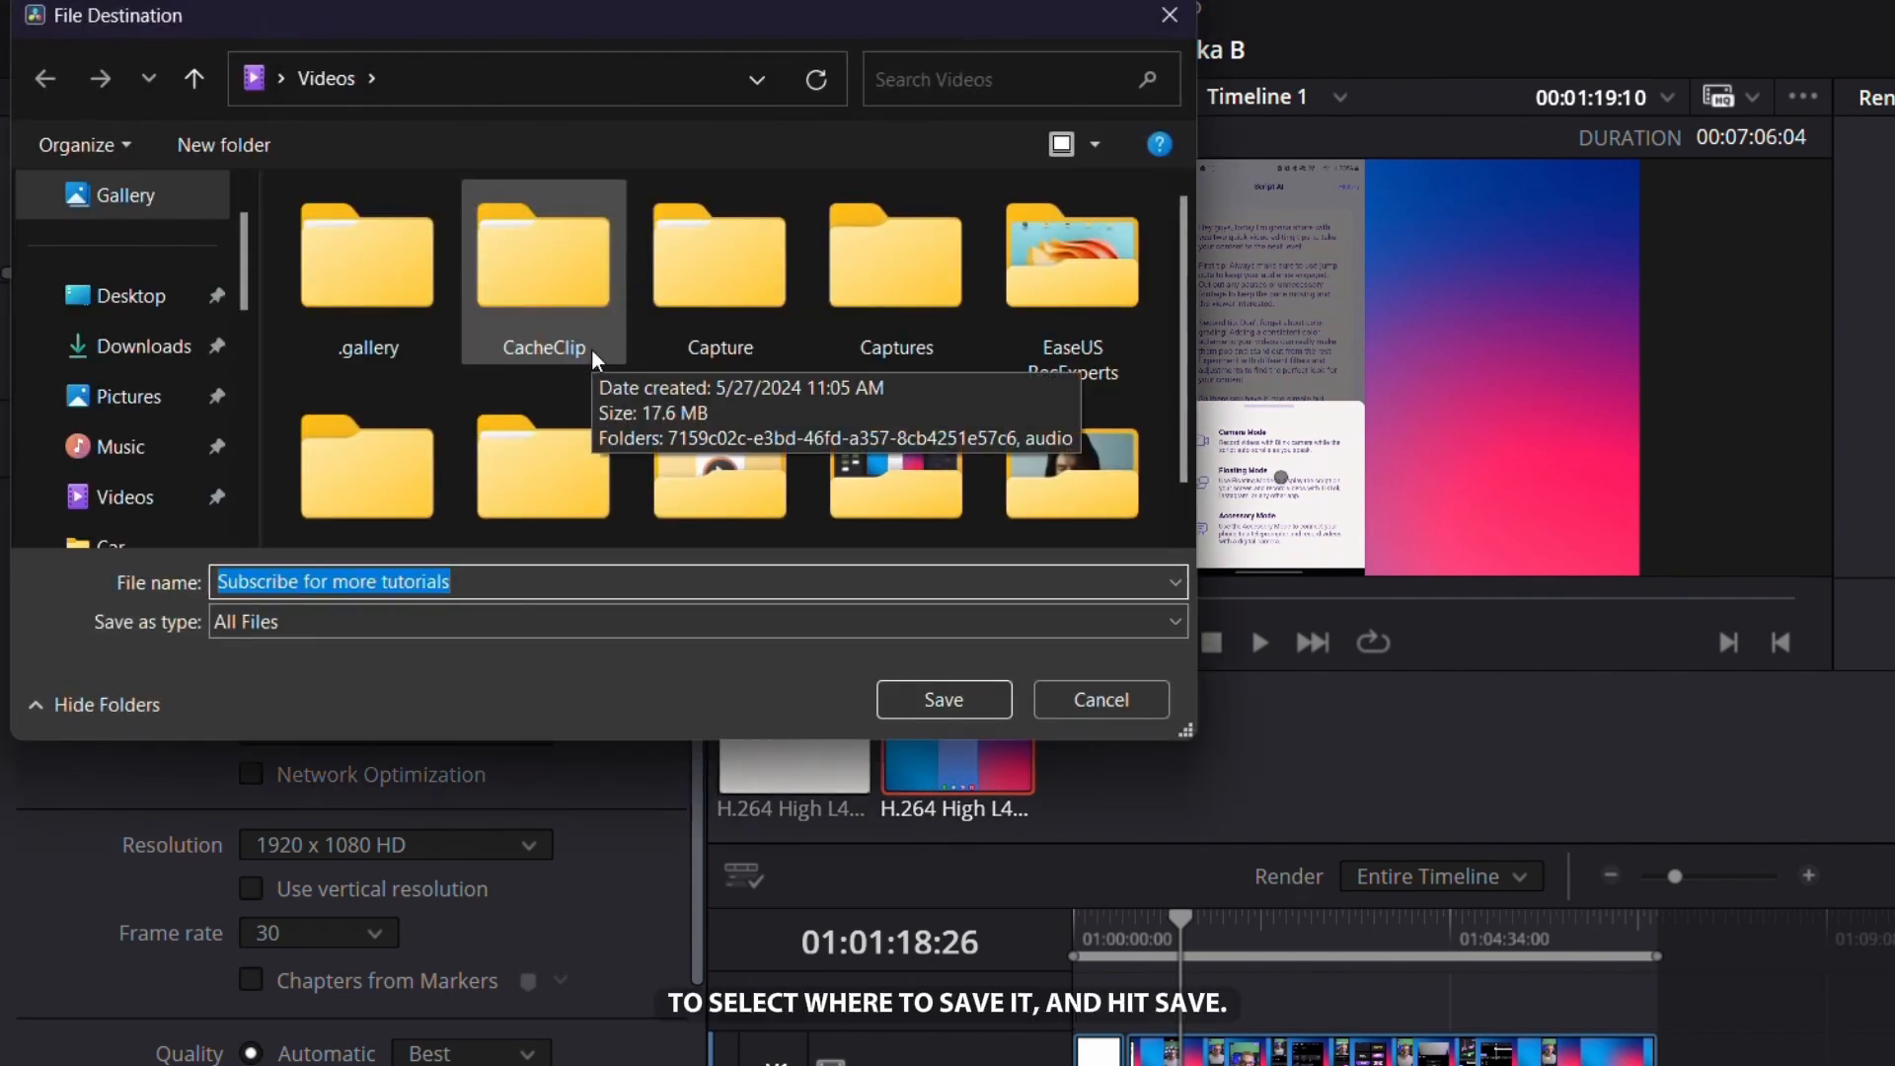
click(129, 296)
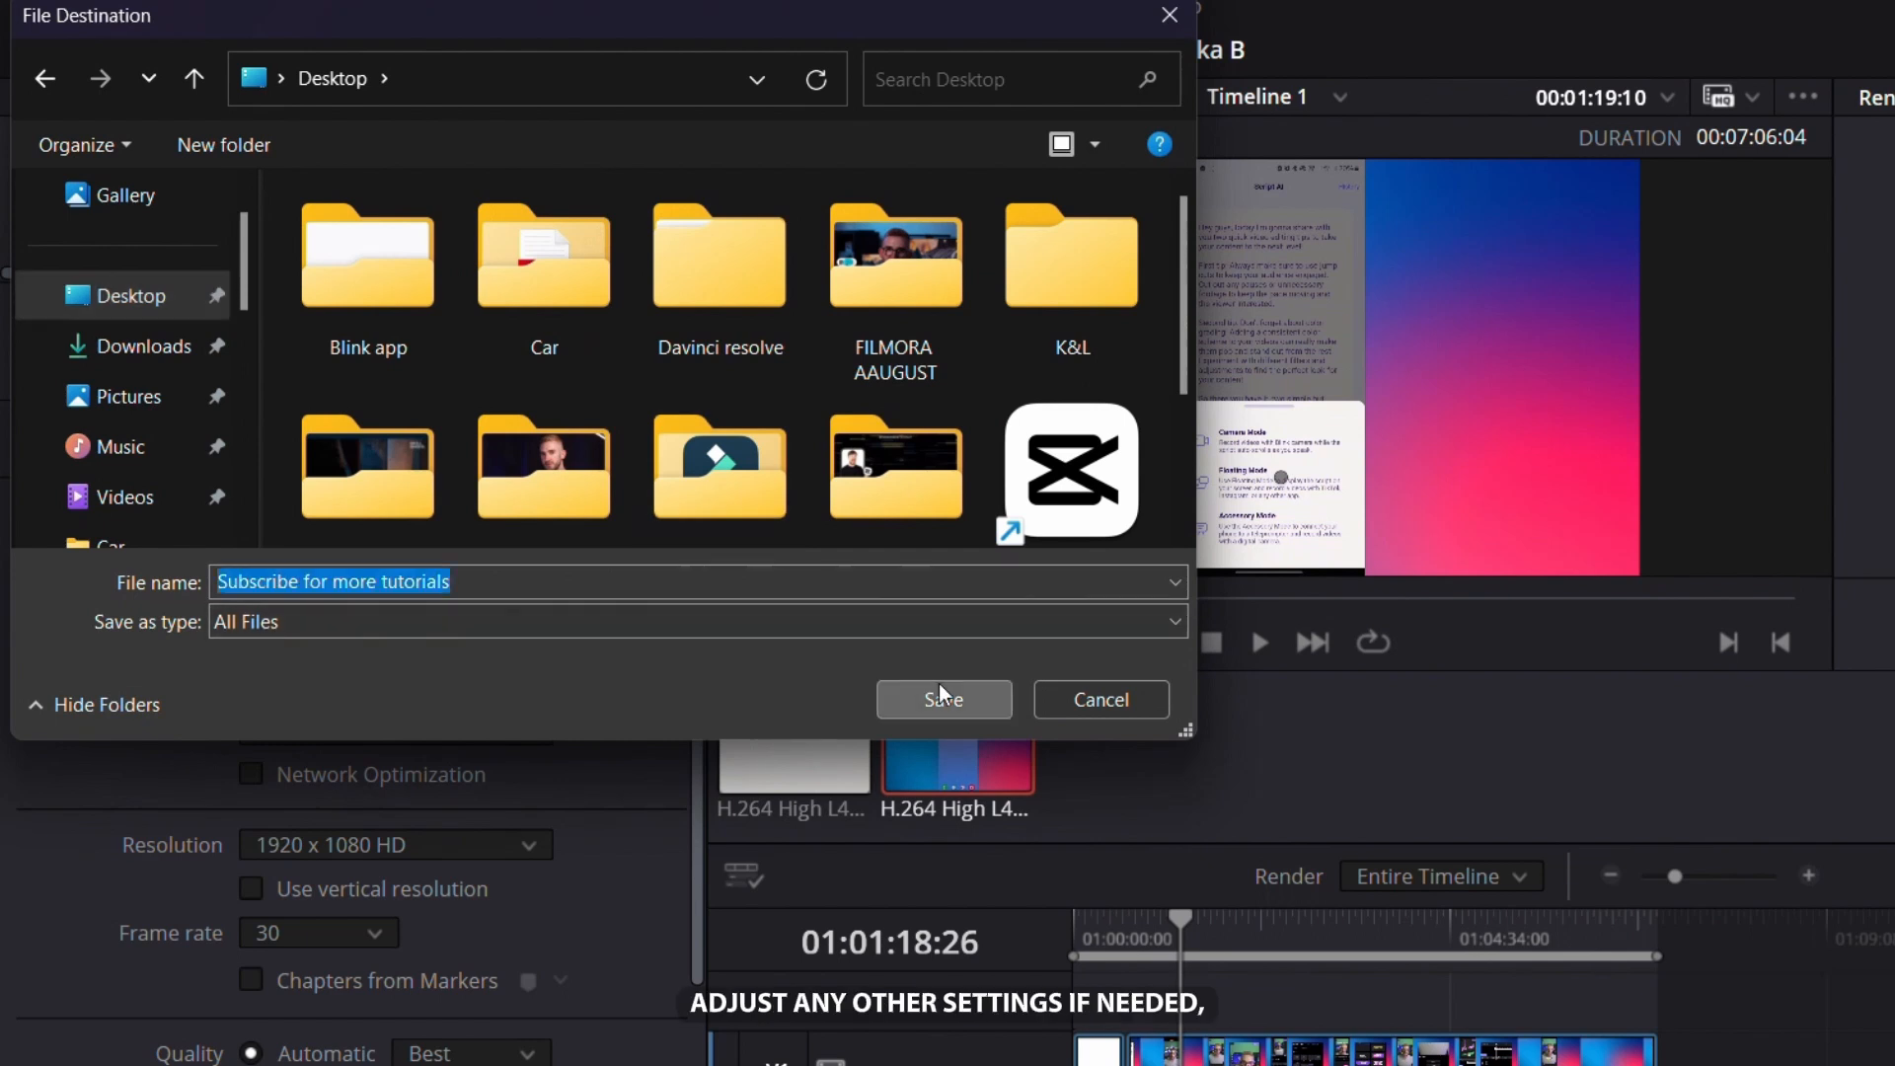
click(944, 699)
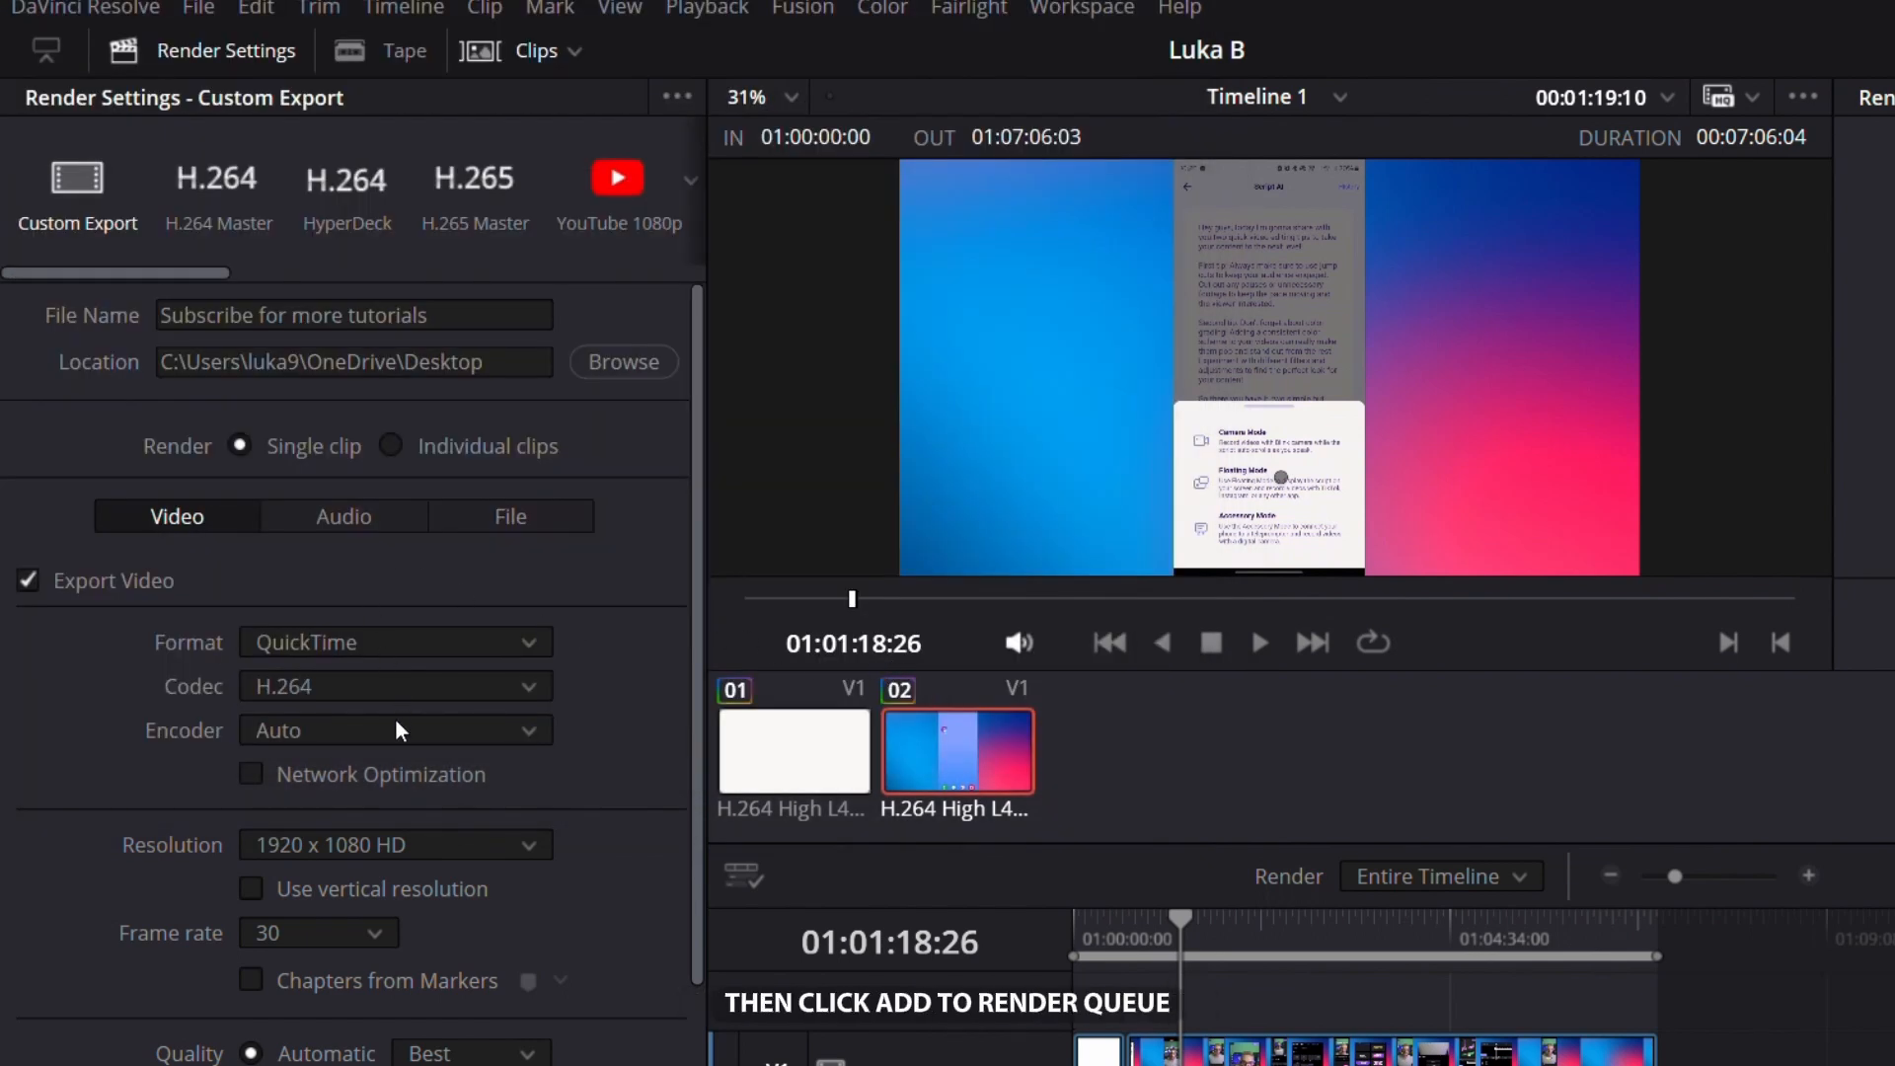
- Add the export job to the render queue and start rendering it with Render All
scroll(down, 3)
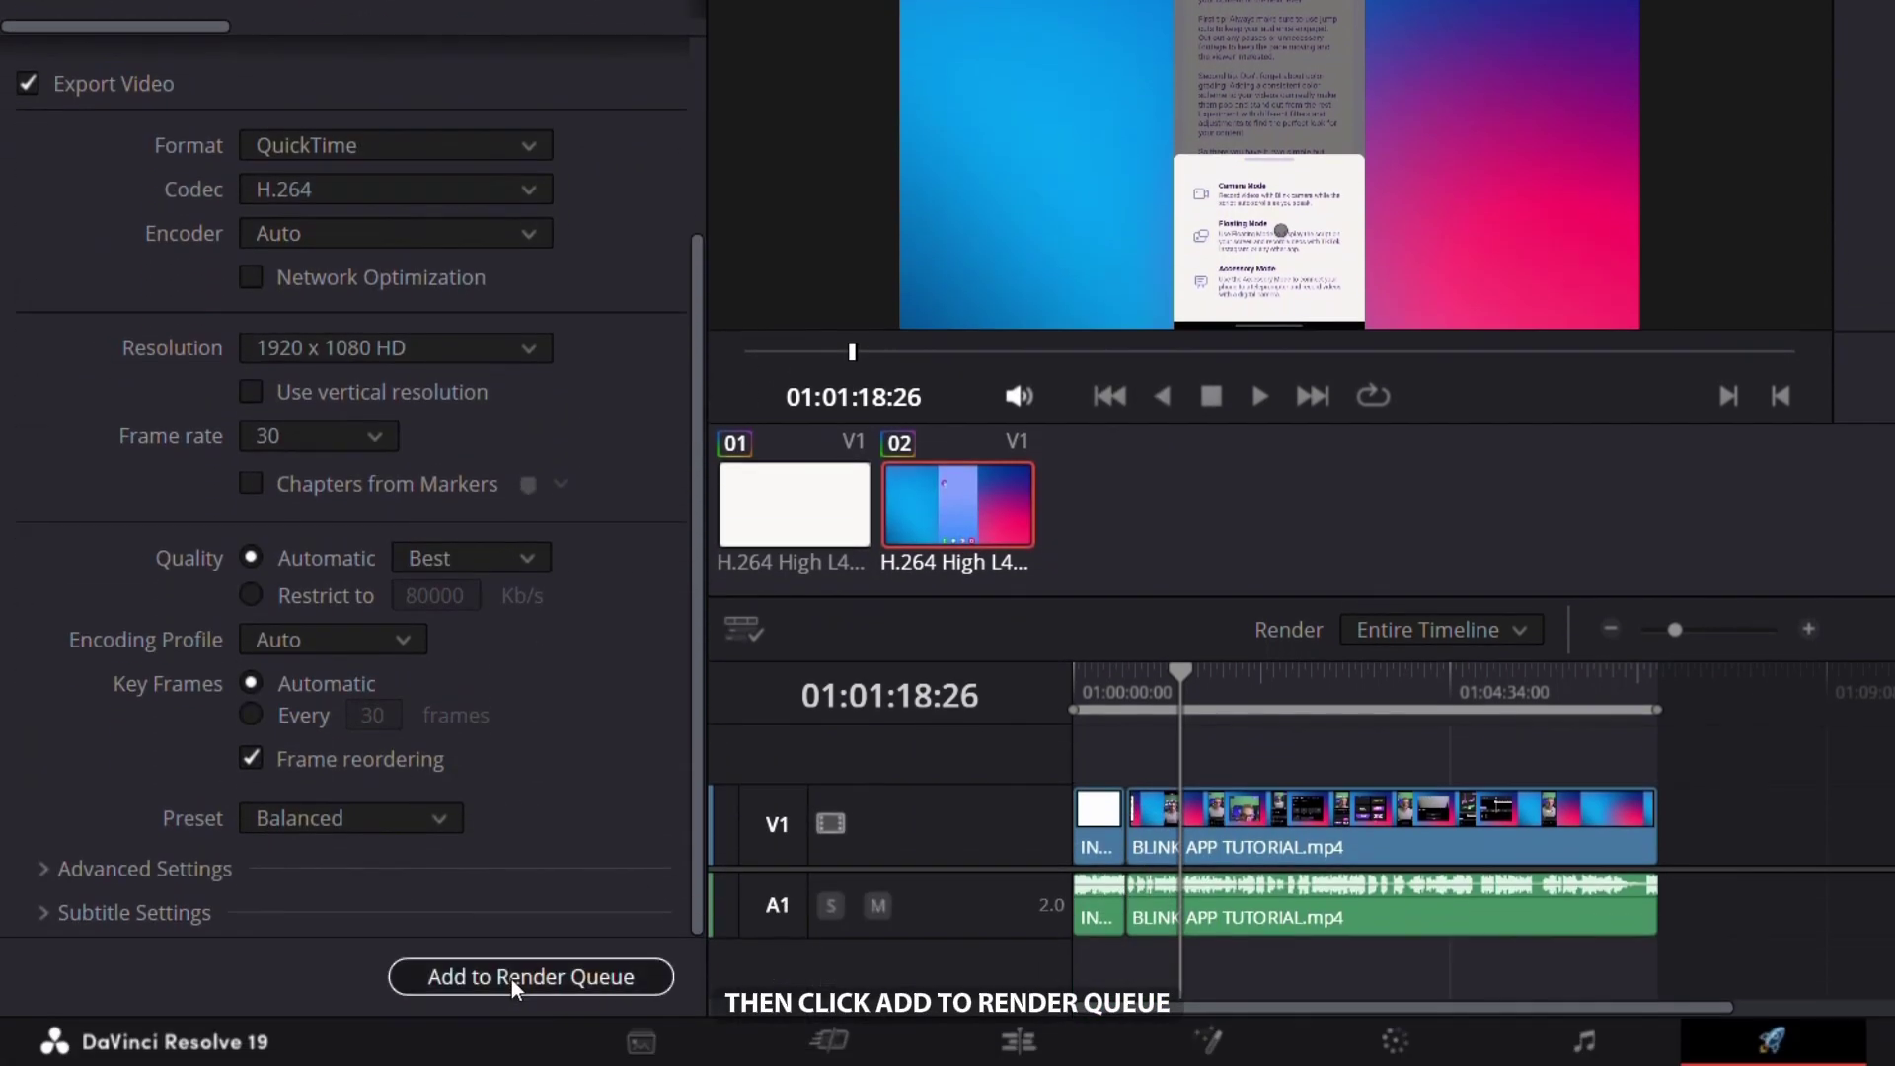
click(530, 977)
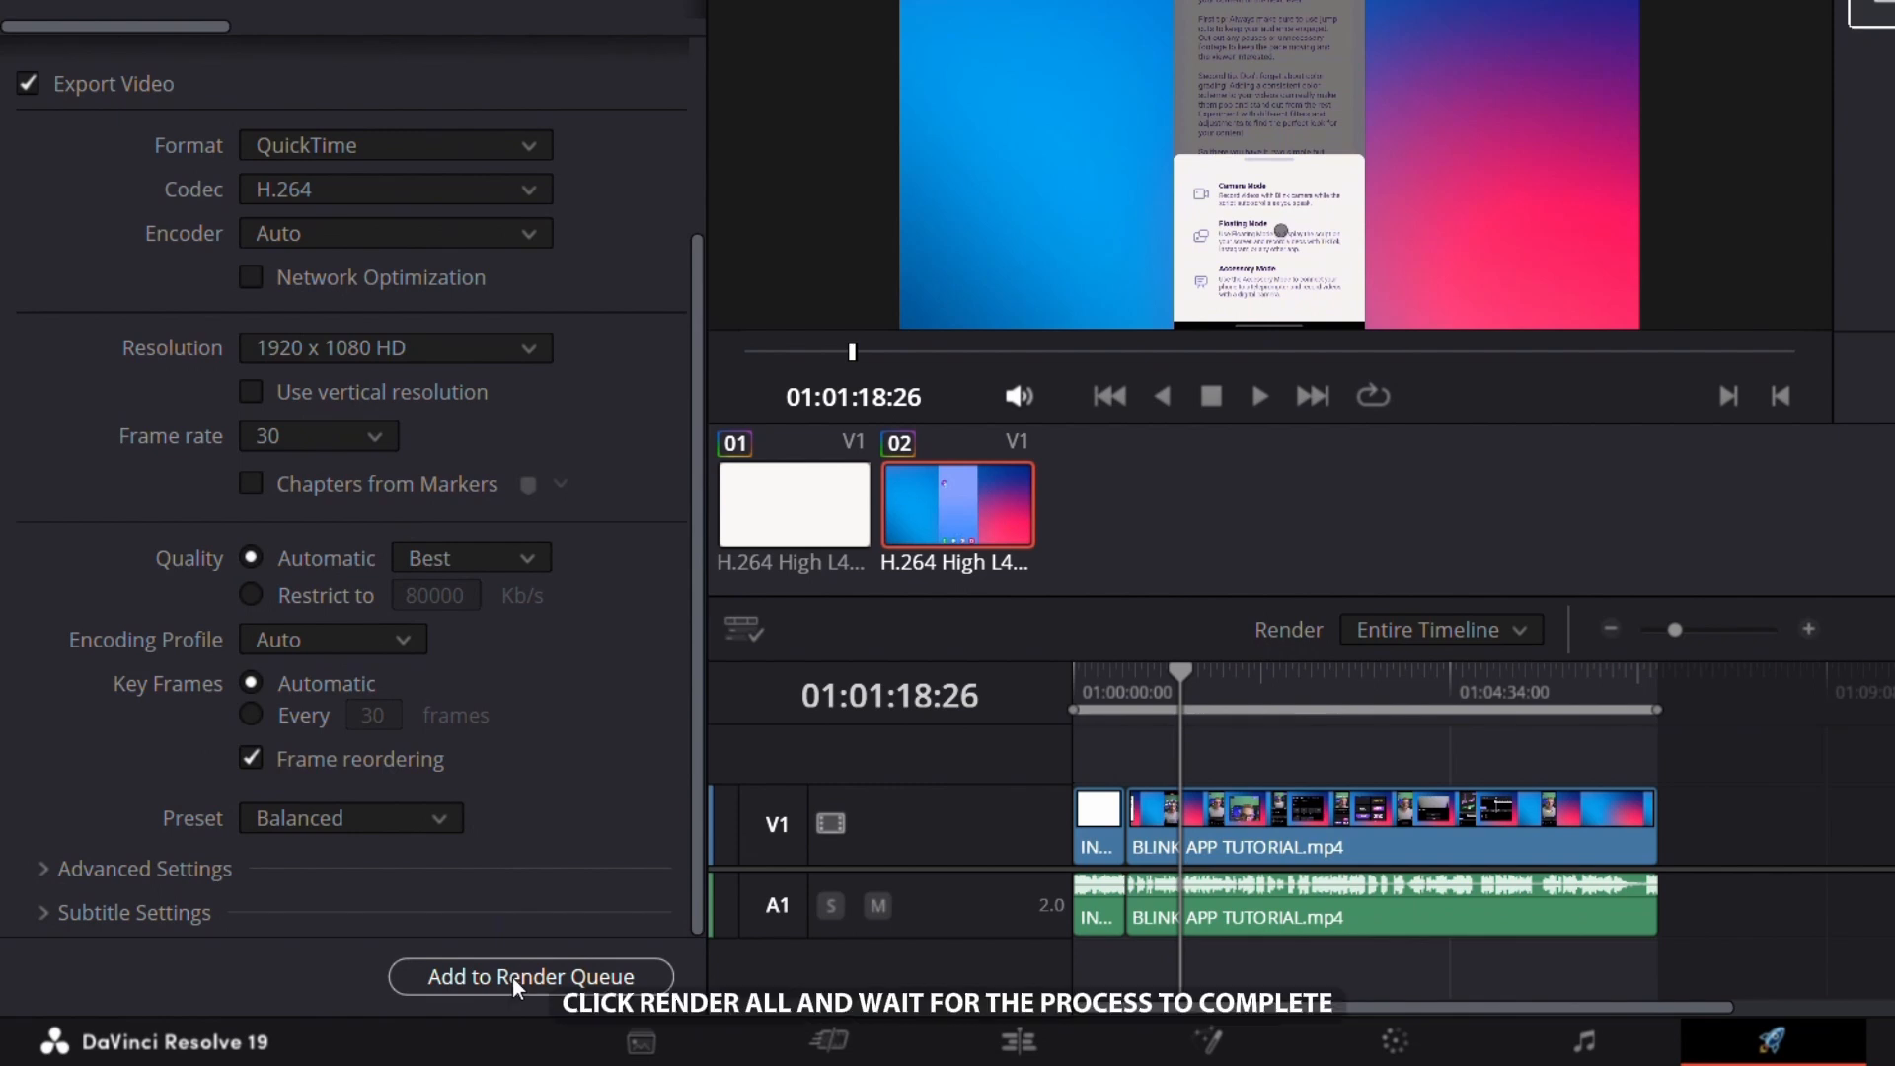
click(529, 977)
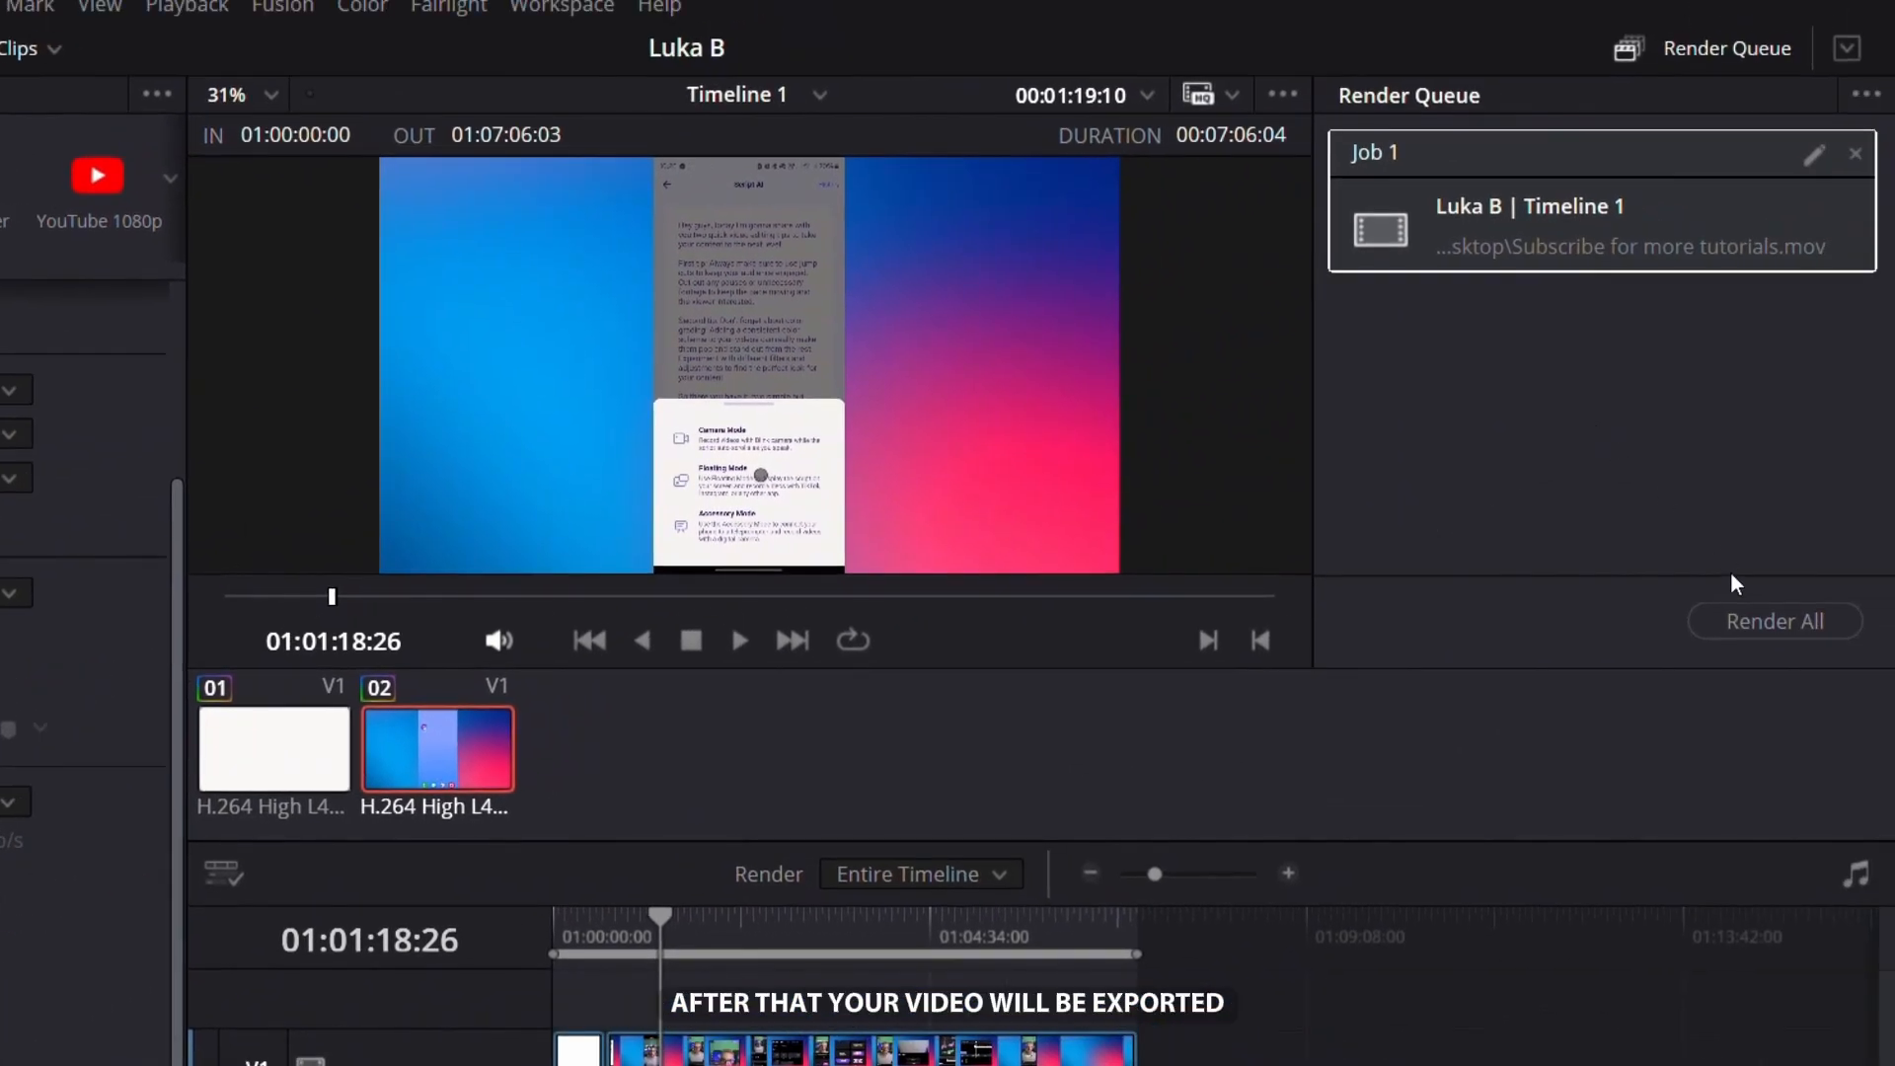
click(1776, 621)
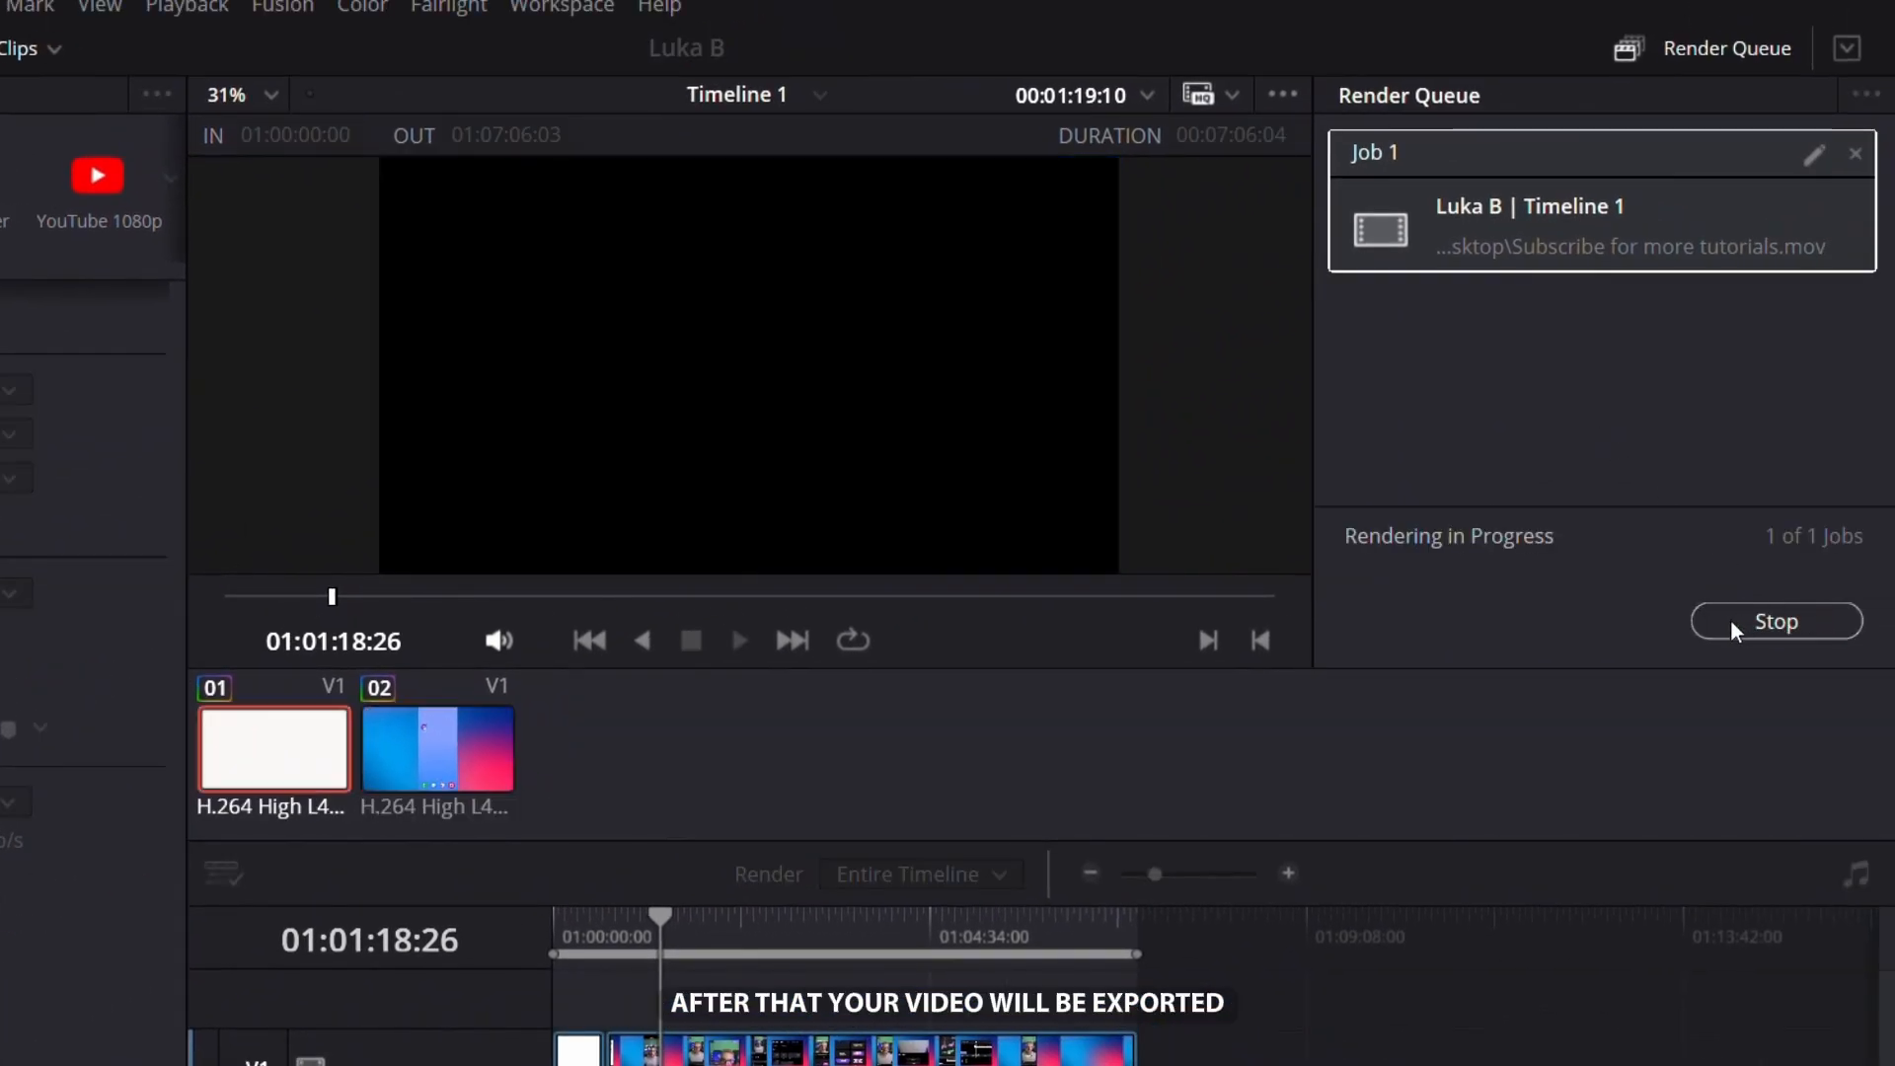